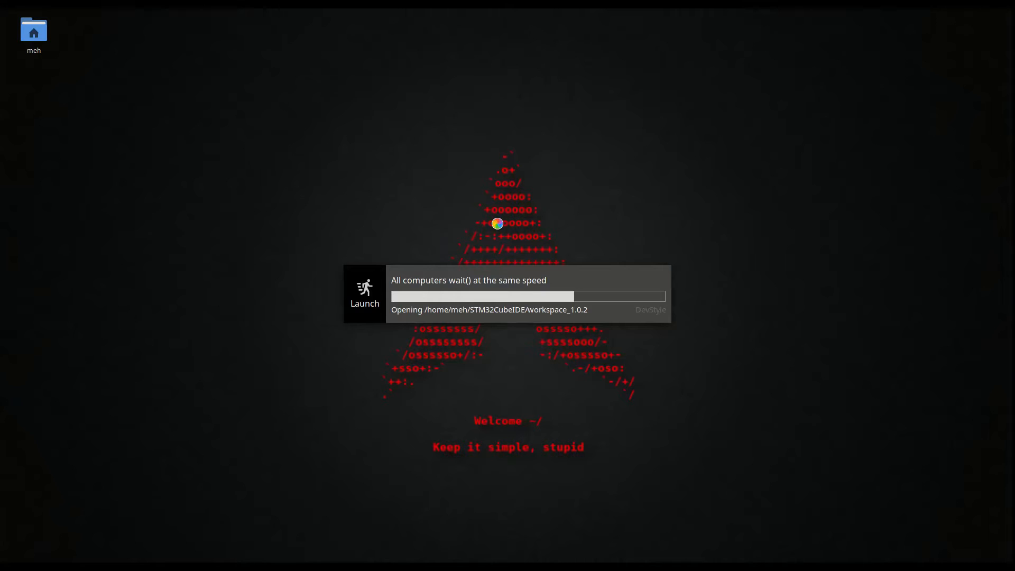
mouse_move(498, 228)
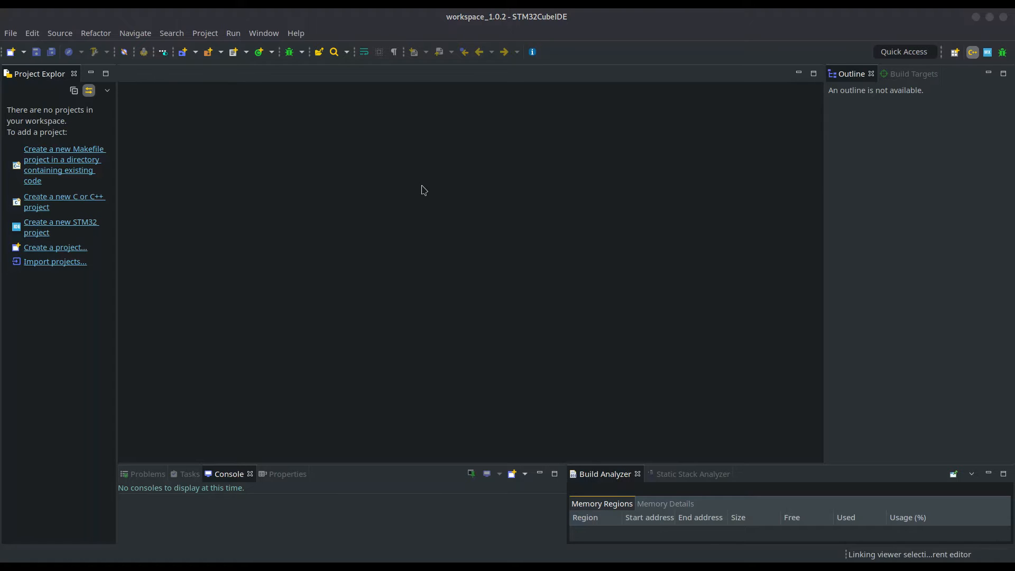
mouse_move(415, 184)
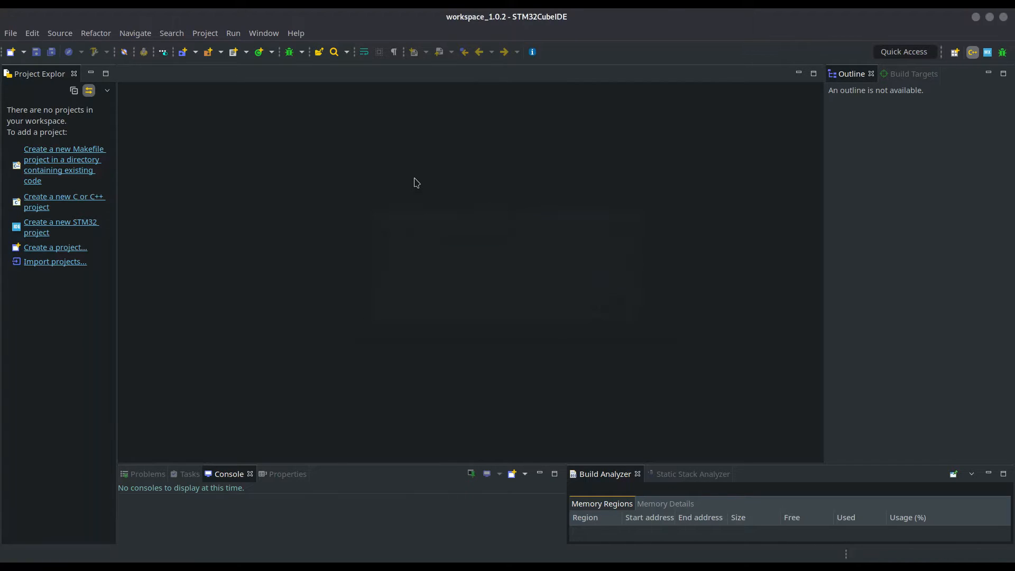
Start a new STM32 project and select the STM32F446RE microcontroller via a 446re search
left_click(61, 227)
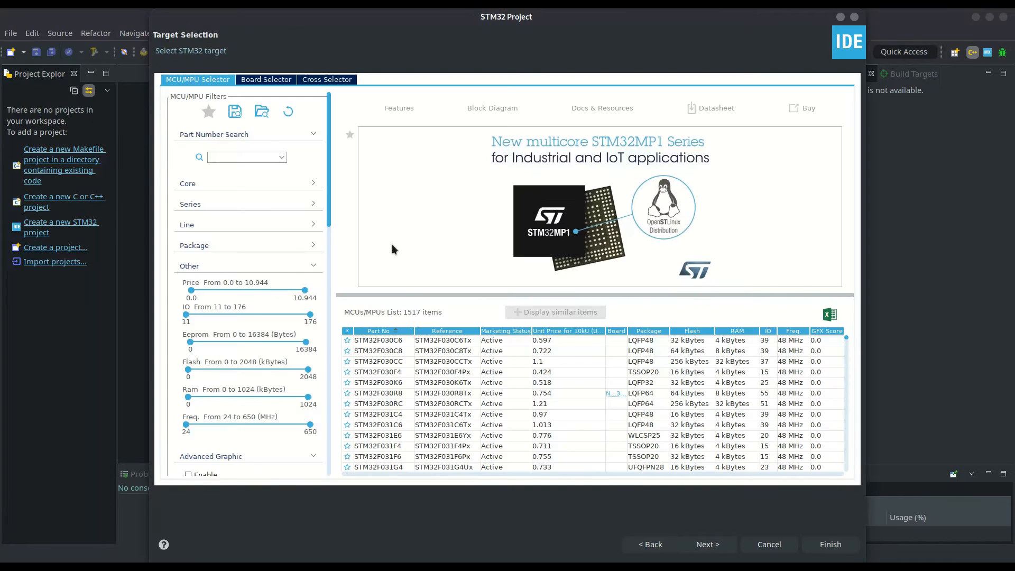
left_click(242, 157)
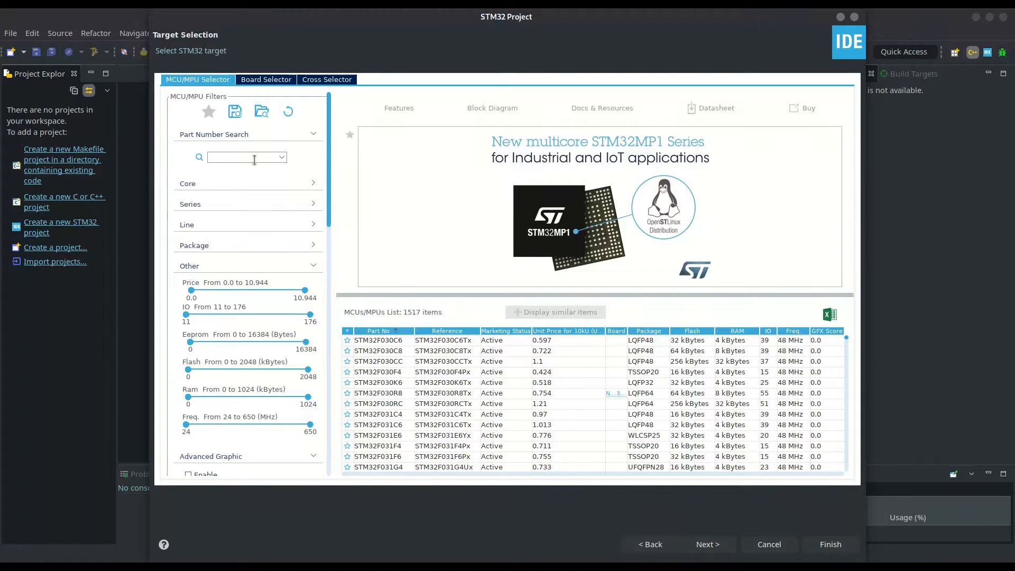
type("446r")
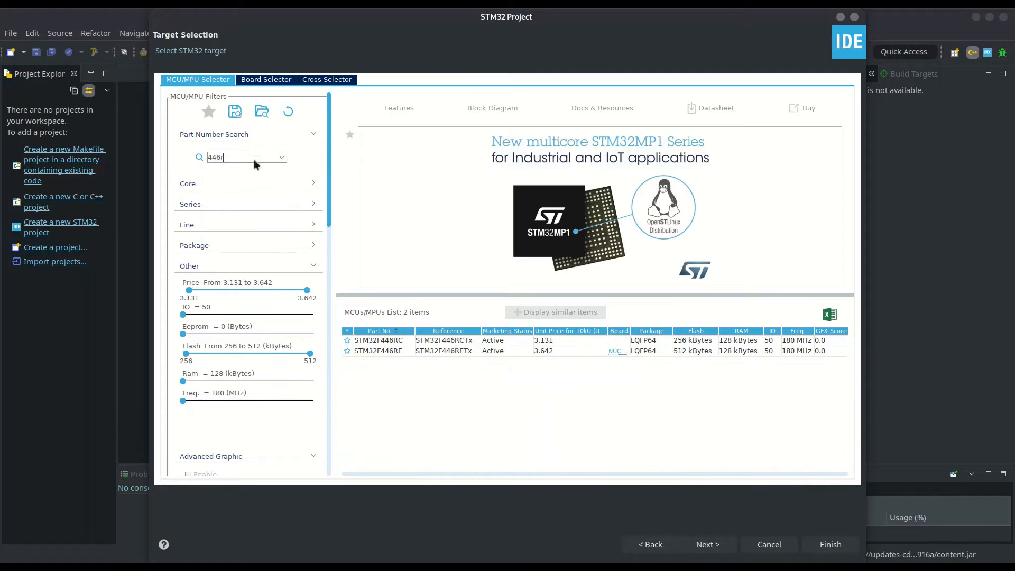
type("e")
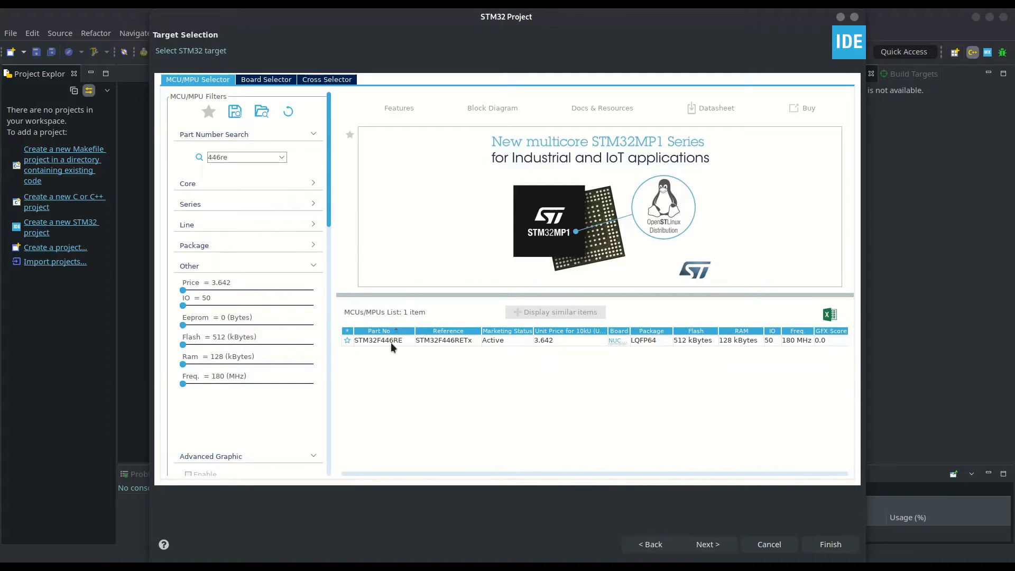
left_click(378, 340)
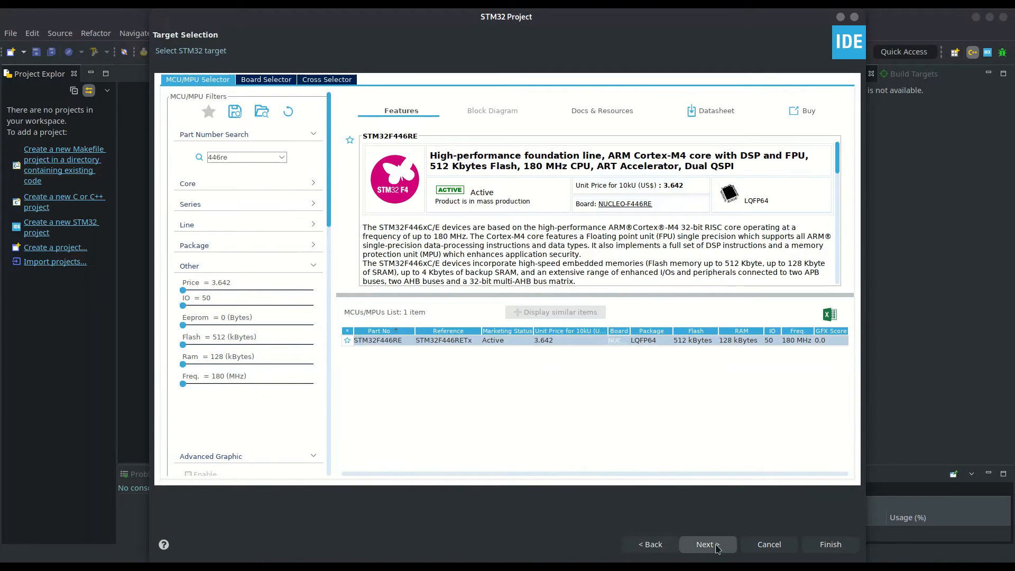
left_click(706, 544)
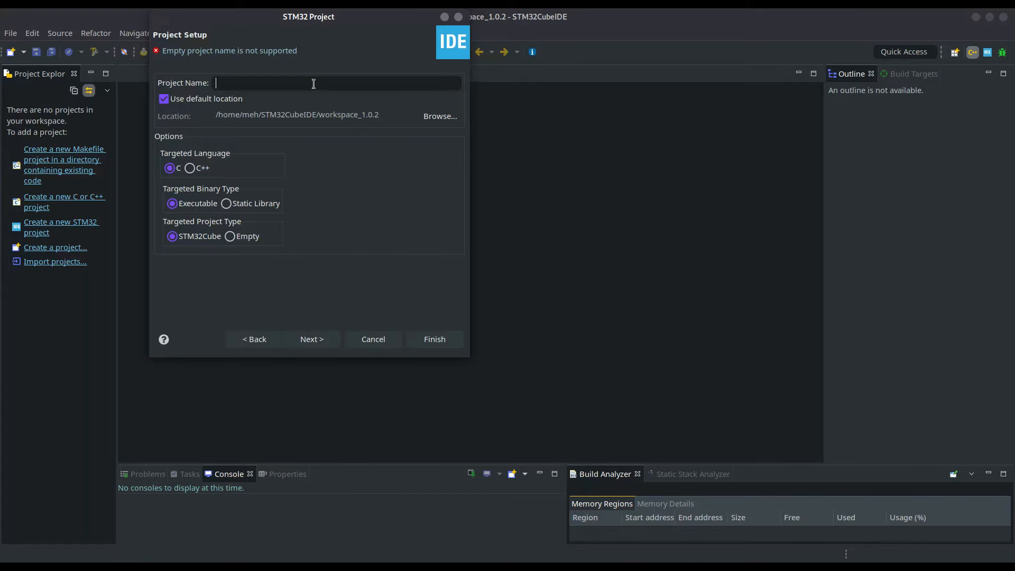
Name the project RTOS_1 and finish creating it
type("RTOS_")
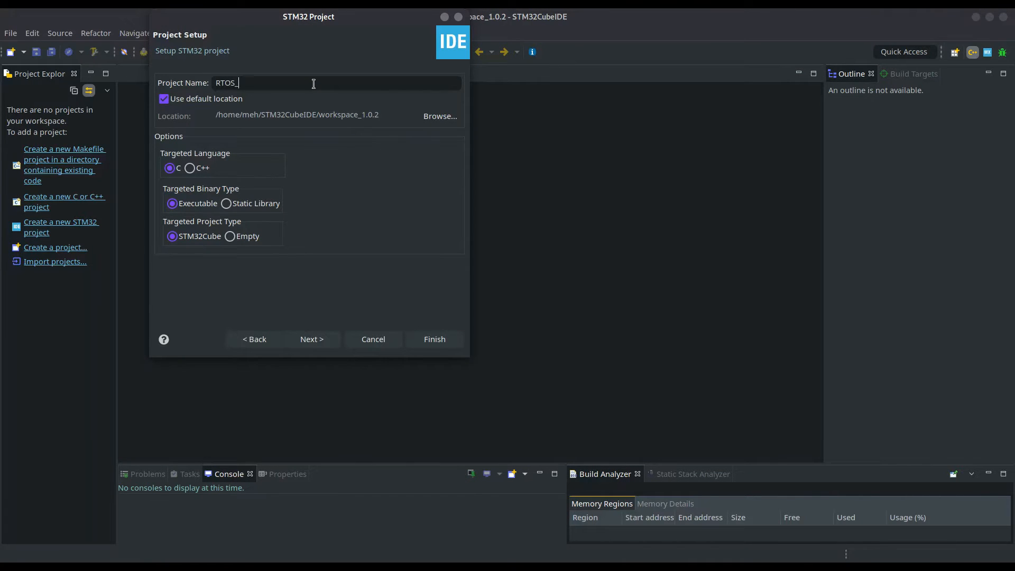
type("1")
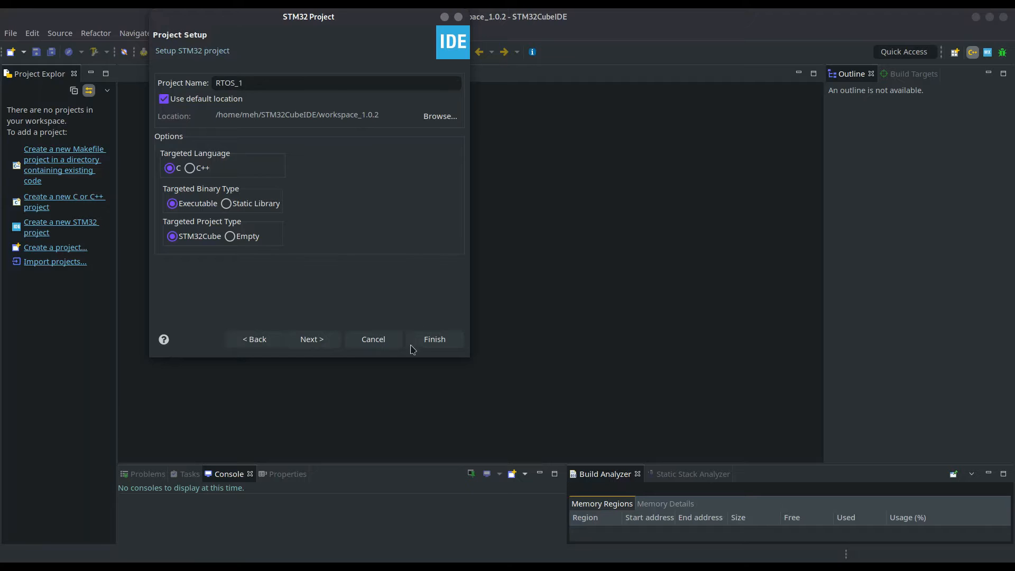
left_click(434, 339)
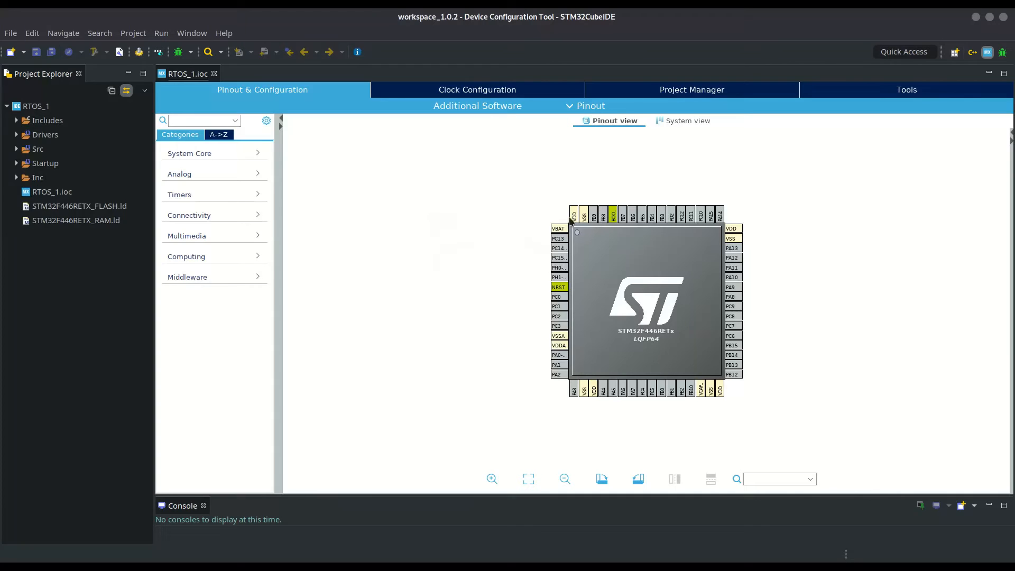
Enable FREERTOS middleware with the CMSIS_V1 interface
left_click(219, 135)
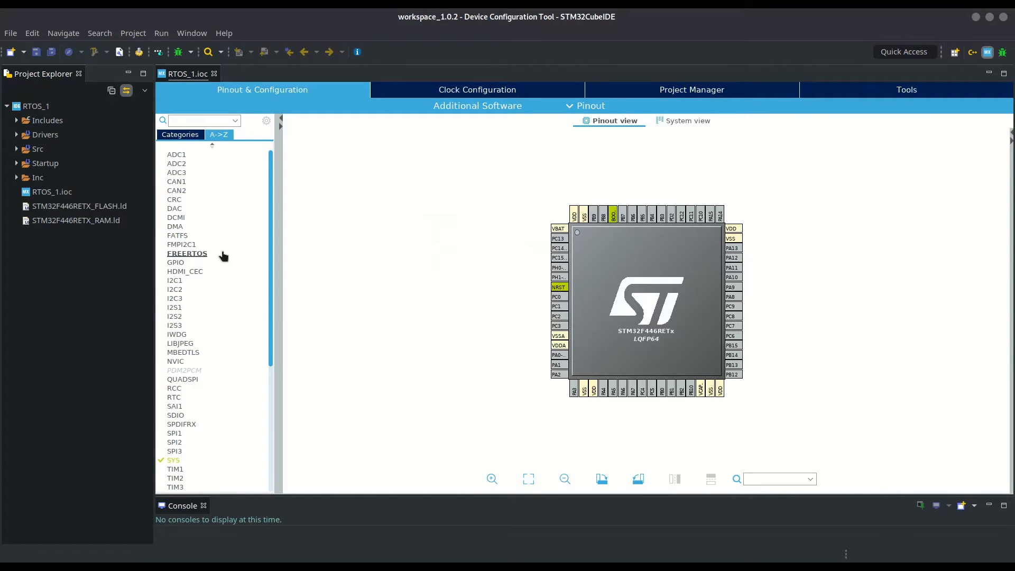
left_click(187, 253)
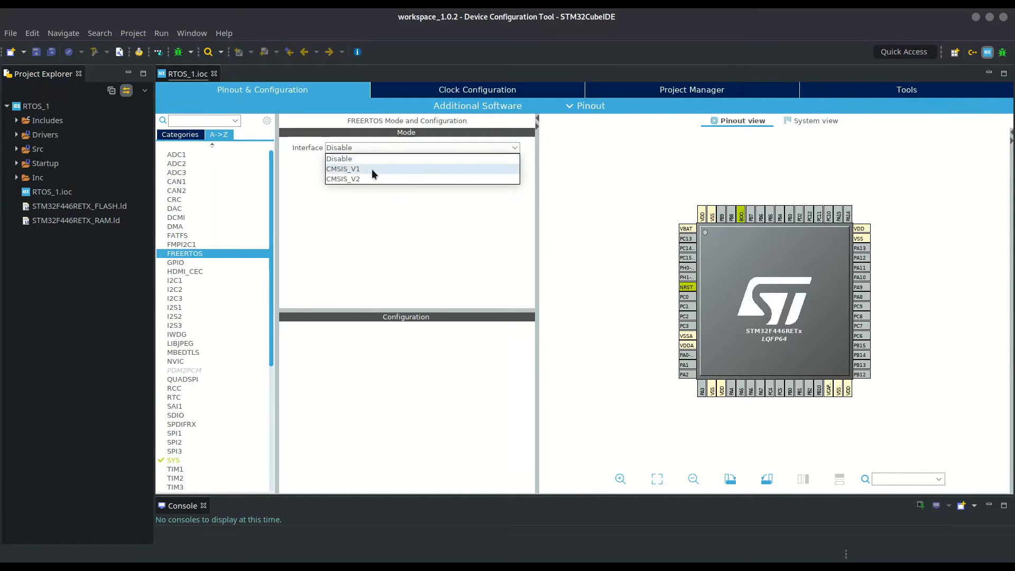
left_click(343, 168)
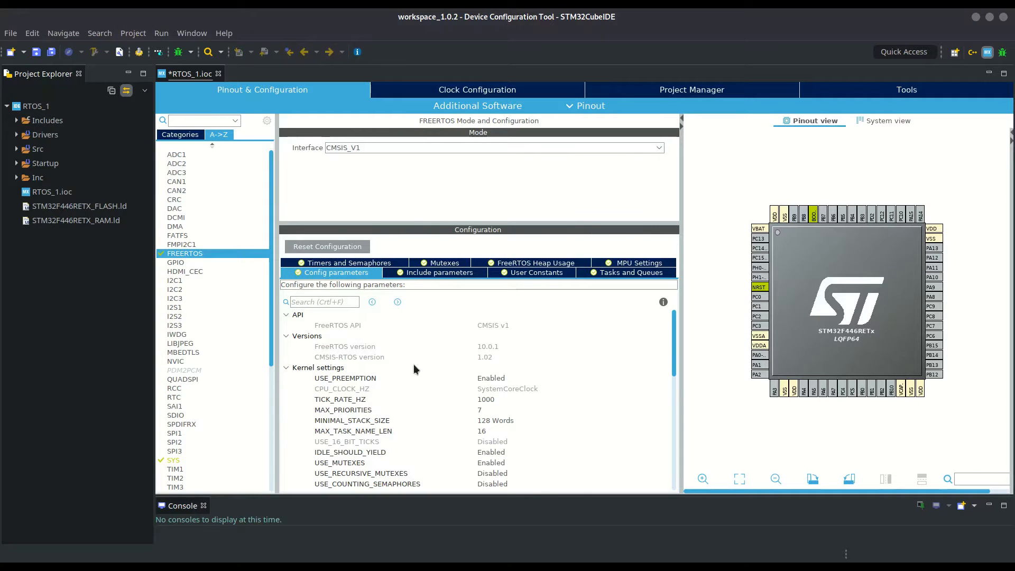
Keep USE_PREEMPTION Enabled and inspect the MAX_PRIORITIES kernel parameter
scroll("down", 3)
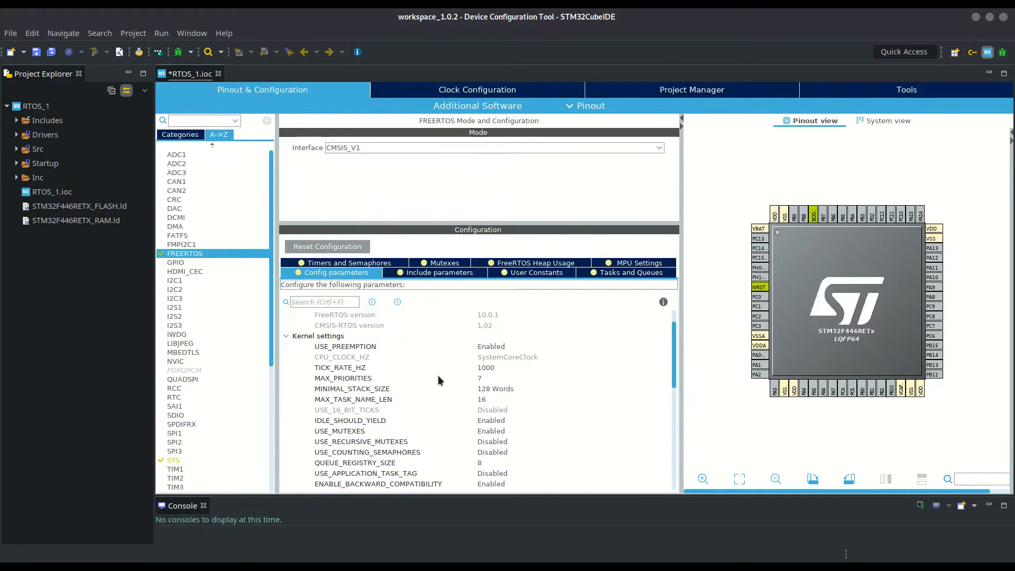
left_click(573, 345)
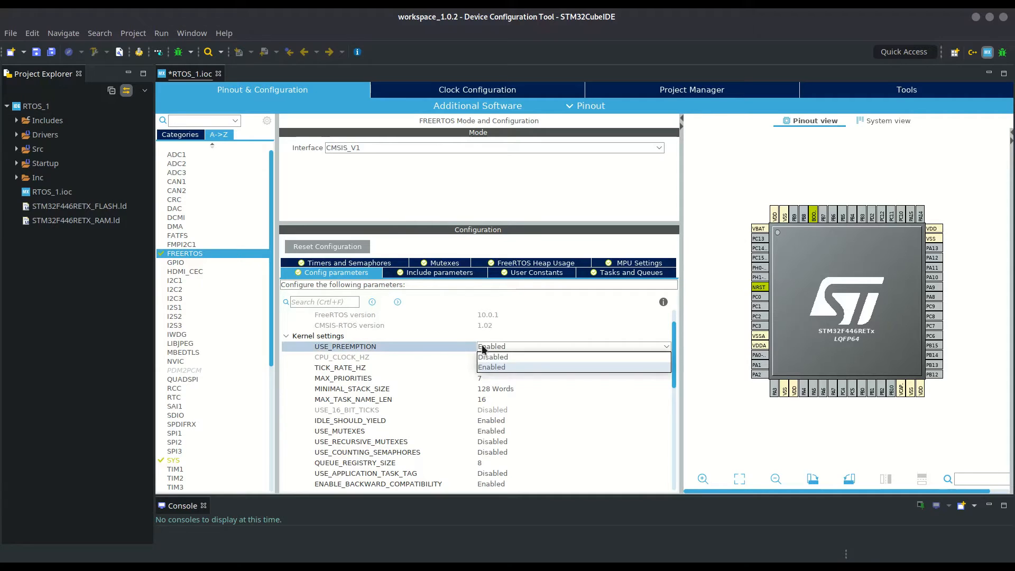
left_click(492, 366)
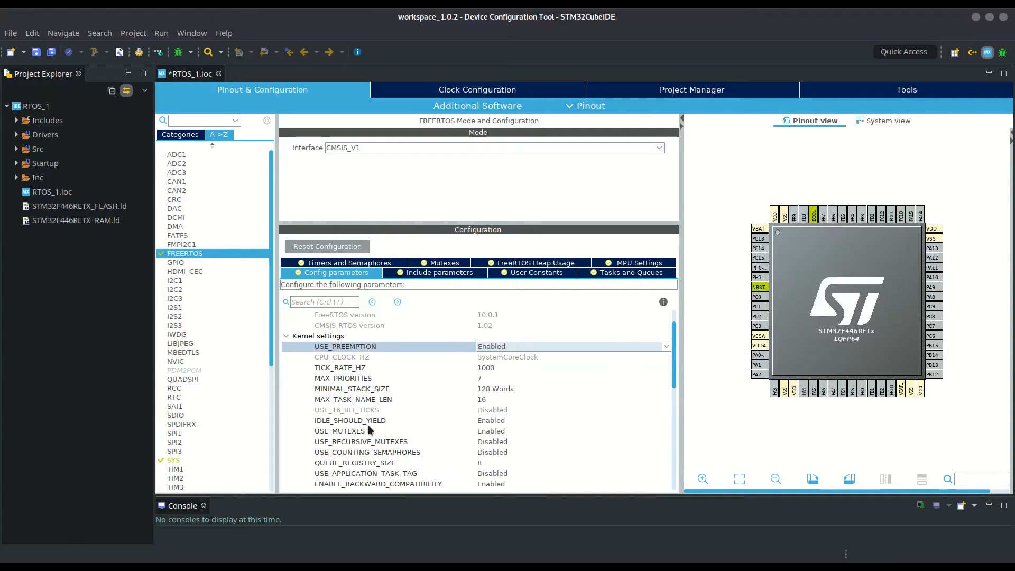
scroll("down", 3)
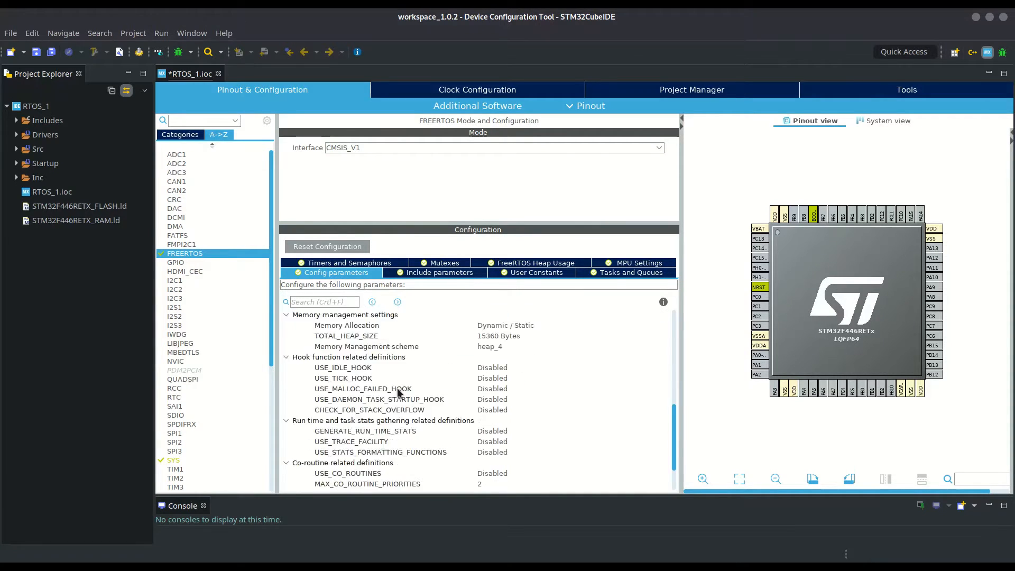
scroll("up", 3)
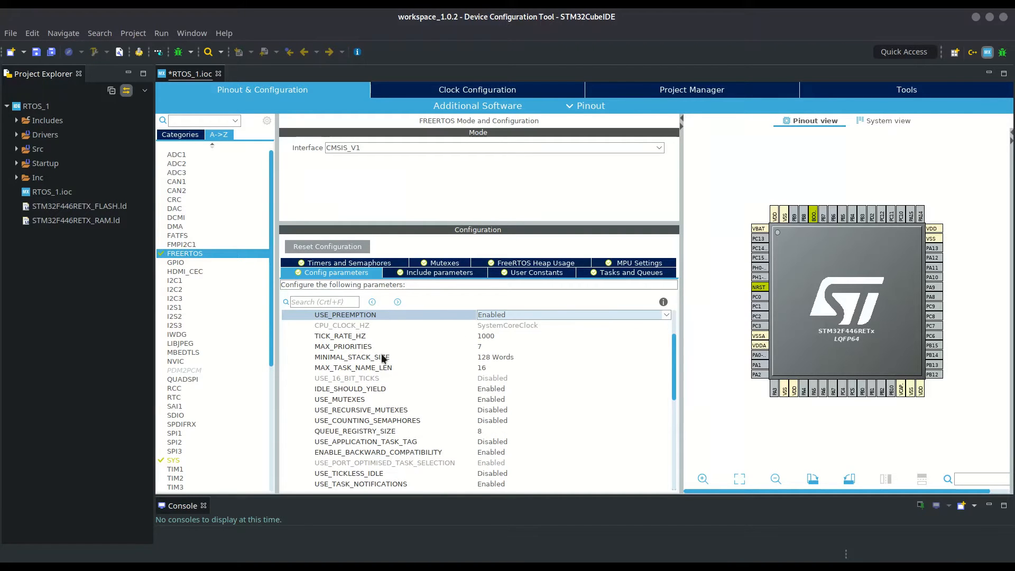
left_click(340, 335)
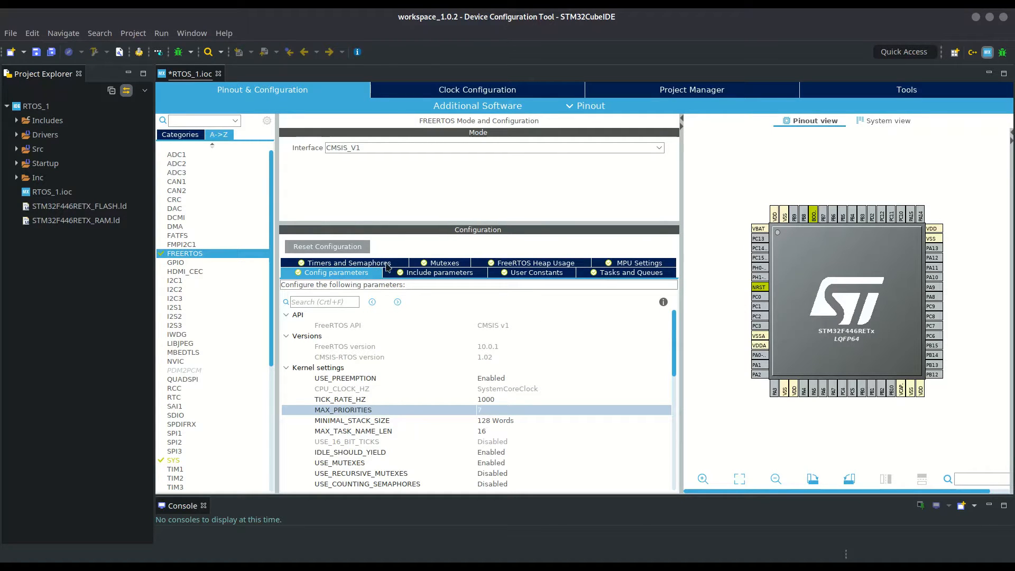
Browse the FreeRTOS tabs and view defaultTask on Tasks and Queues without changes
left_click(443, 262)
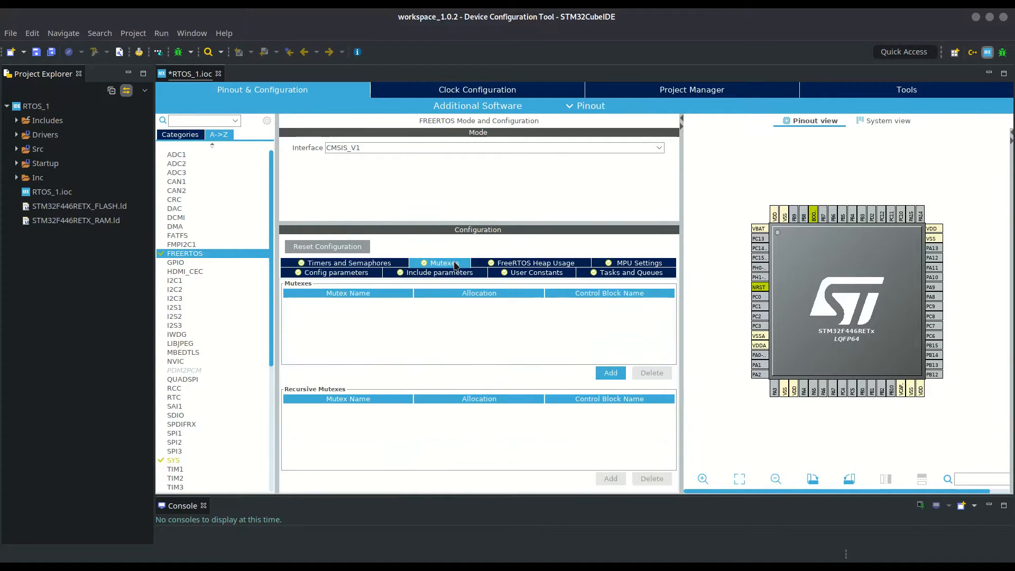
left_click(639, 262)
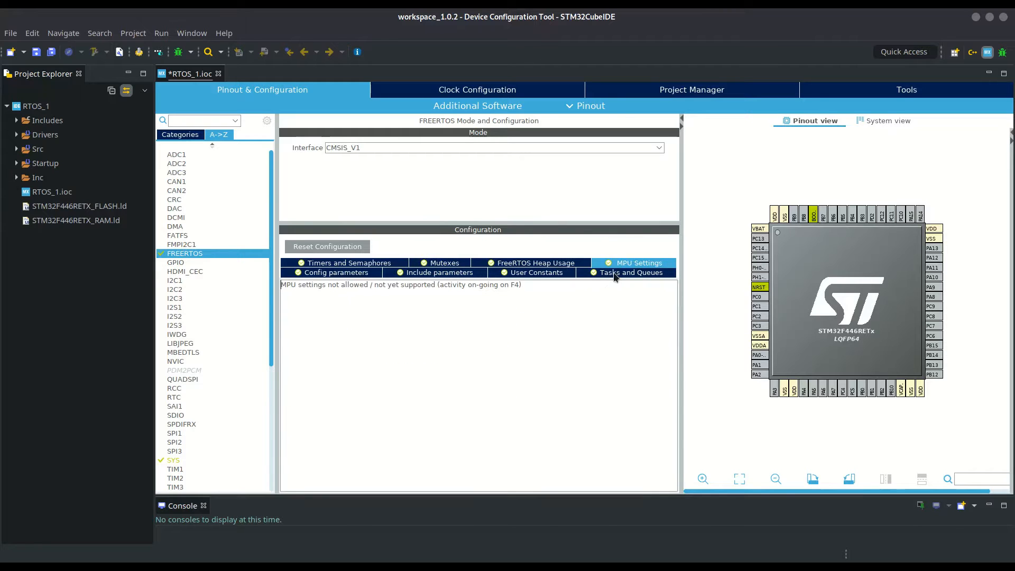
left_click(629, 273)
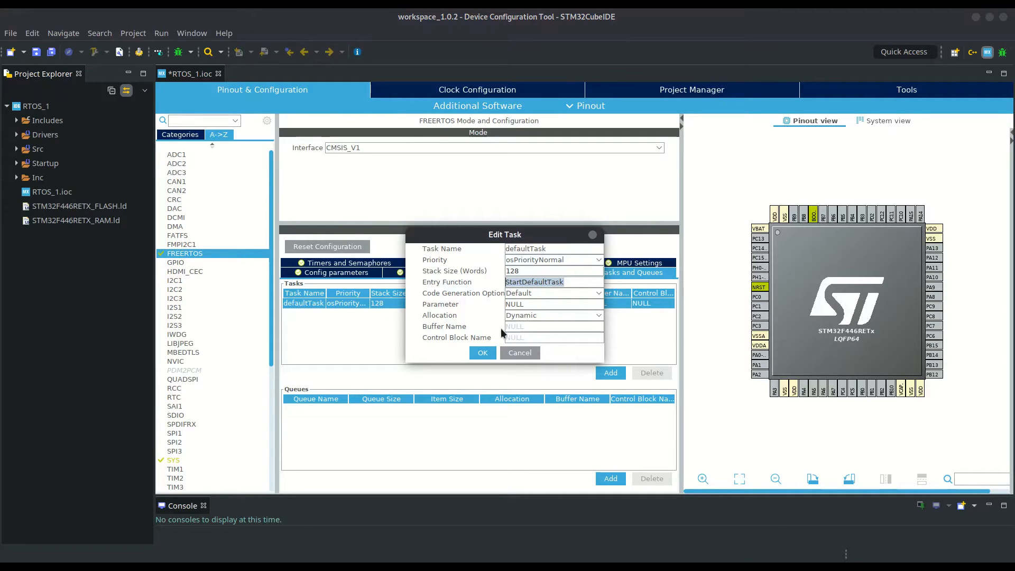
mouse_move(519, 353)
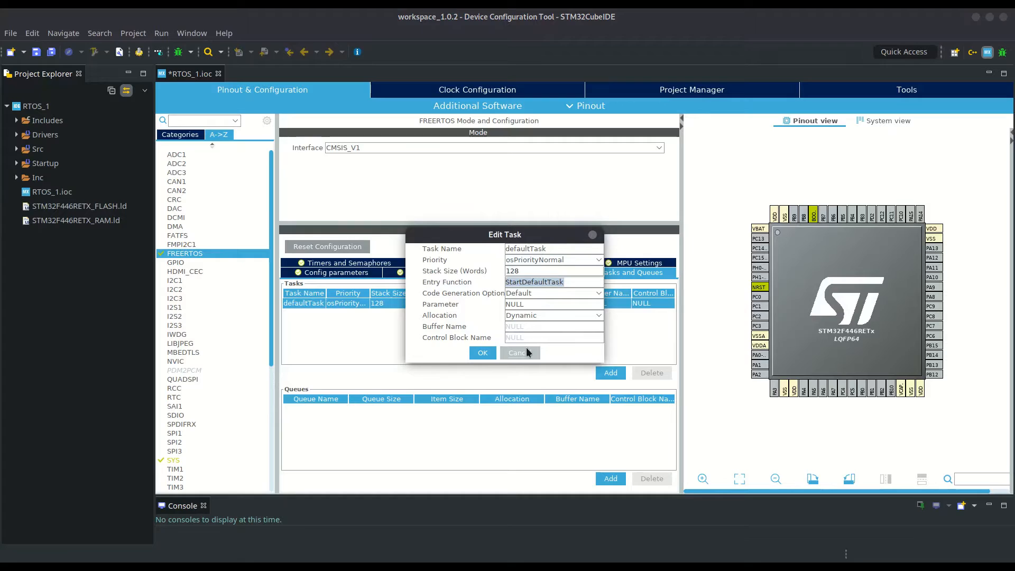
left_click(518, 352)
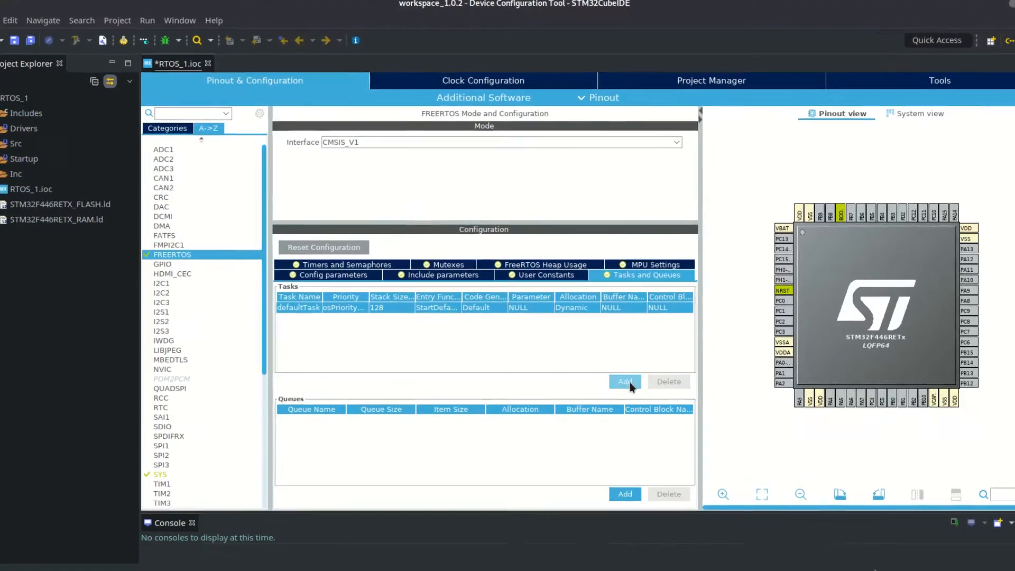
Add task Task2 with osPriorityNormal and entry function Task2_init
left_click(624, 381)
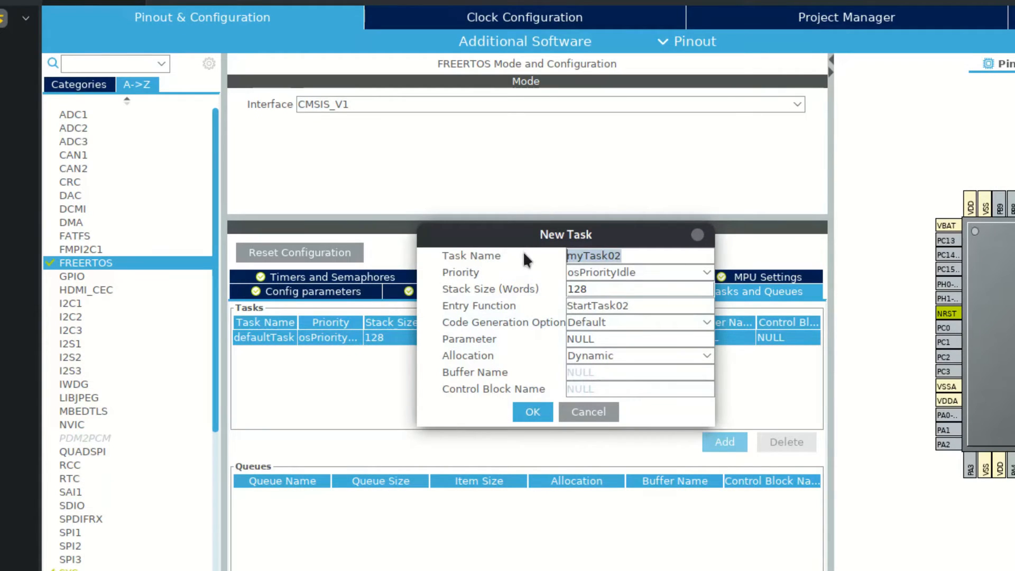
type("Task2")
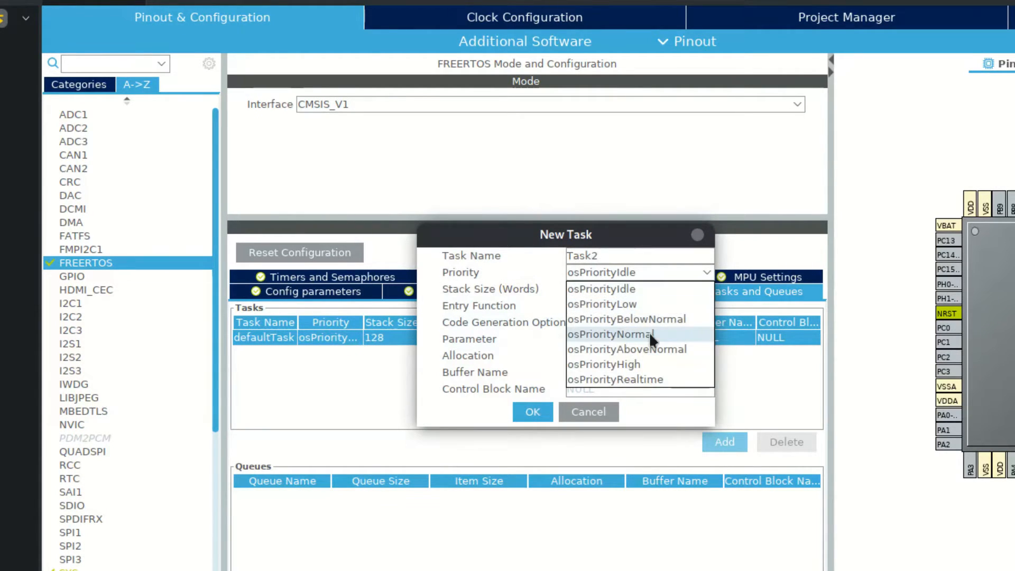
left_click(608, 334)
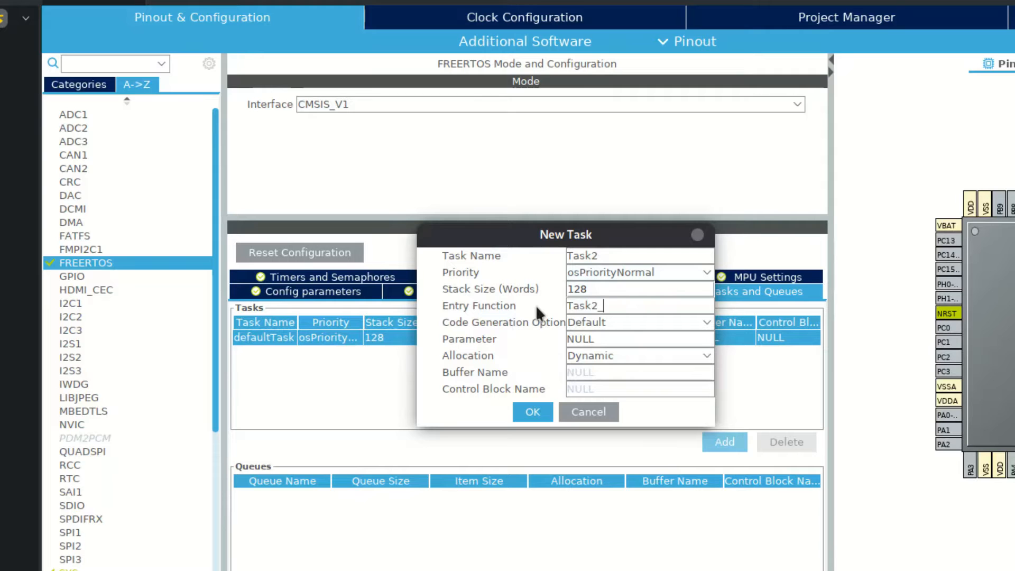
type("init")
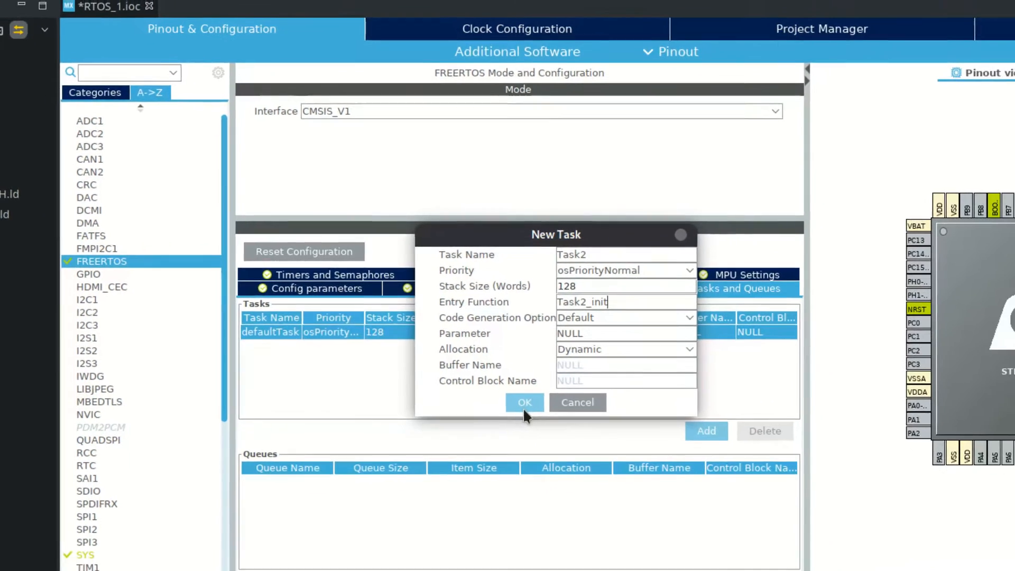
left_click(524, 402)
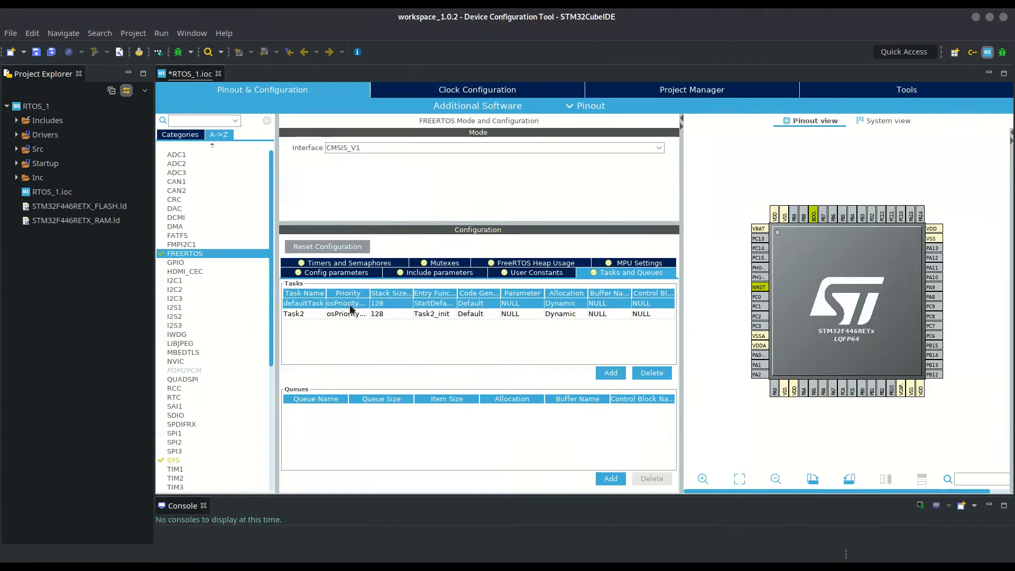
left_click(294, 314)
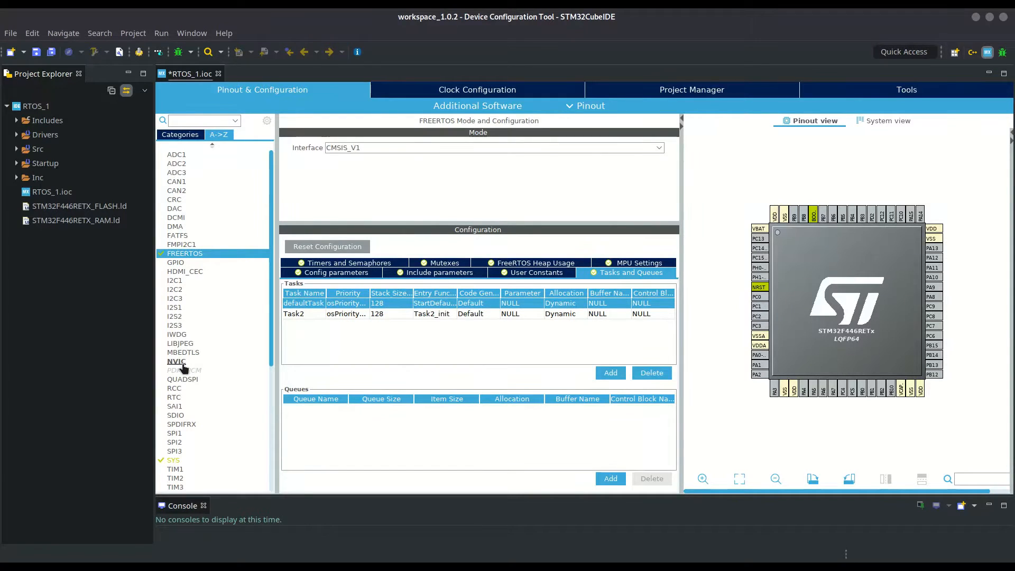
Set RCC High Speed Clock (HSE) to Crystal/Ceramic Resonator
left_click(174, 387)
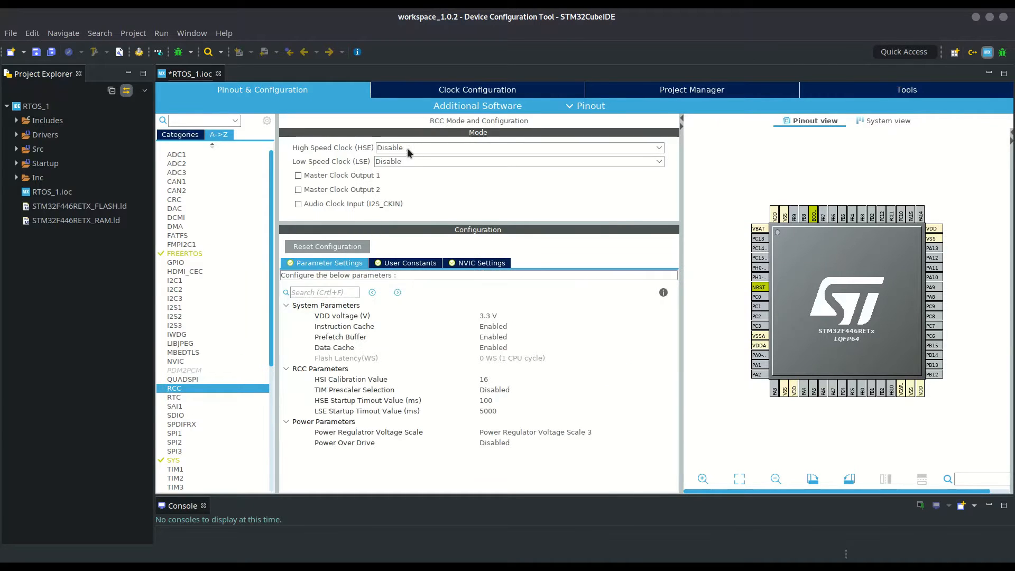
left_click(517, 147)
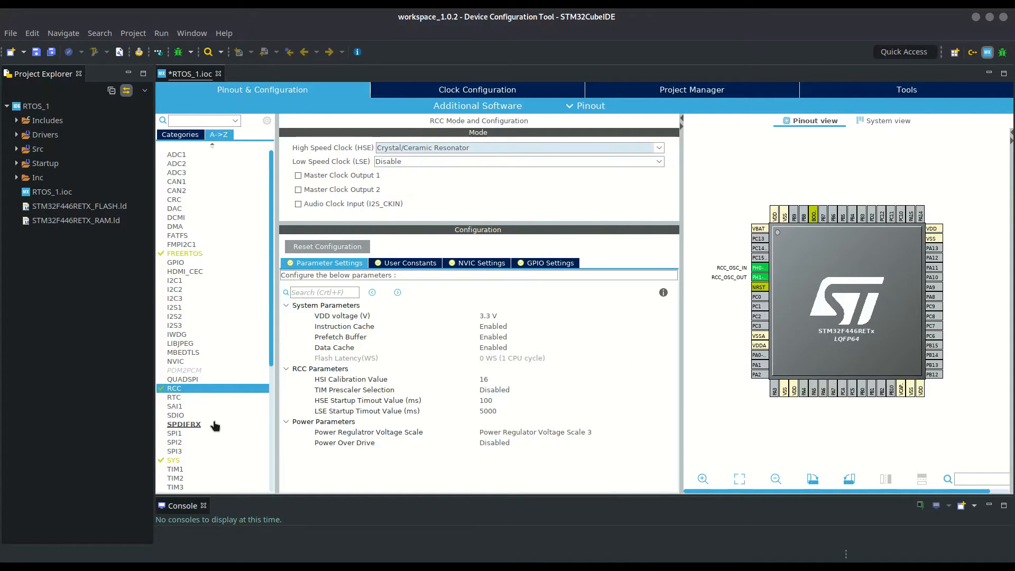
scroll("down", 3)
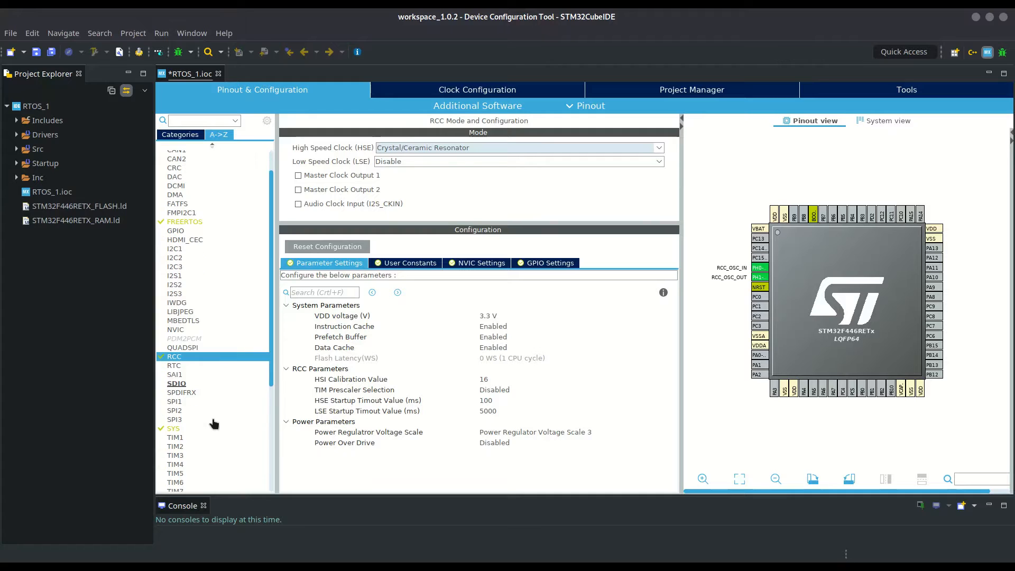
Set USART2 to Asynchronous mode
left_click(173, 412)
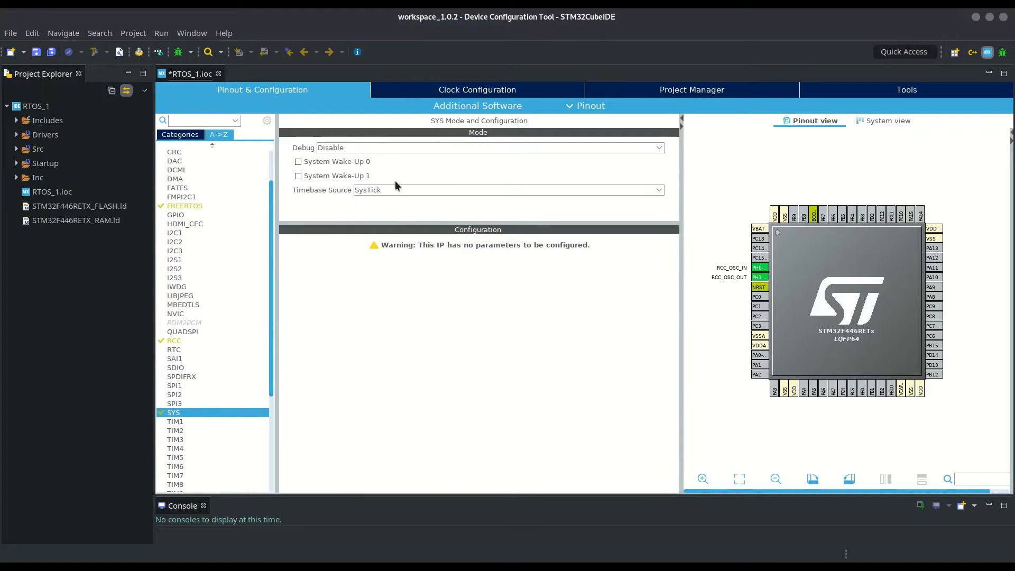
scroll("down", 3)
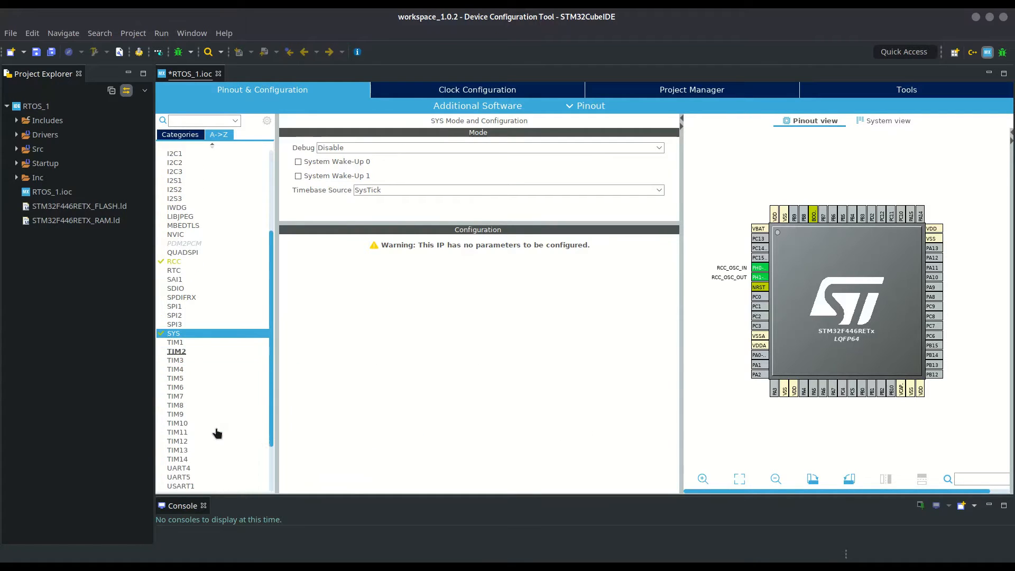
left_click(182, 423)
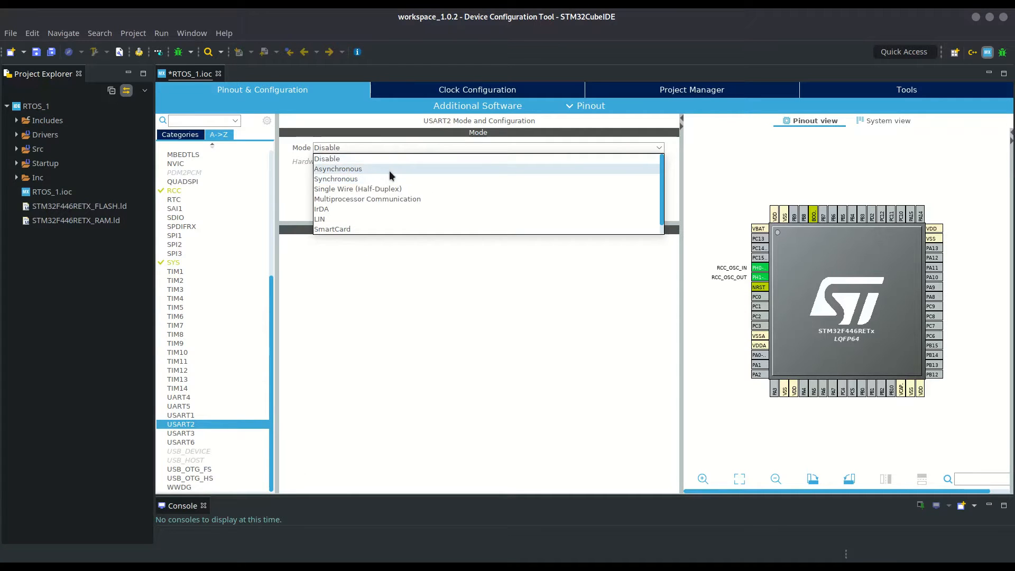
left_click(337, 168)
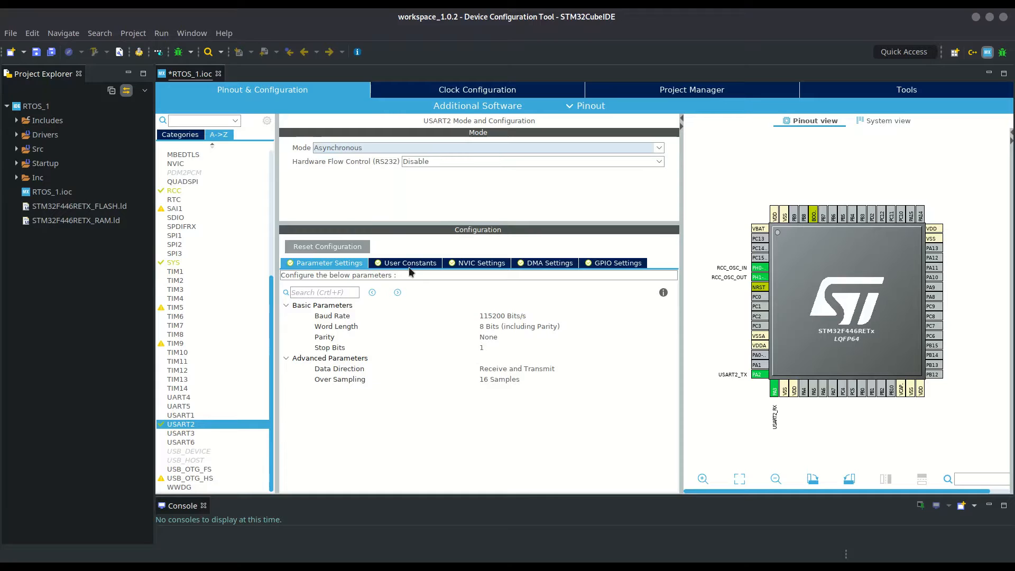
mouse_move(131, 398)
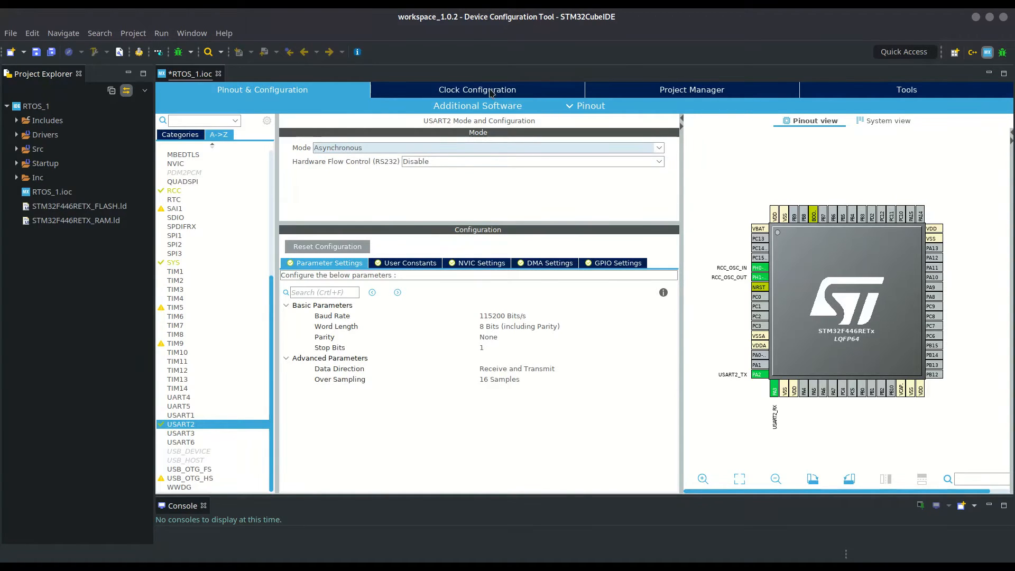
Review the 180 MHz clock tree, then view the Project Manager settings
left_click(476, 89)
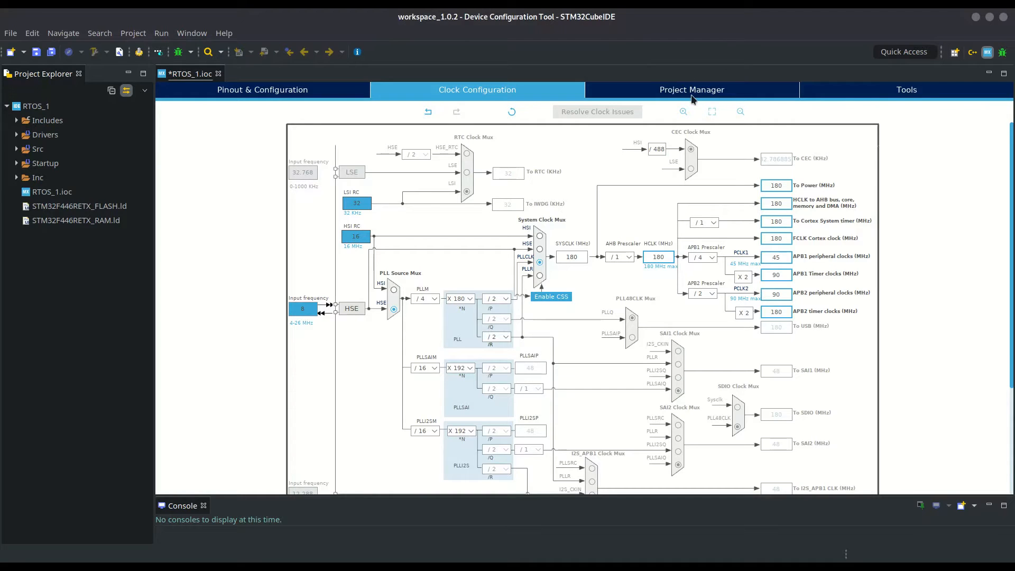
left_click(690, 89)
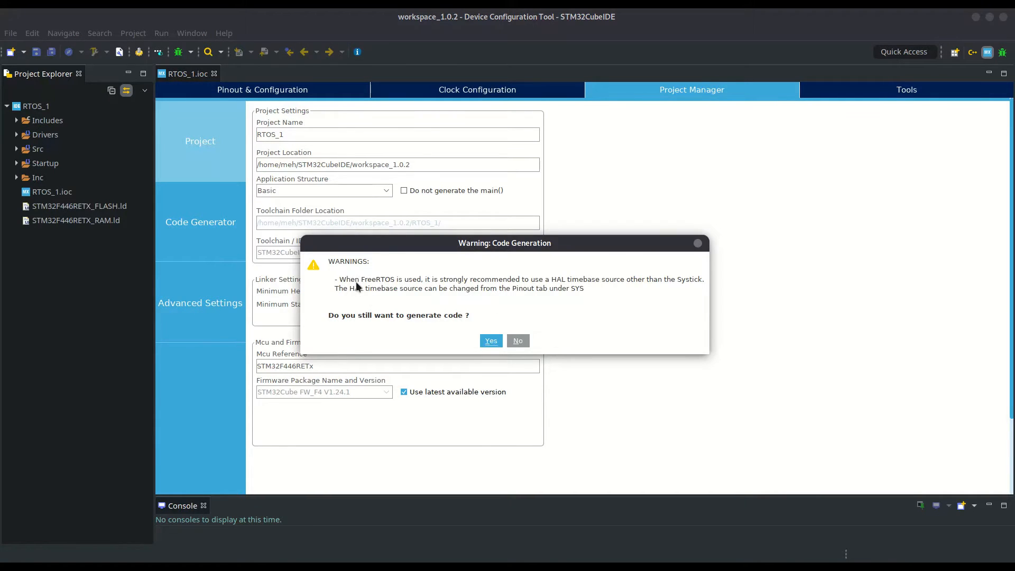
mouse_move(605, 283)
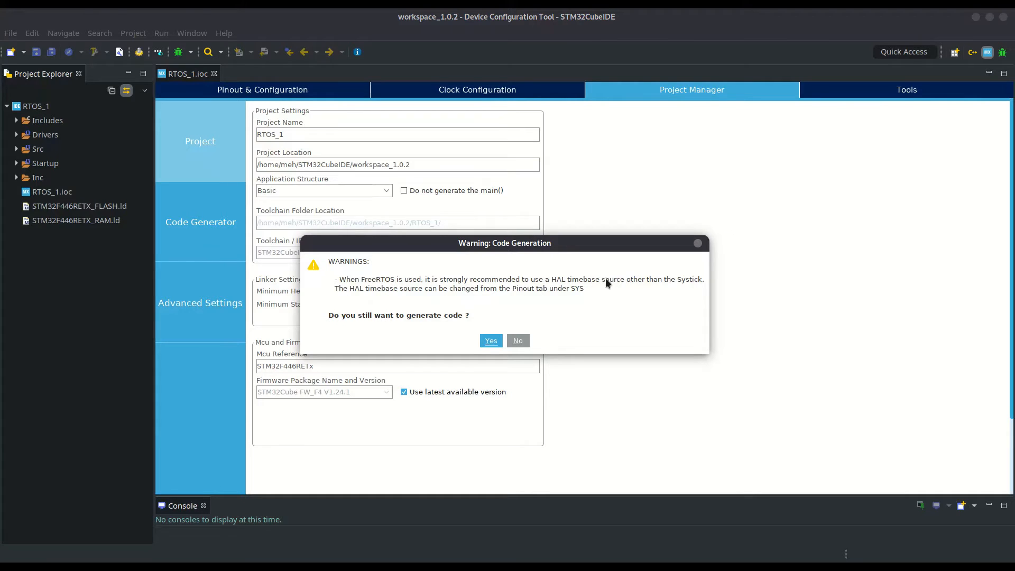
mouse_move(522, 352)
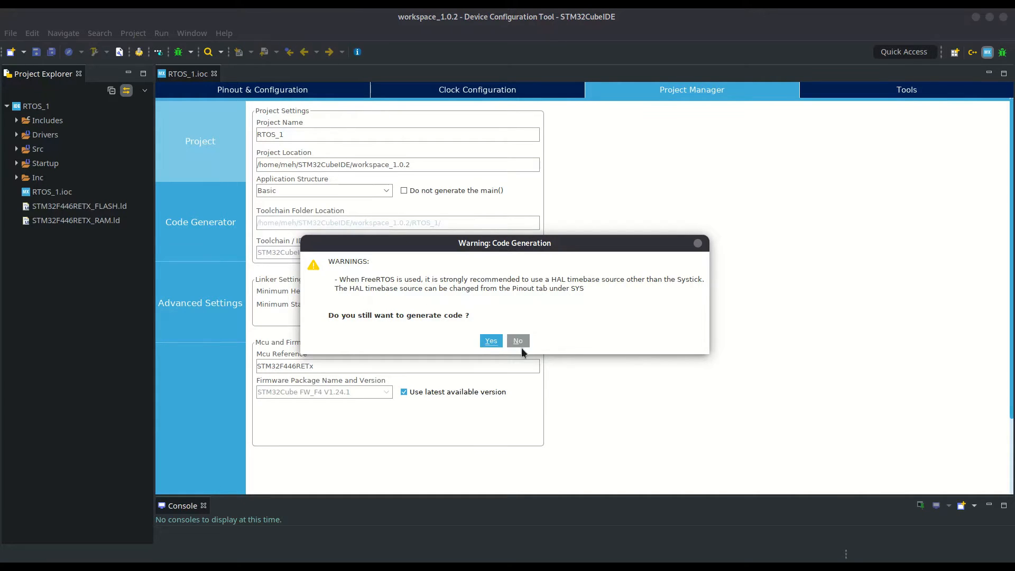
mouse_move(495, 306)
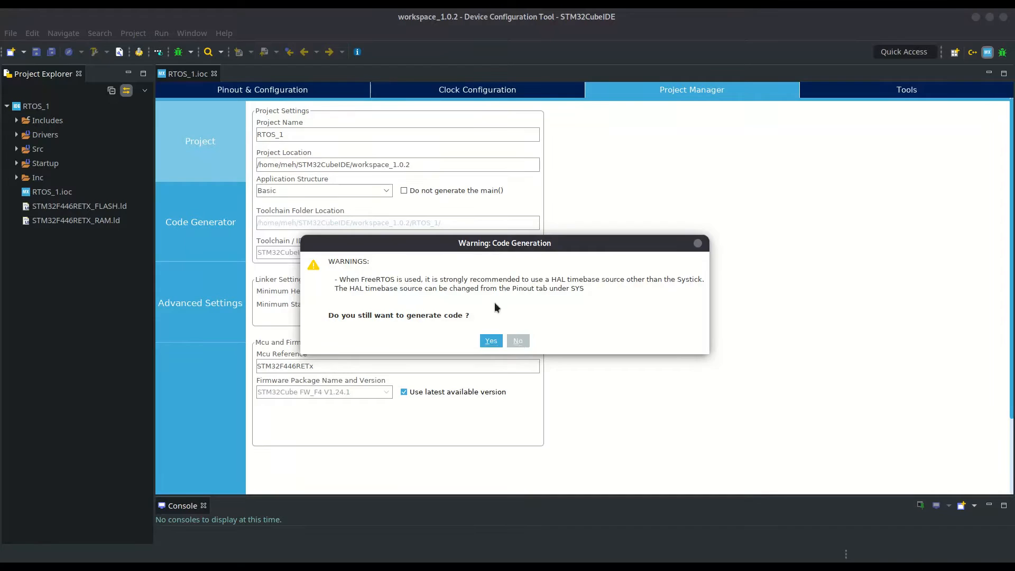
Set the SYS timebase source to TIM1 and make PA0 and PA1 GPIO outputs
left_click(517, 340)
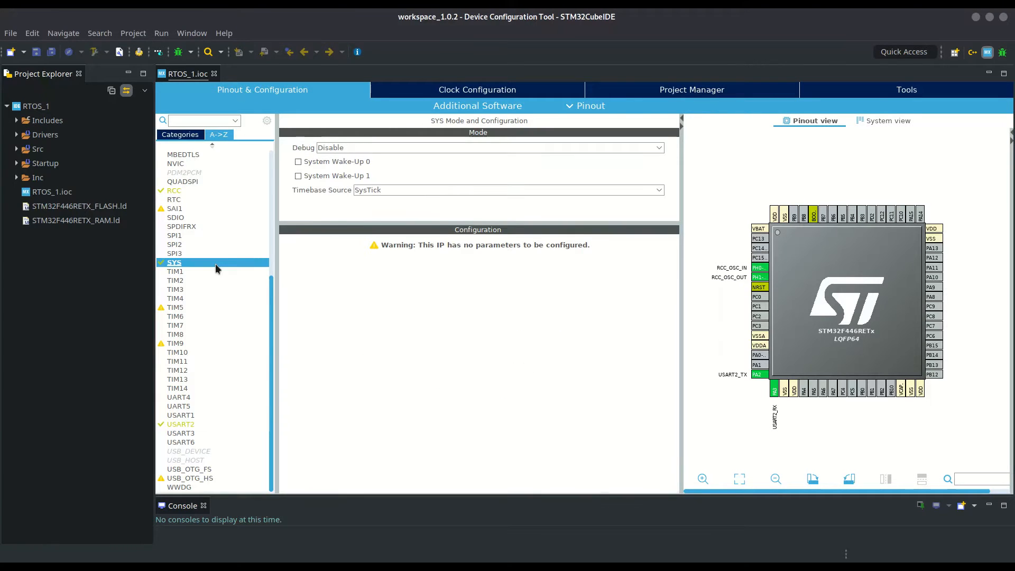
left_click(658, 190)
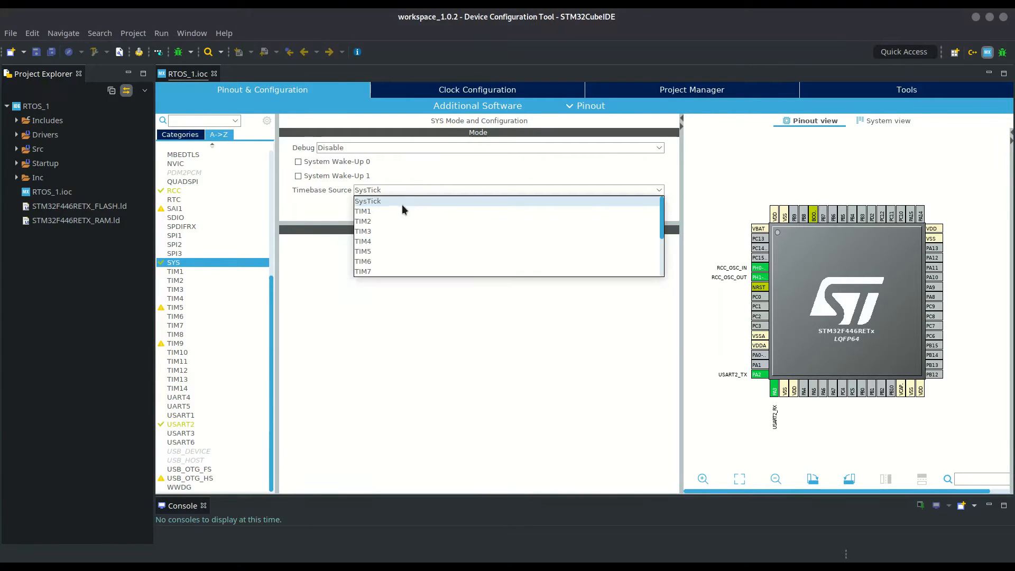
left_click(362, 210)
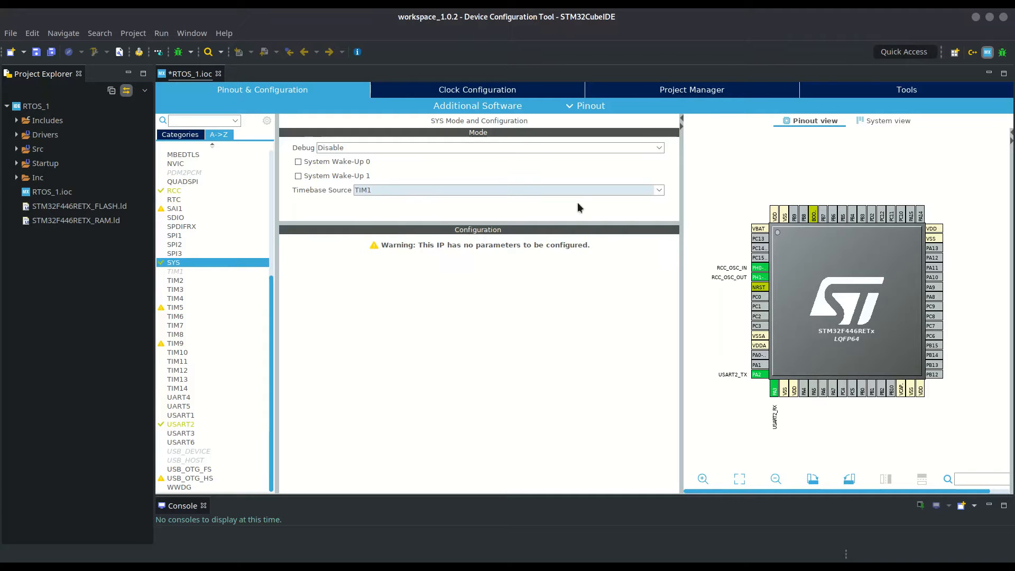
mouse_move(663, 329)
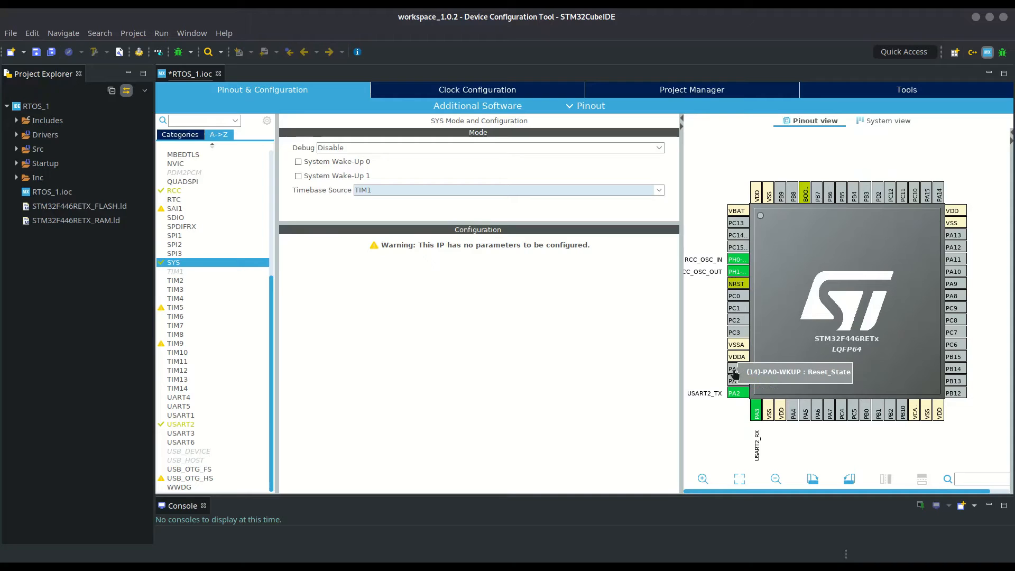
left_click(733, 369)
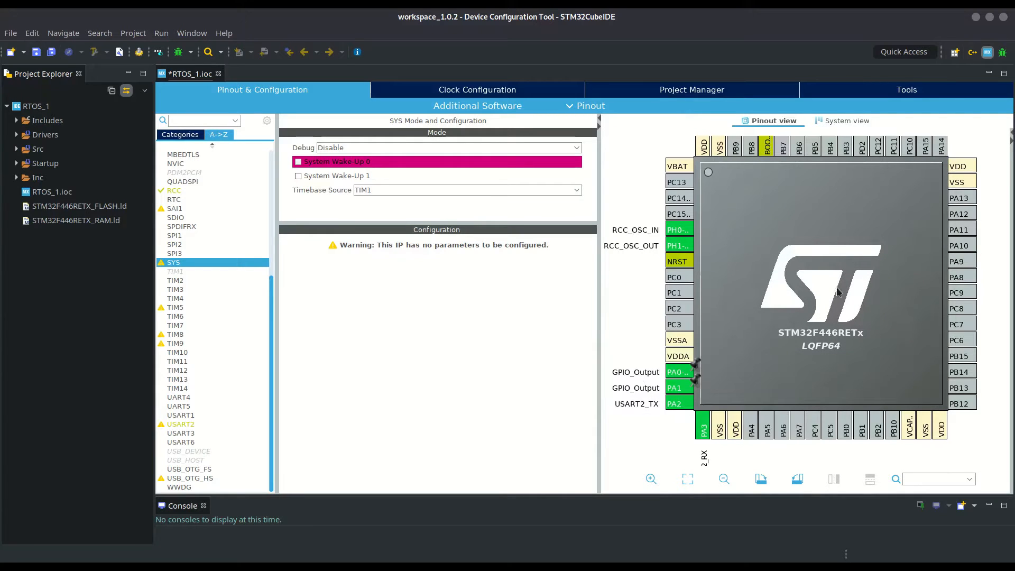
left_click(723, 478)
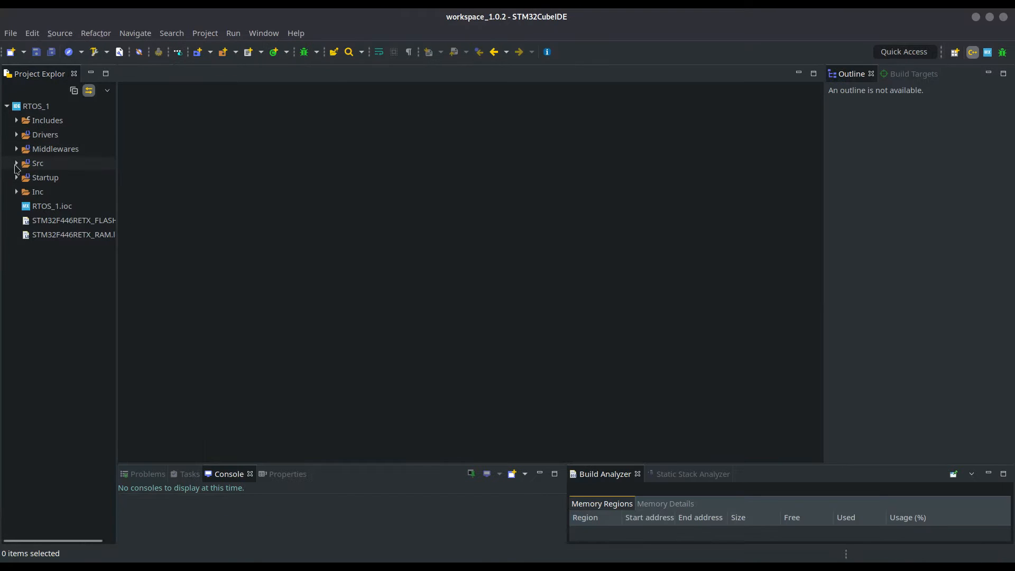
Open main.c from the Src folder of RTOS_1
left_click(17, 164)
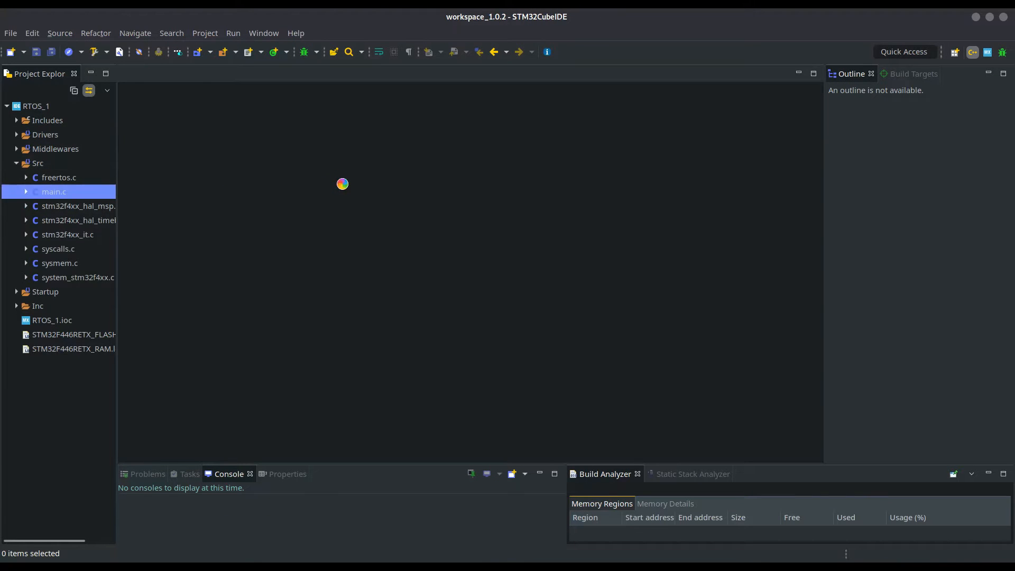
double_click(54, 191)
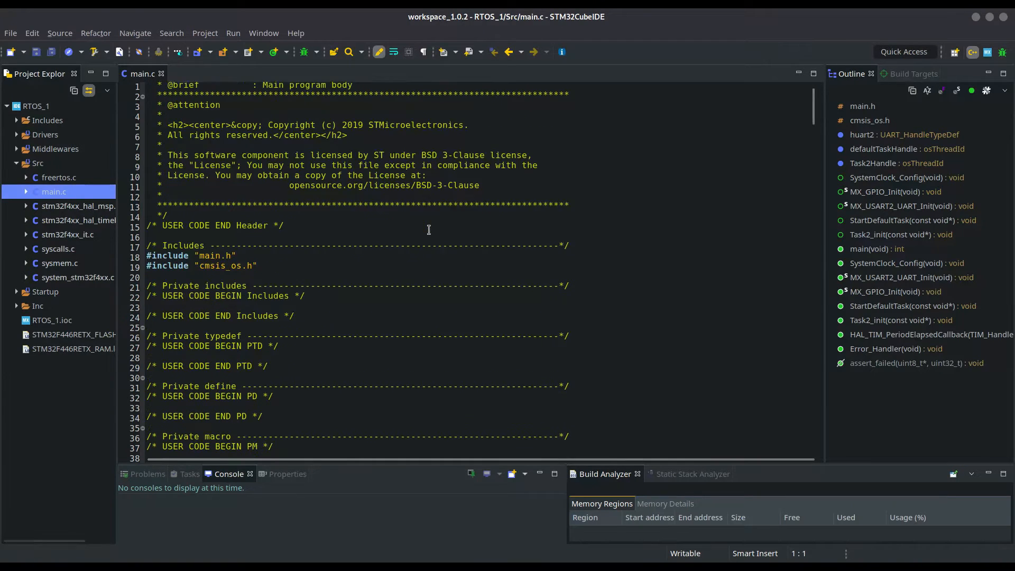
scroll("down", 3)
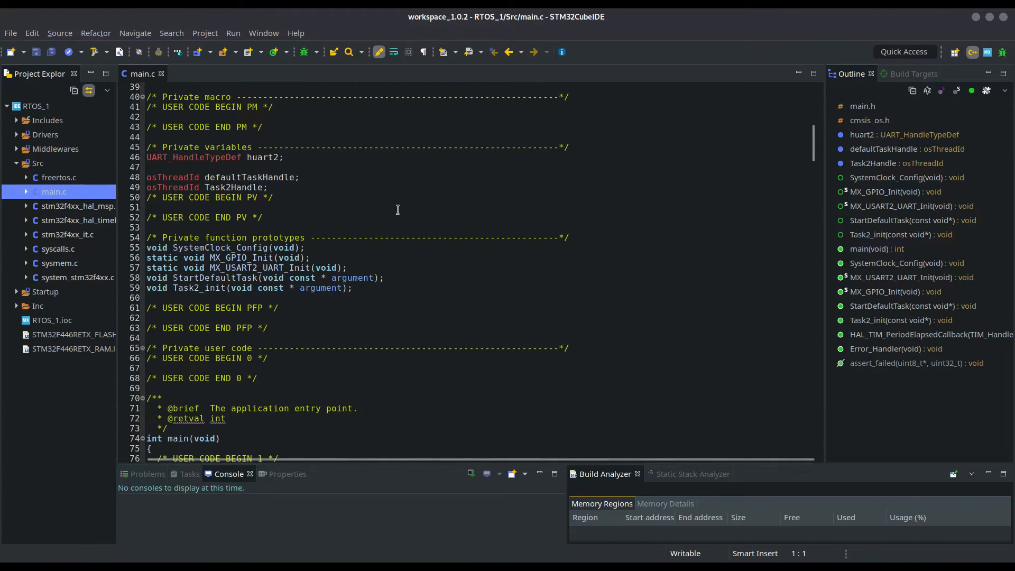
Highlight the osThreadId declarations, Task2Handle, and the Task2_init prototype
double_click(172, 176)
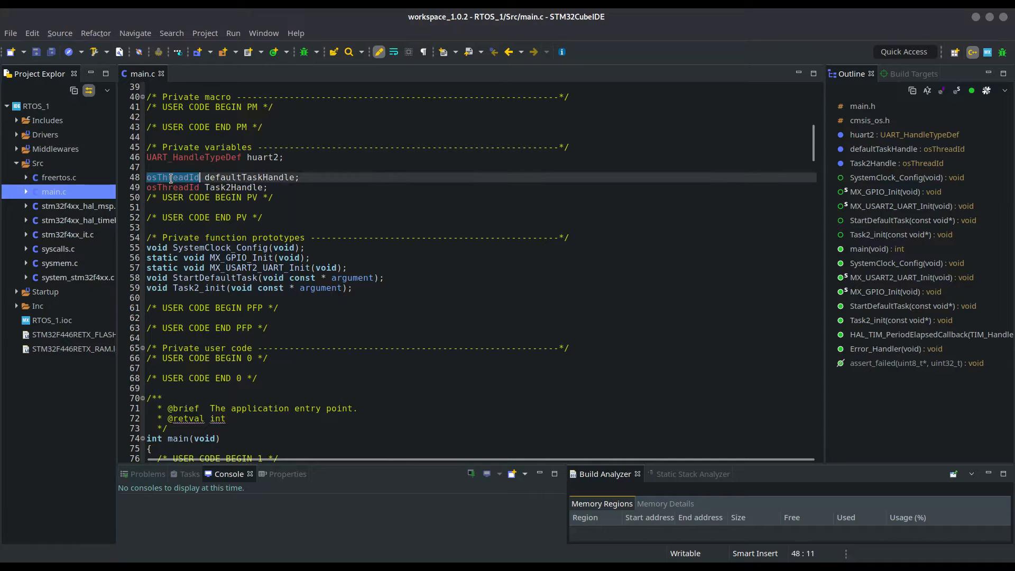
double_click(248, 176)
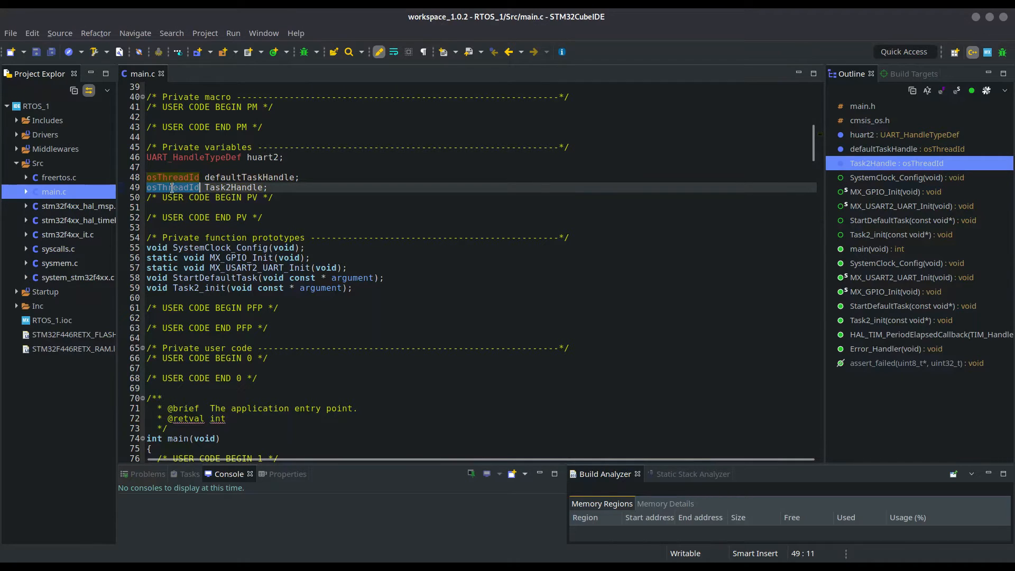
double_click(234, 187)
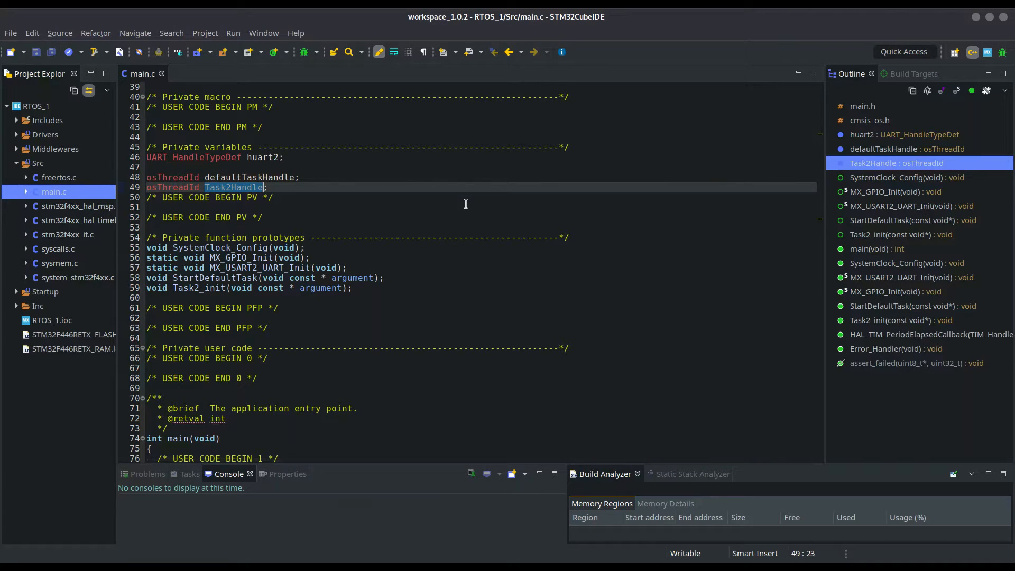
scroll("down", 3)
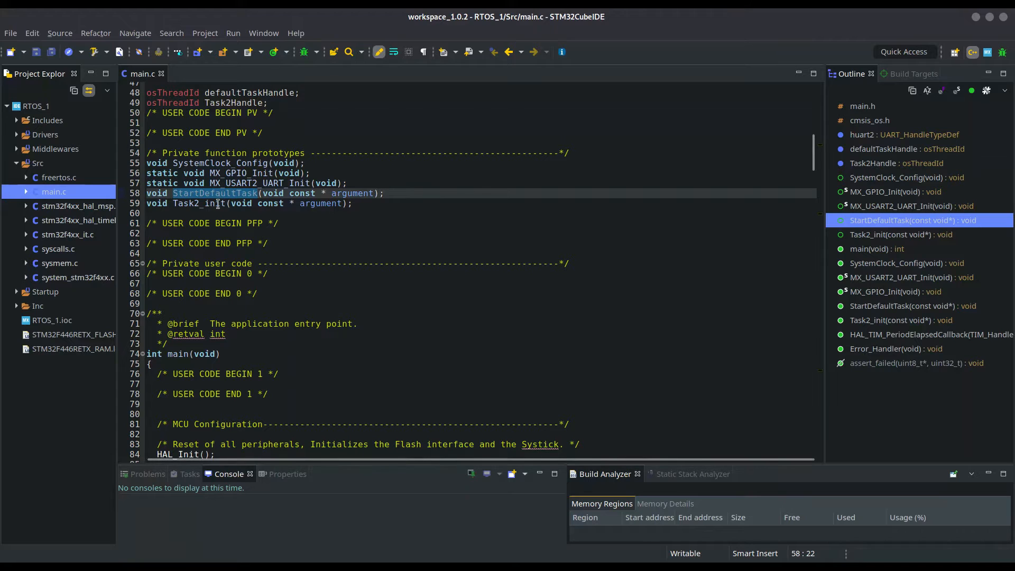
left_click(199, 203)
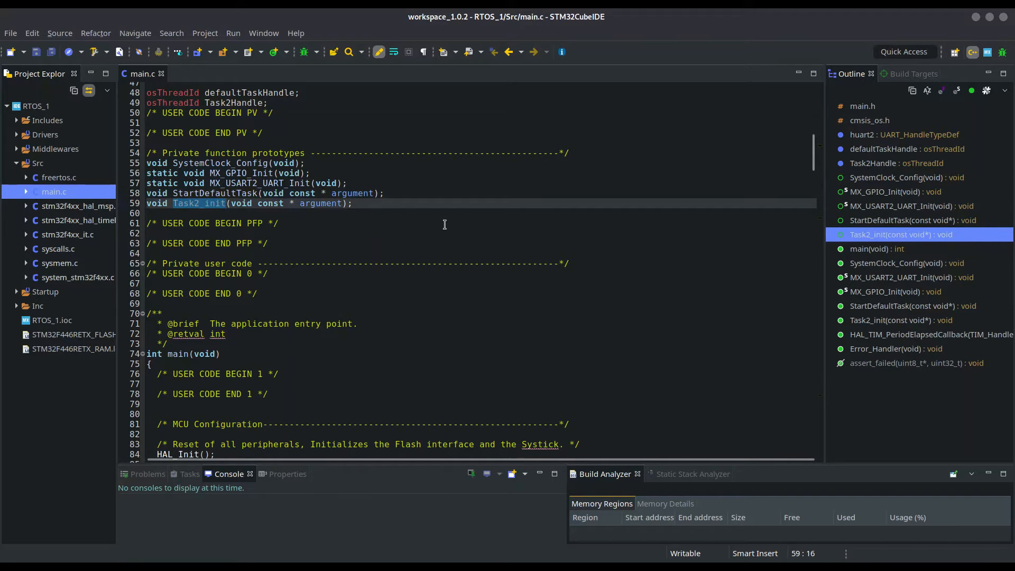
scroll("down", 3)
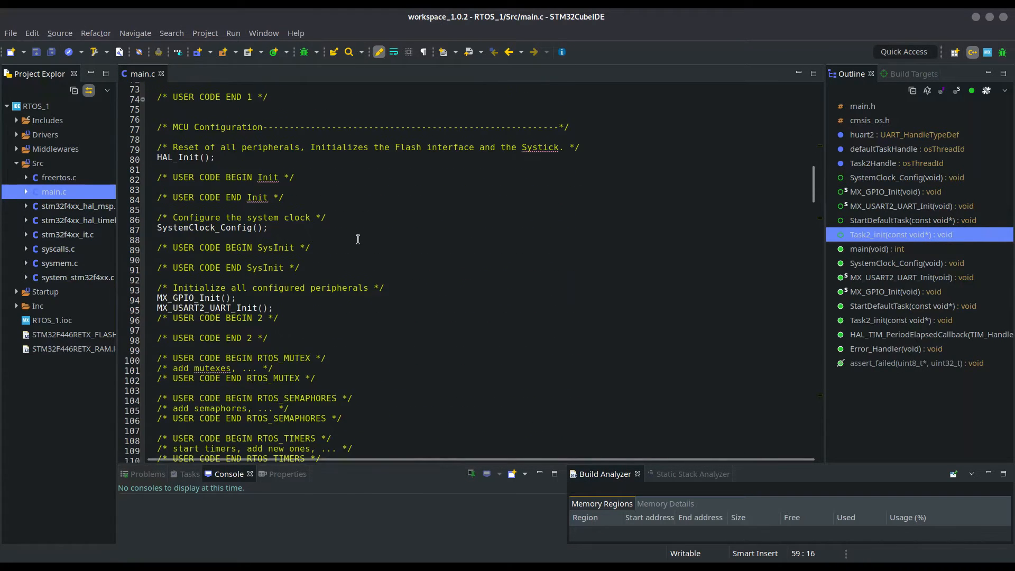
scroll("down", 3)
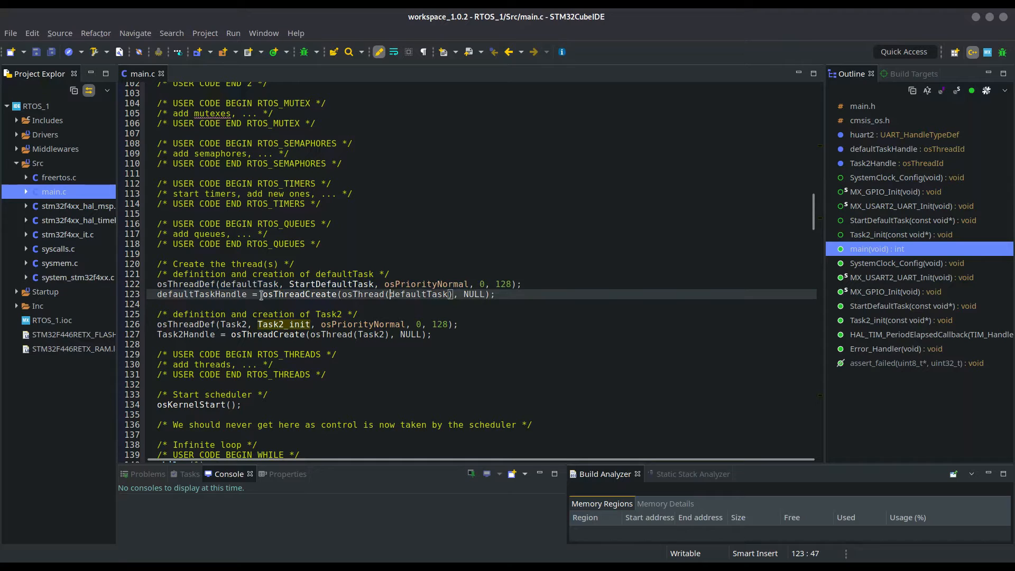
left_click(186, 283)
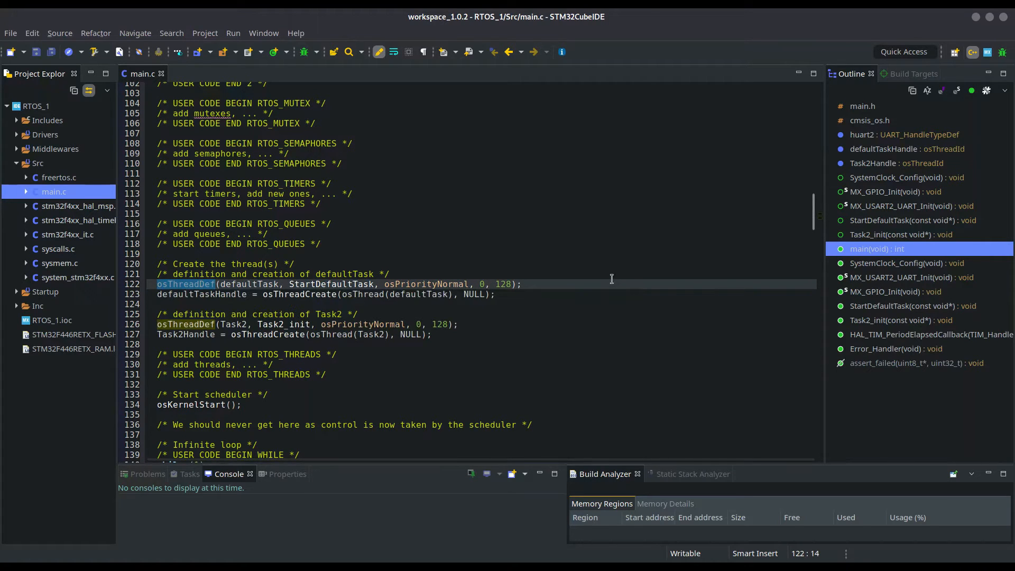
mouse_move(574, 284)
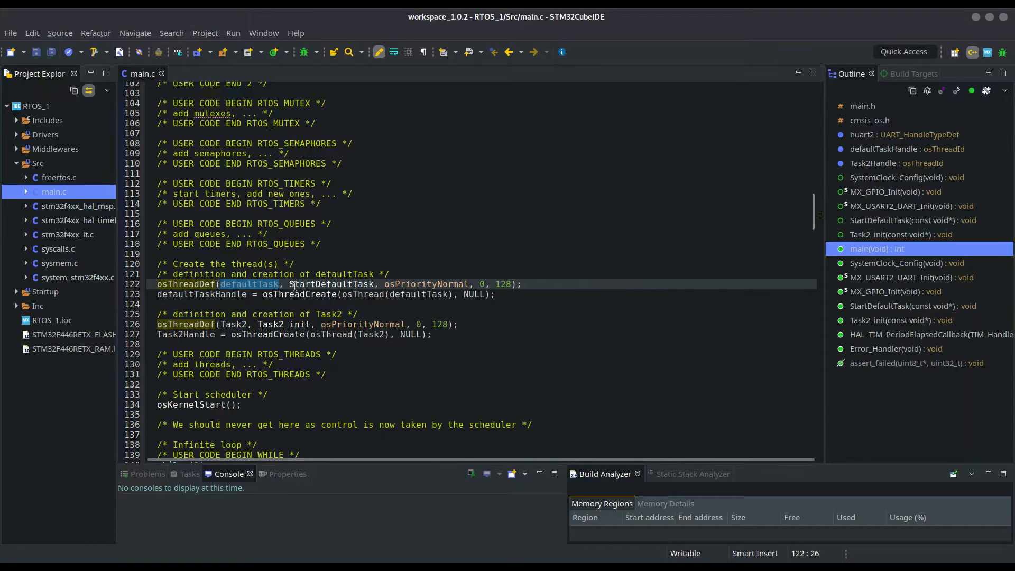
double_click(332, 283)
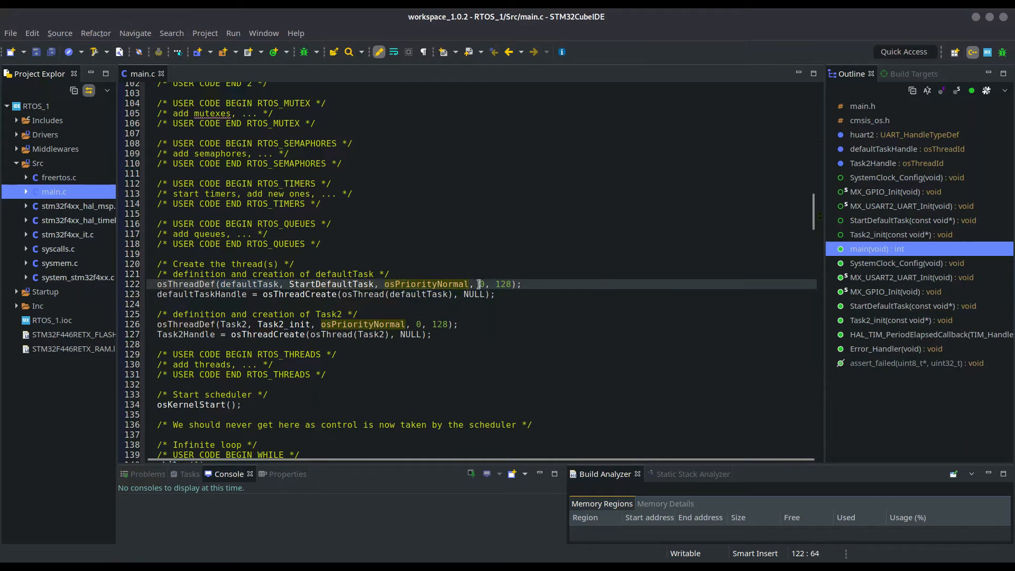
double_click(503, 283)
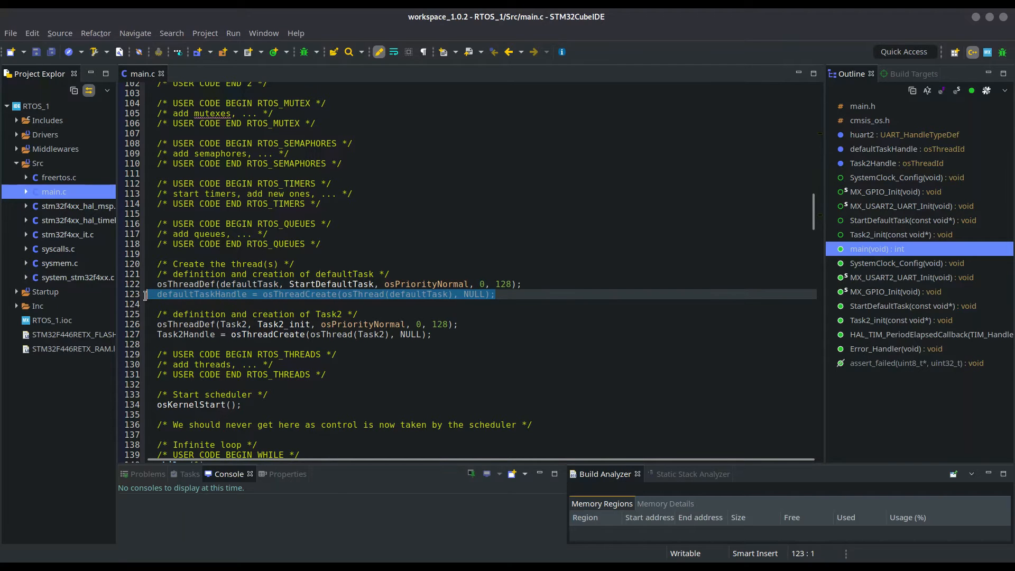
left_click(210, 294)
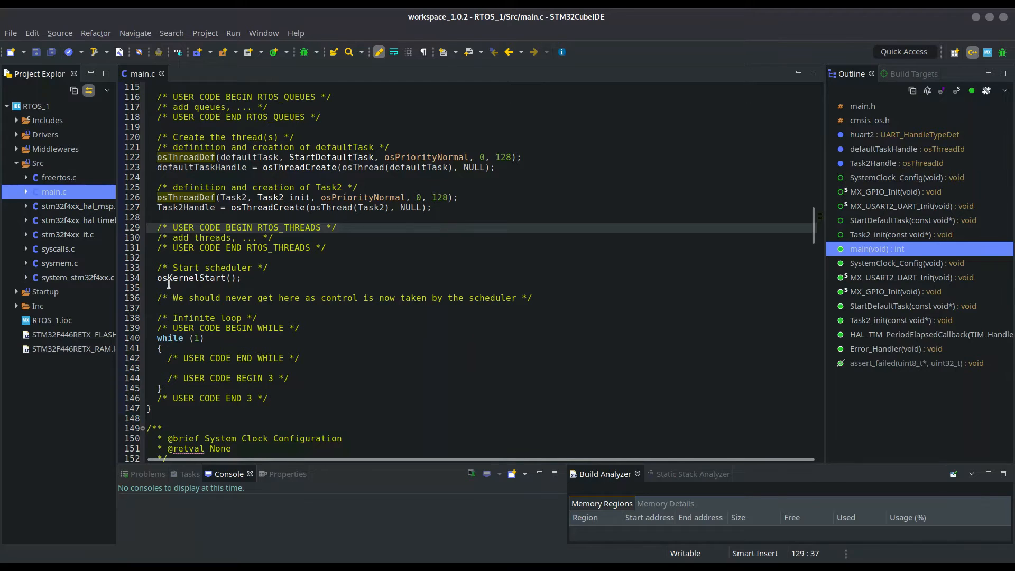
left_click(190, 297)
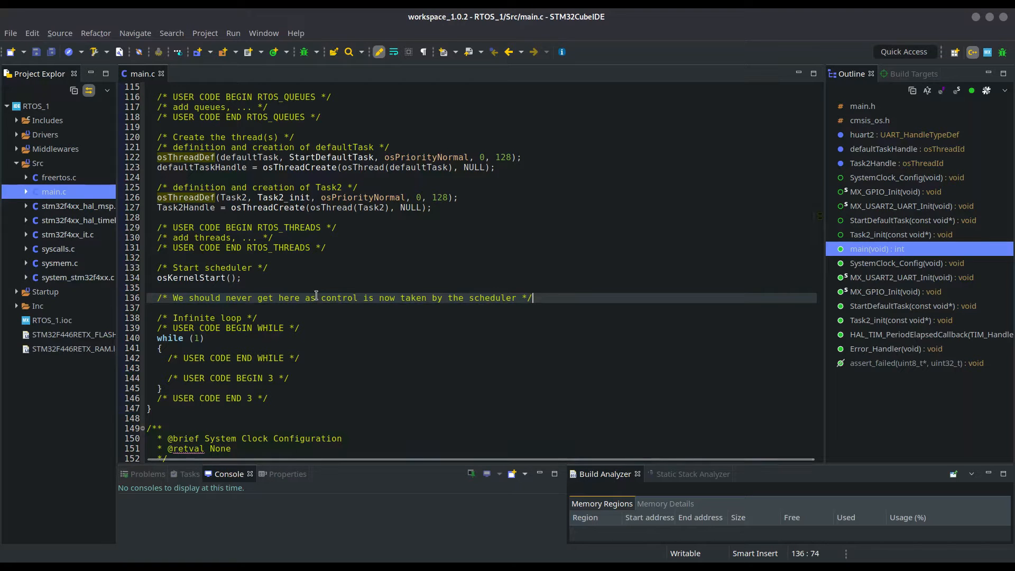
scroll("down", 3)
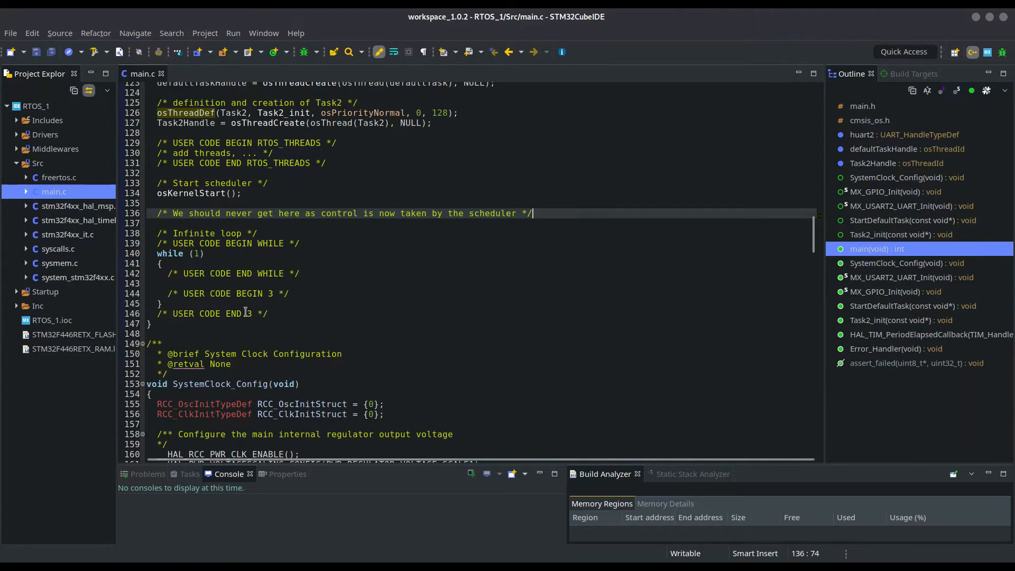
scroll("up", 3)
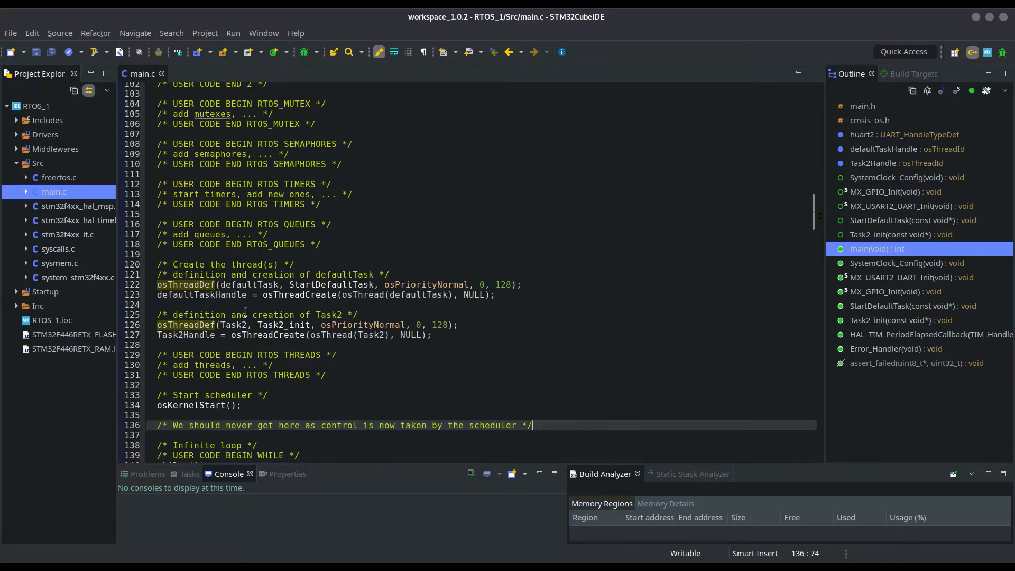
scroll("down", 3)
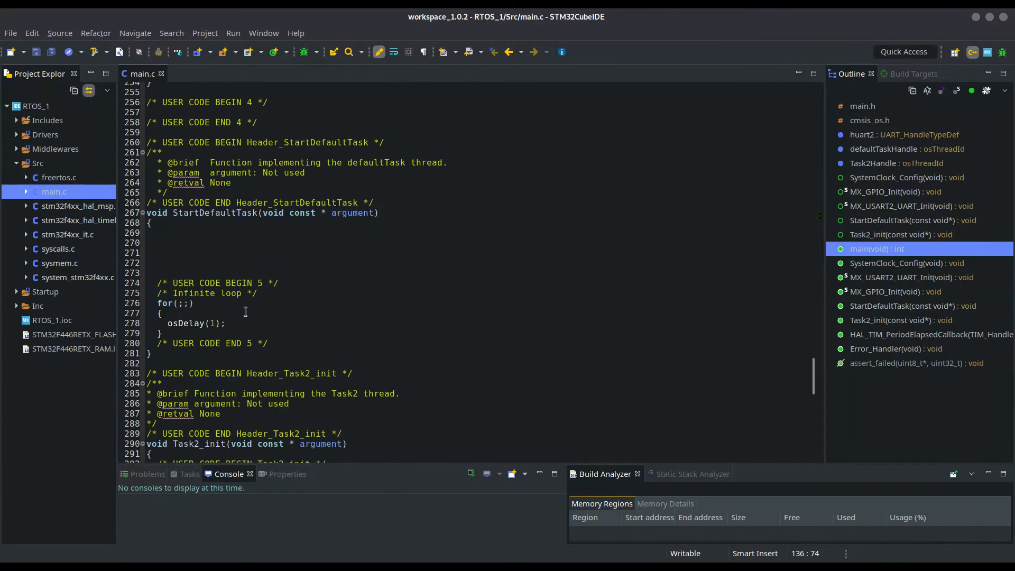
scroll("down", 3)
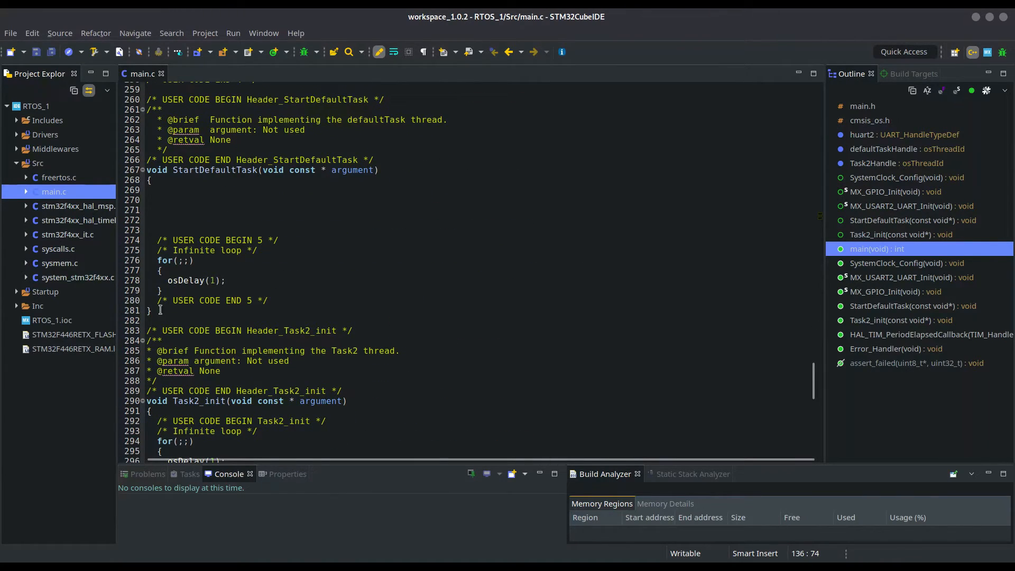
left_click(152, 180)
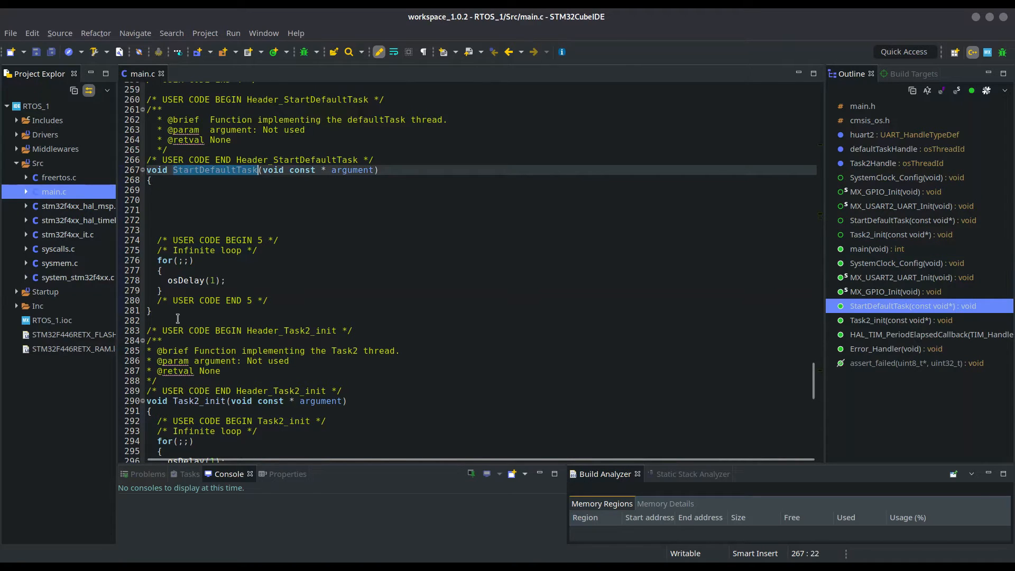
left_click(899, 320)
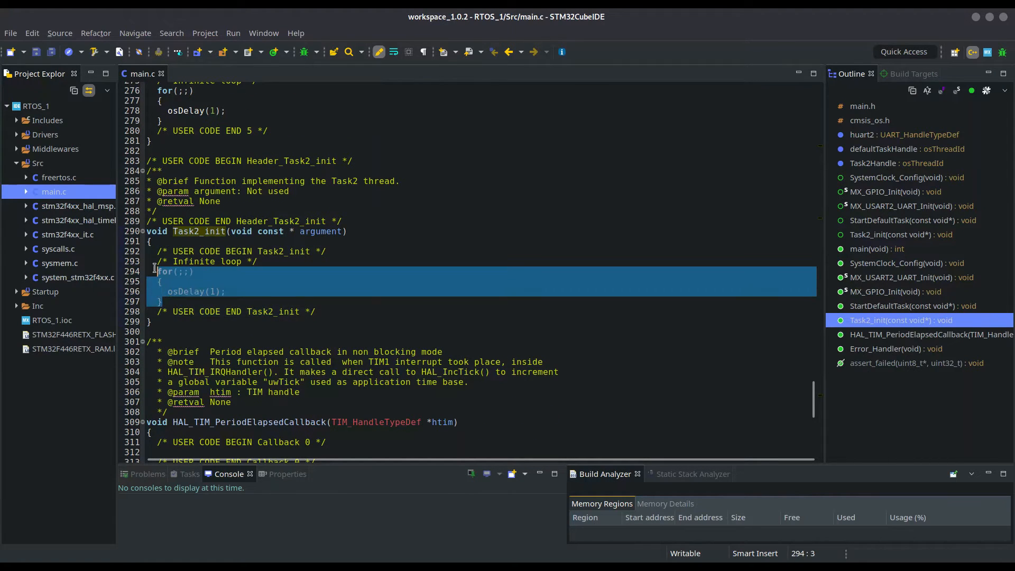
scroll("up", 3)
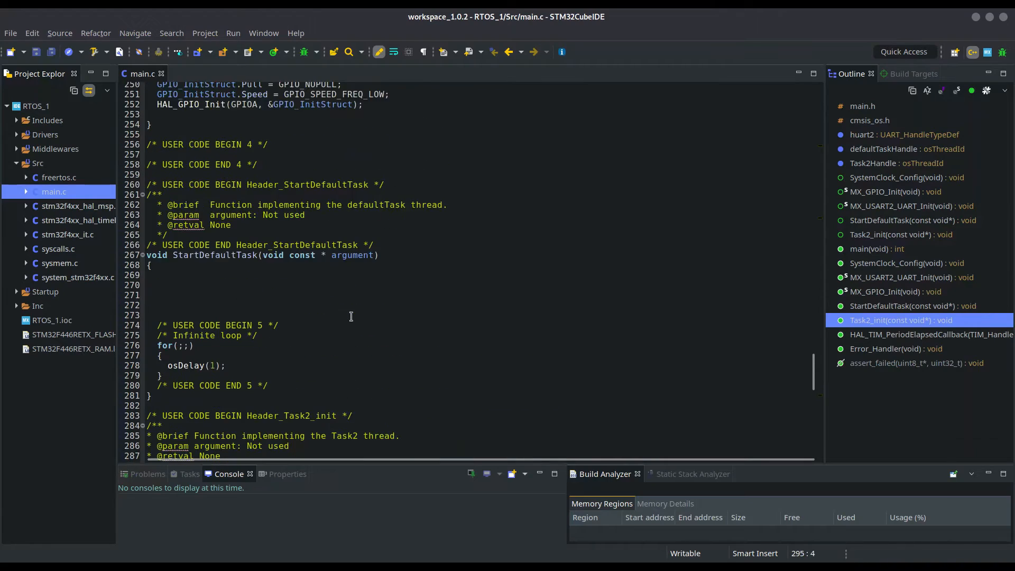
scroll("up", 3)
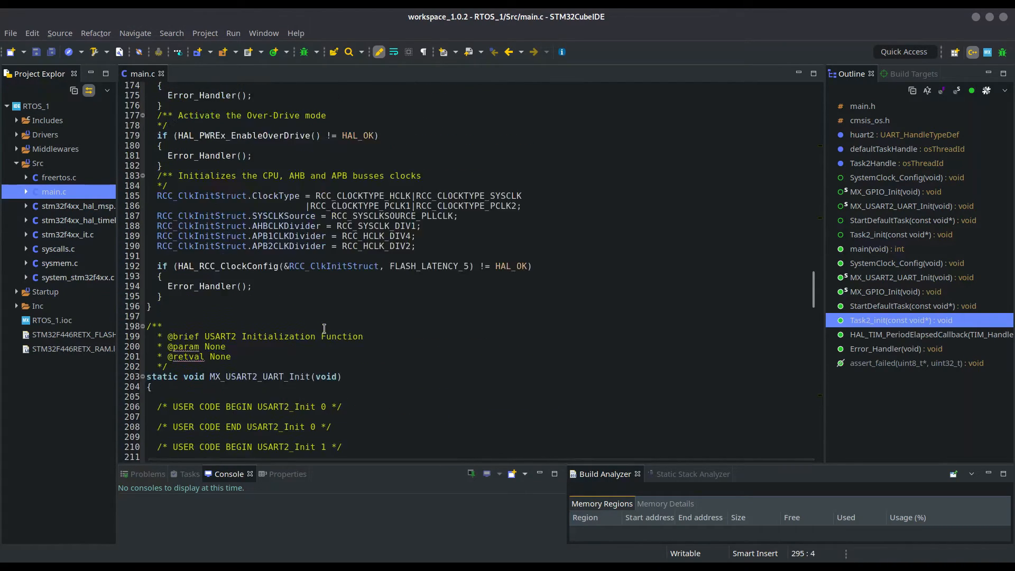
scroll("up", 3)
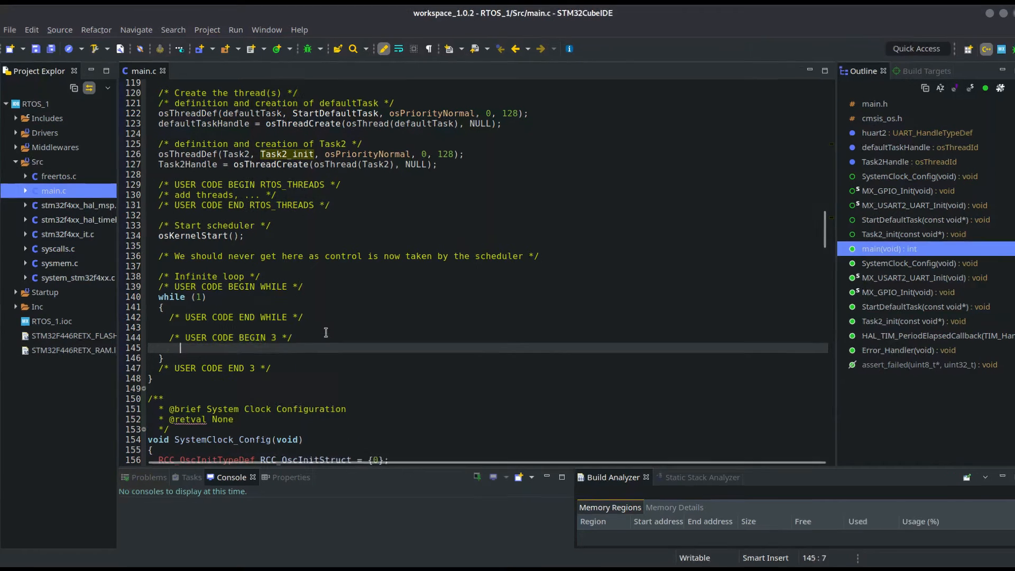
In USER CODE 3, write HAL_GPIO_TogglePin(GPIOA, GPIO_PIN_0); HAL_Delay(1); and paste a copy for PIN_1
type("HAL_GPIO_TogglePin(GPIOA, GPIO Pi")
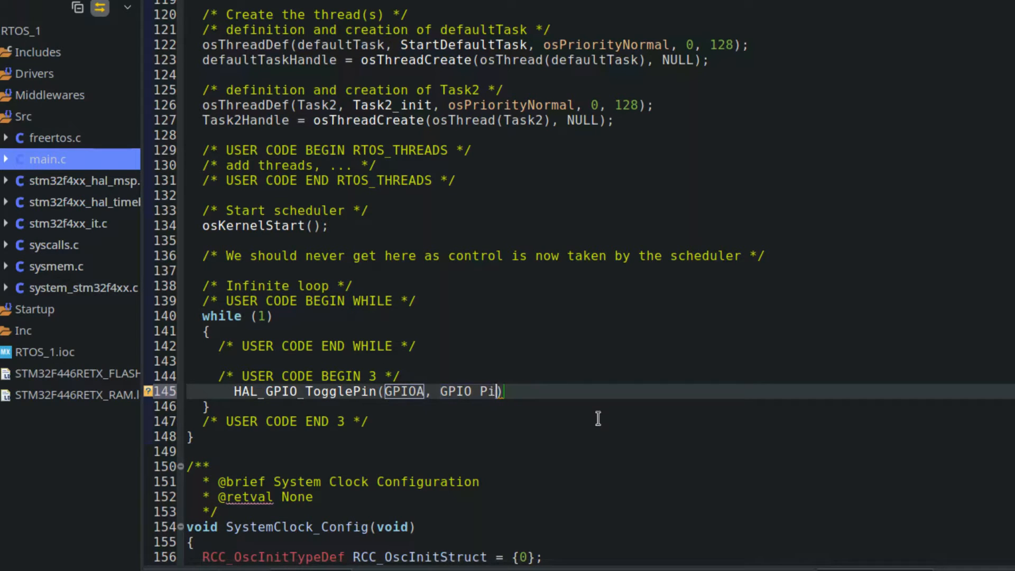
type("N_0);")
type("HAL_Del")
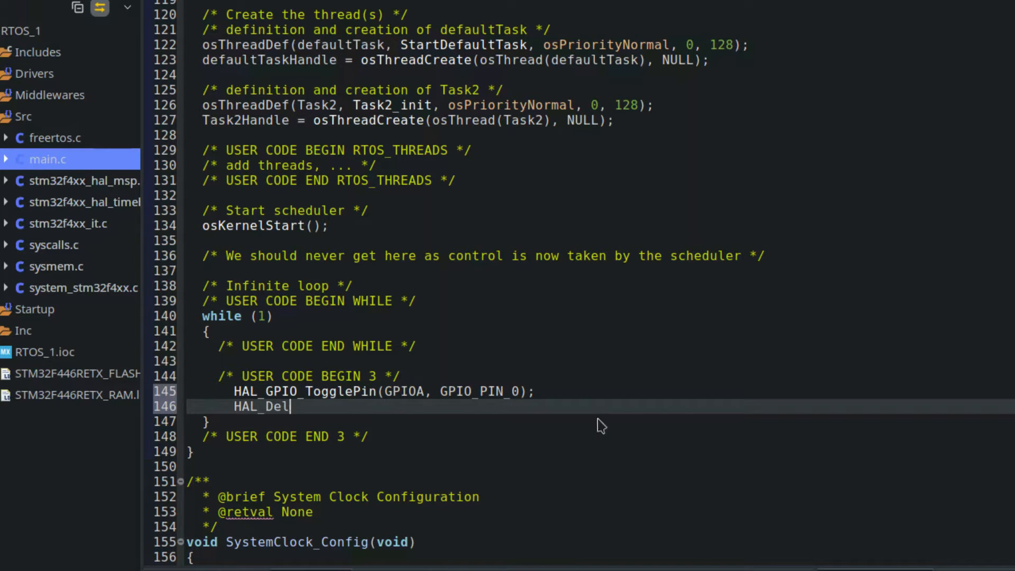
type("ay(1);")
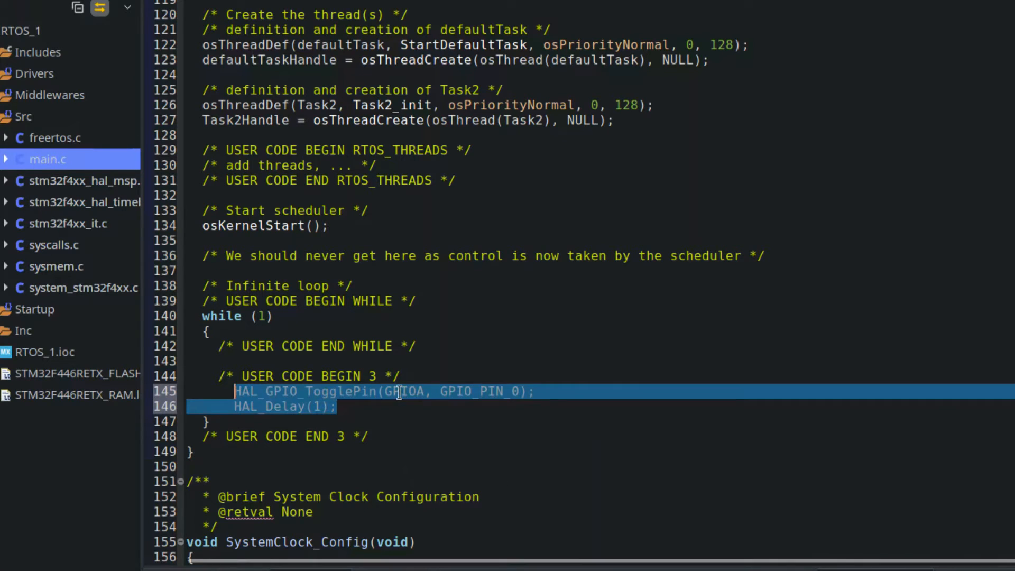
key("ctrl+v")
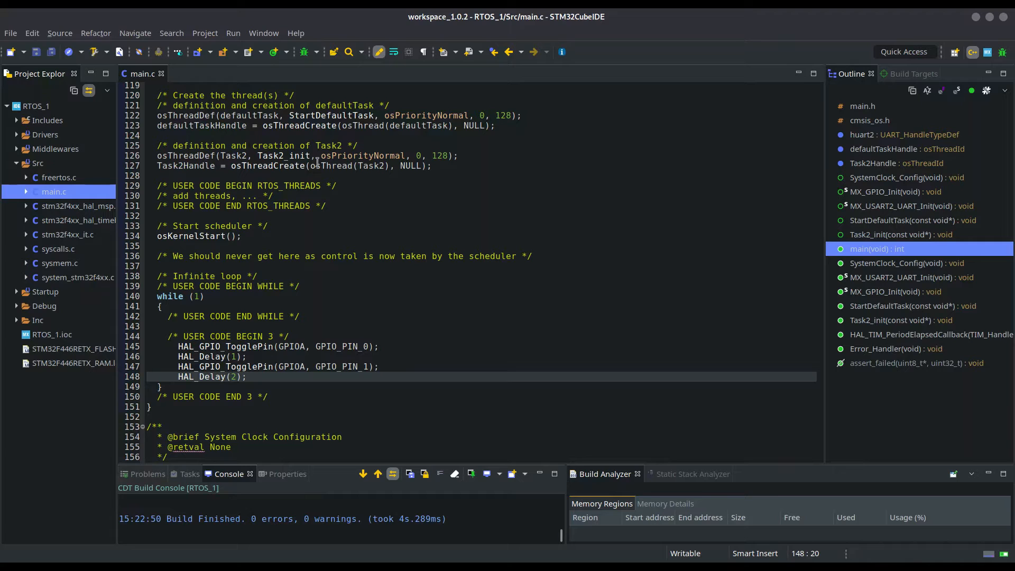
Debug RTOS_1 as an STM32 MCU C/C++ Application with default ST-LINK debugger settings
left_click(302, 52)
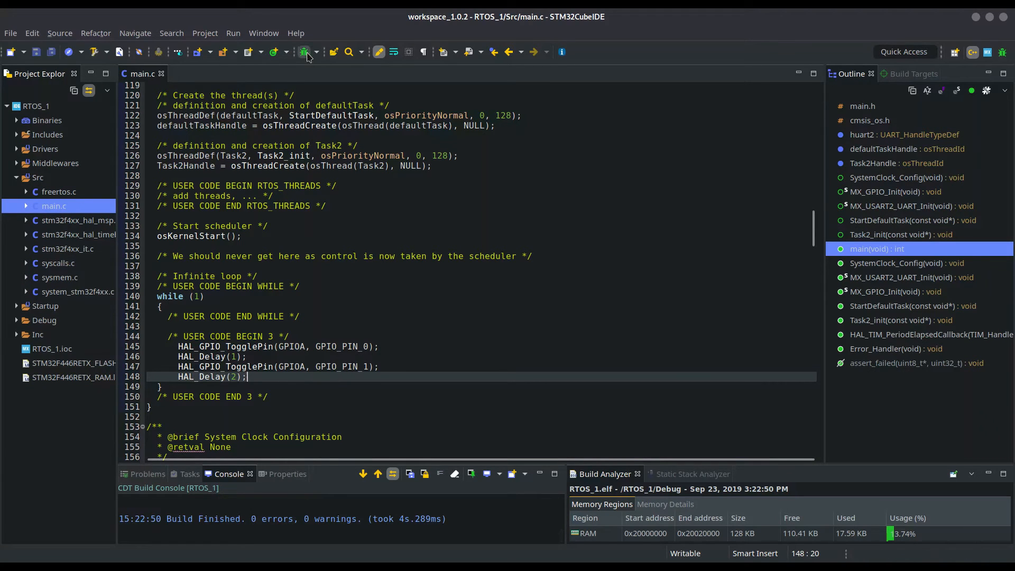
left_click(302, 51)
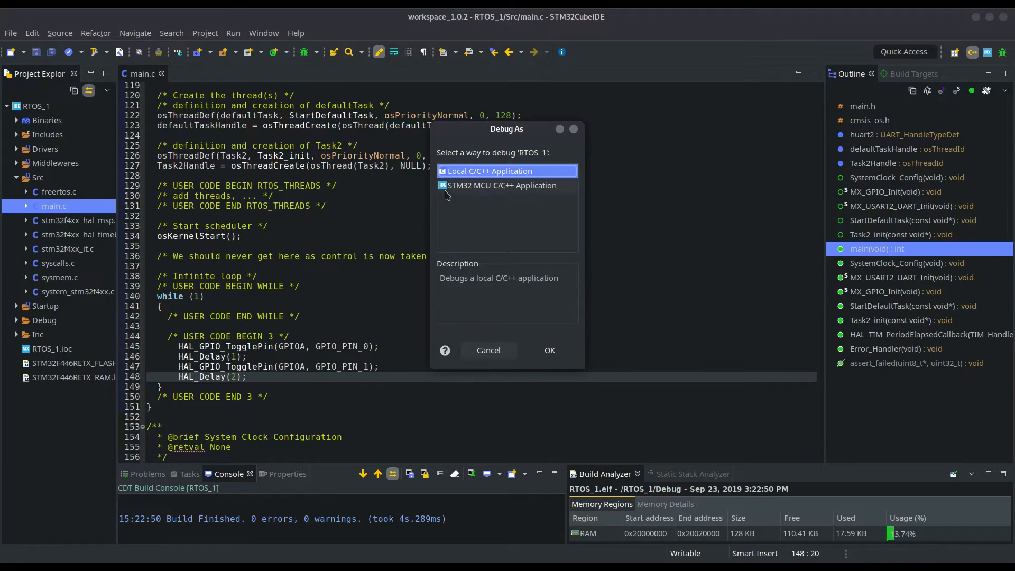
left_click(487, 349)
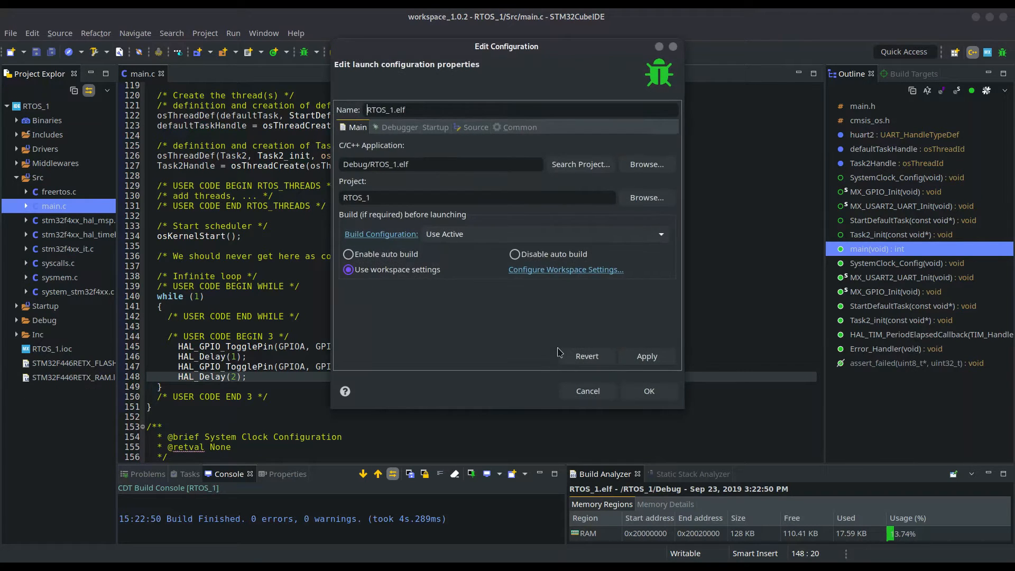
left_click(399, 127)
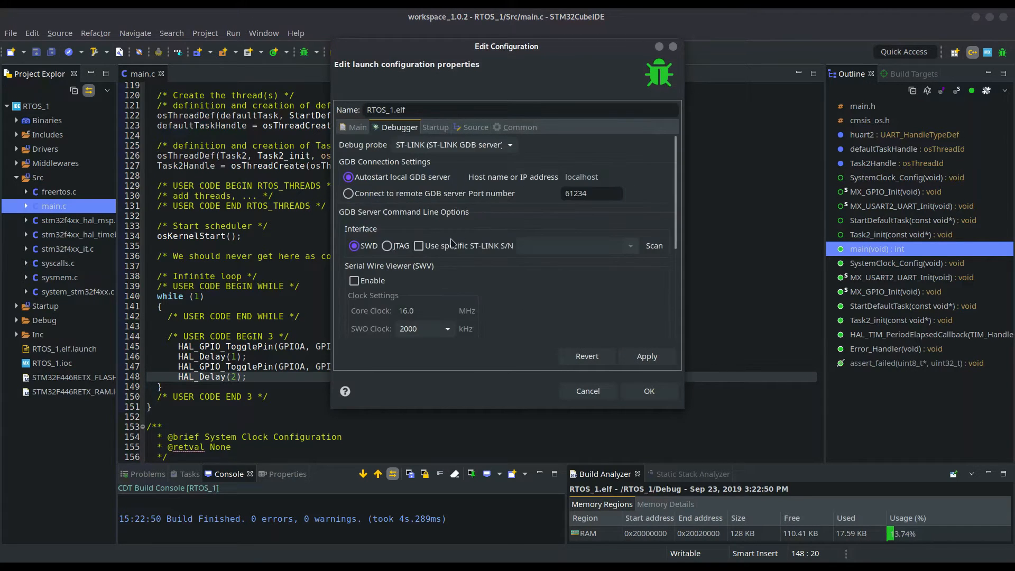
scroll("down", 3)
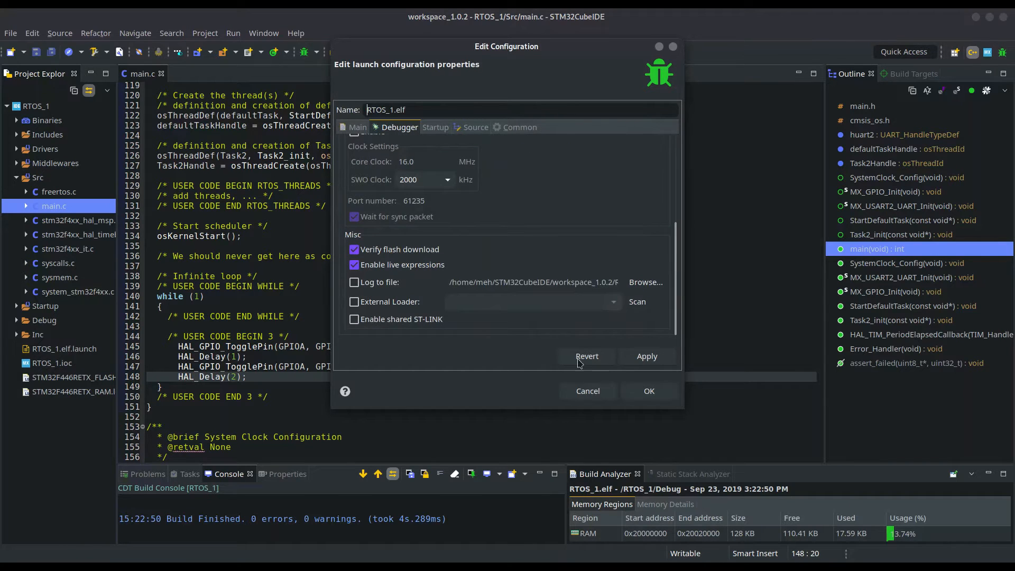
left_click(648, 390)
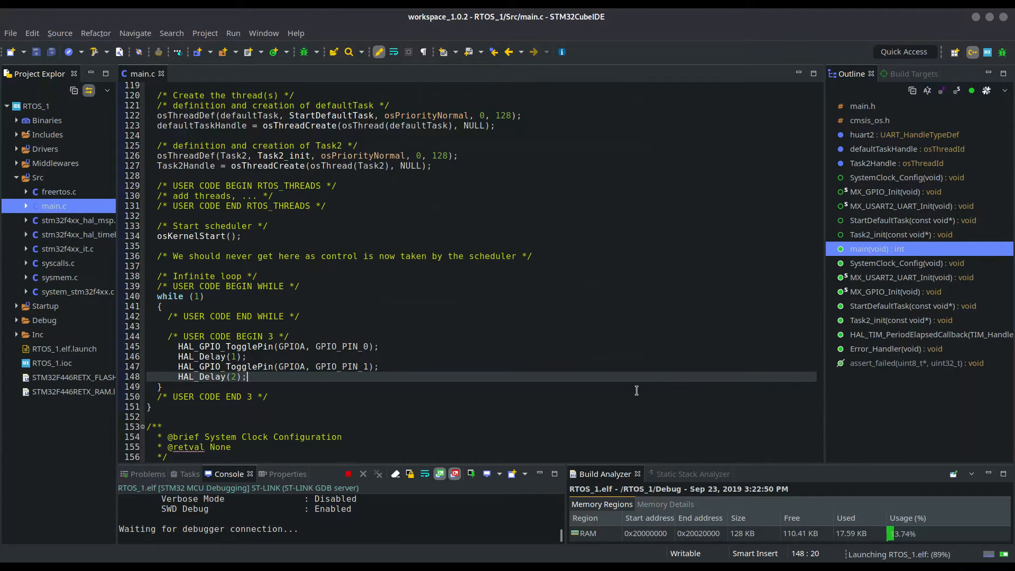
Terminate the debug session after the verified download and return to the C/C++ editor
left_click(122, 51)
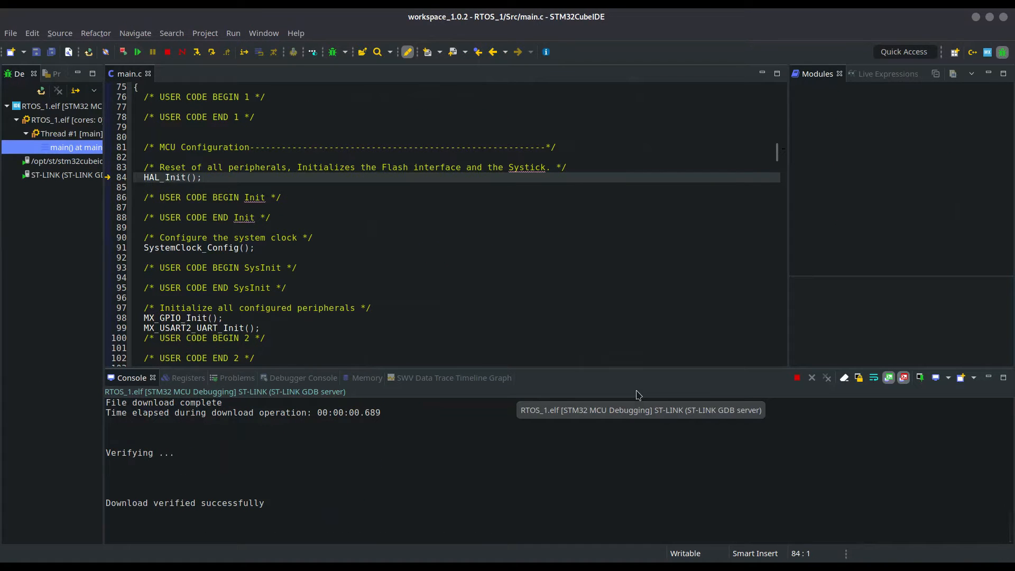
left_click(291, 257)
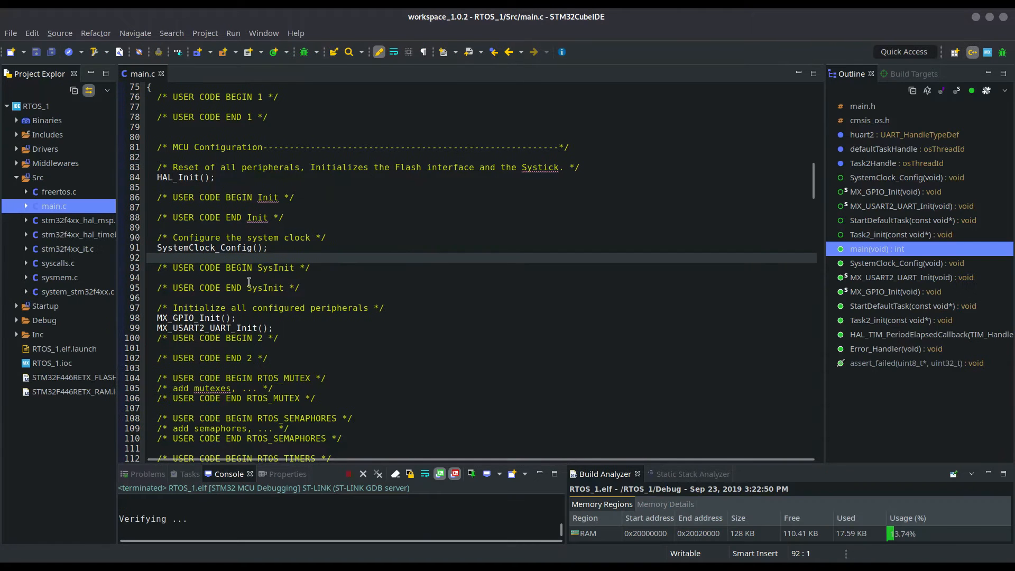
Comment out osKernelStart(), rebuild the project, and flash the board in a new debug session
scroll("down", 3)
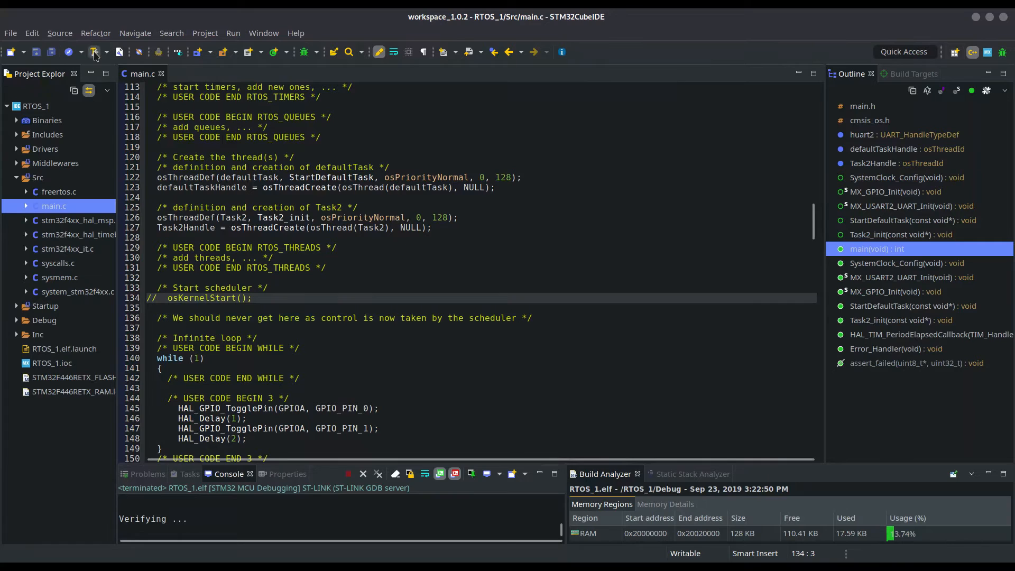
left_click(94, 52)
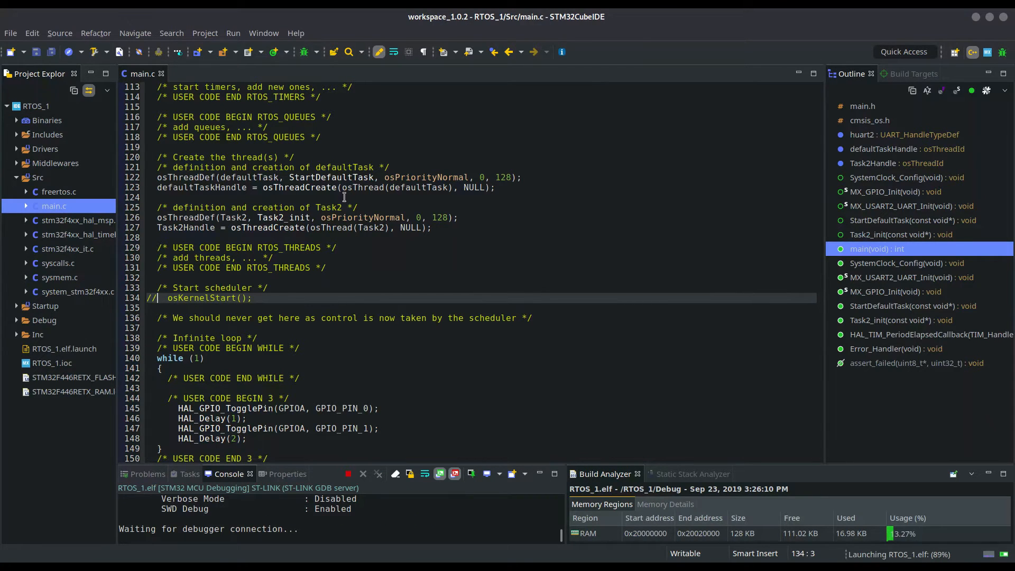
left_click(137, 51)
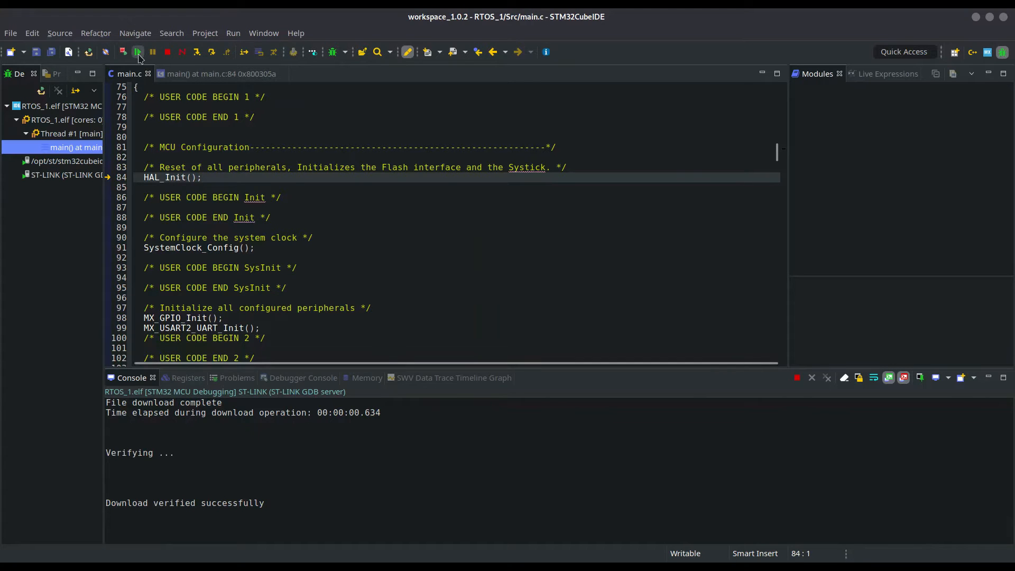
Resume the flashed firmware so it runs on the board
left_click(167, 51)
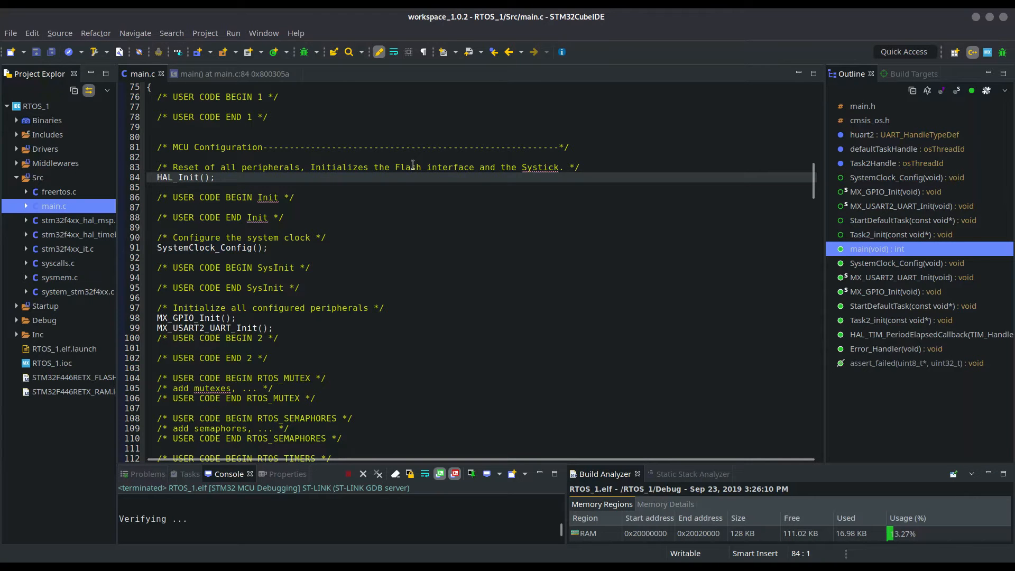
Delete the HAL_GPIO_TogglePin/HAL_Delay lines from while(1) and re-enable osKernelStart()
scroll("down", 3)
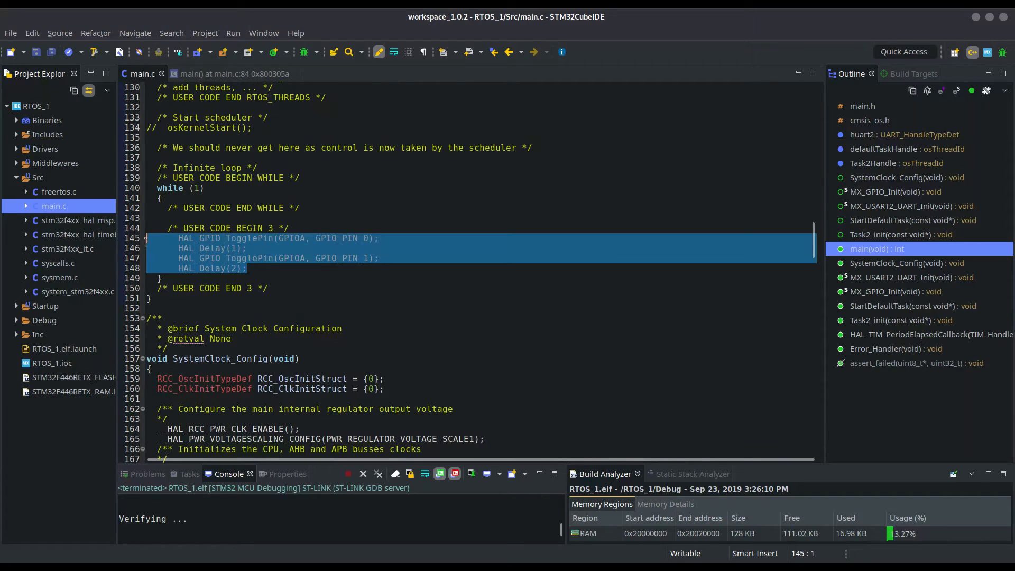
key("Delete")
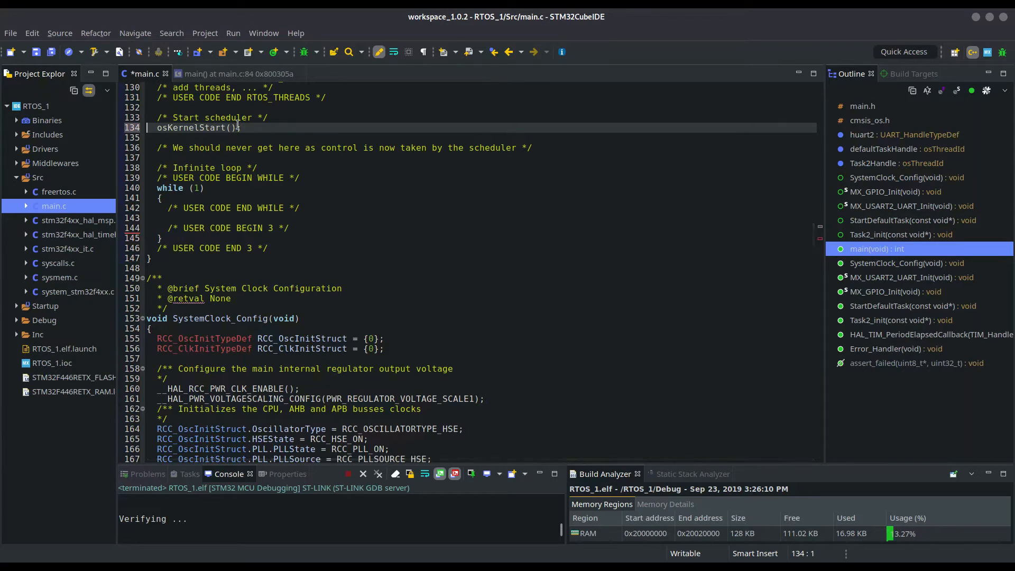
Add HAL_GPIO_TogglePin(GPIOA, GPIO_PIN_0) inside StartDefaultTask's loop
scroll("down", 3)
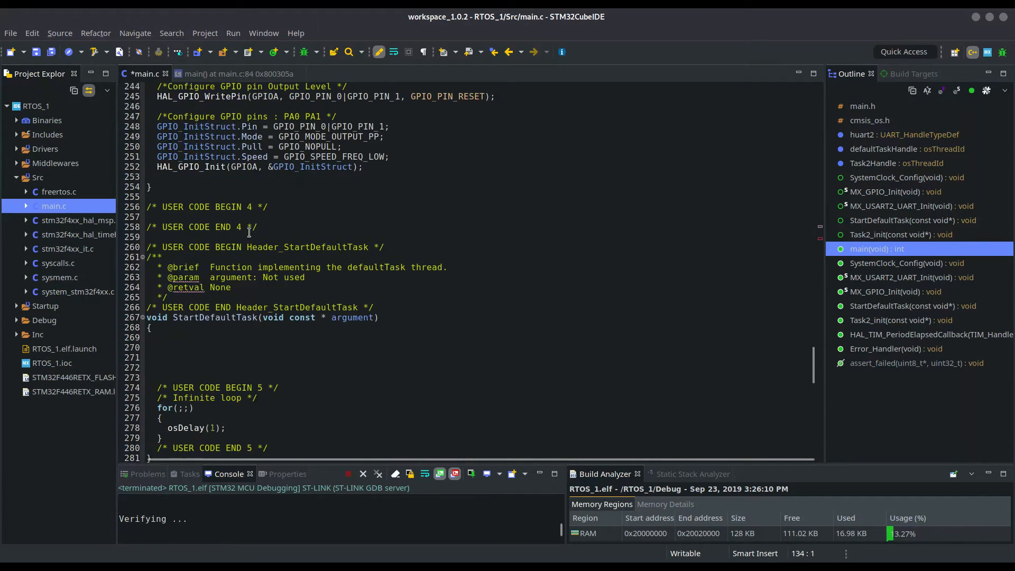
scroll("down", 3)
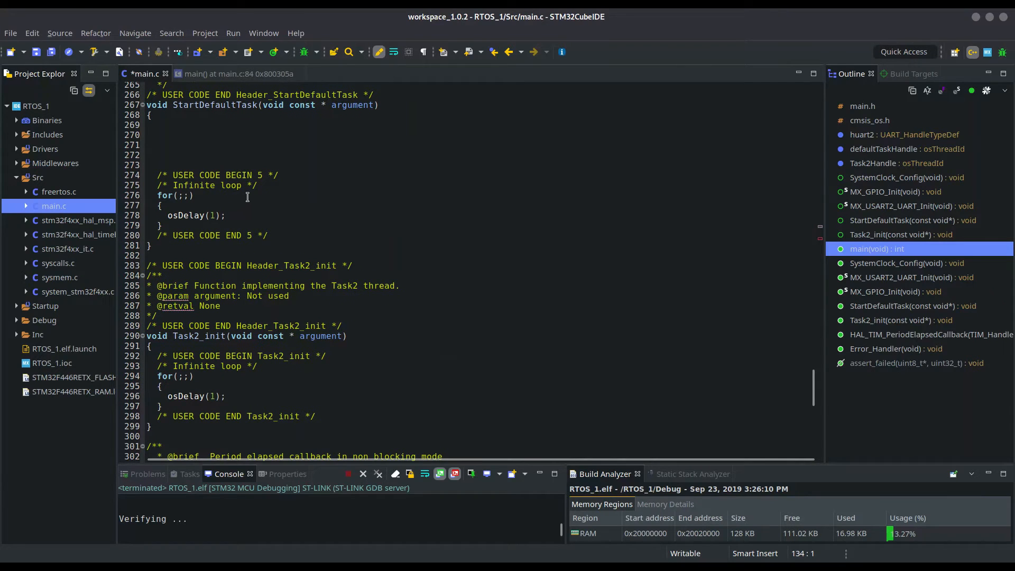
left_click(243, 205)
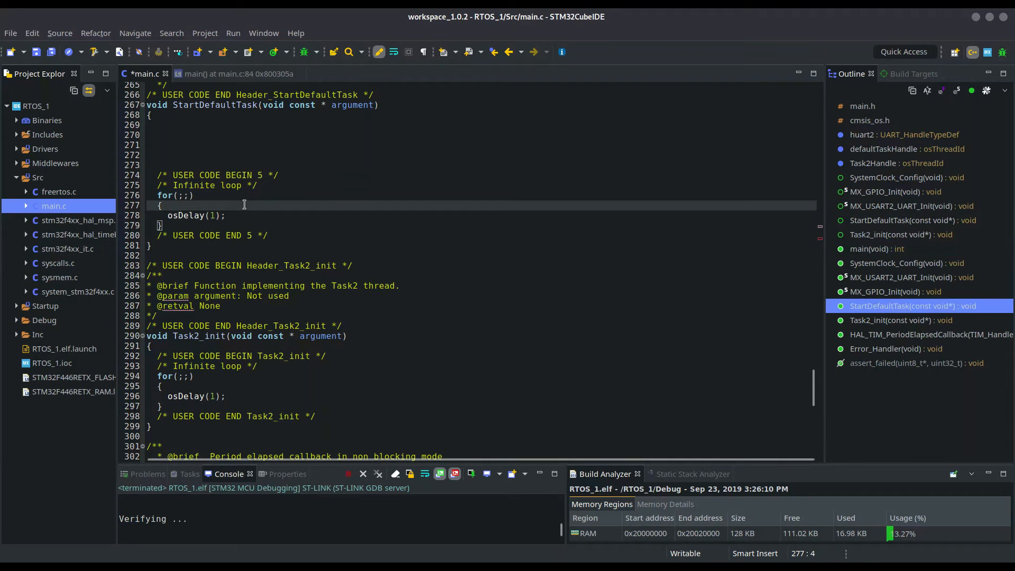
type("HAL_GPIO_TogglePin(GPIOA, GPIO PIN")
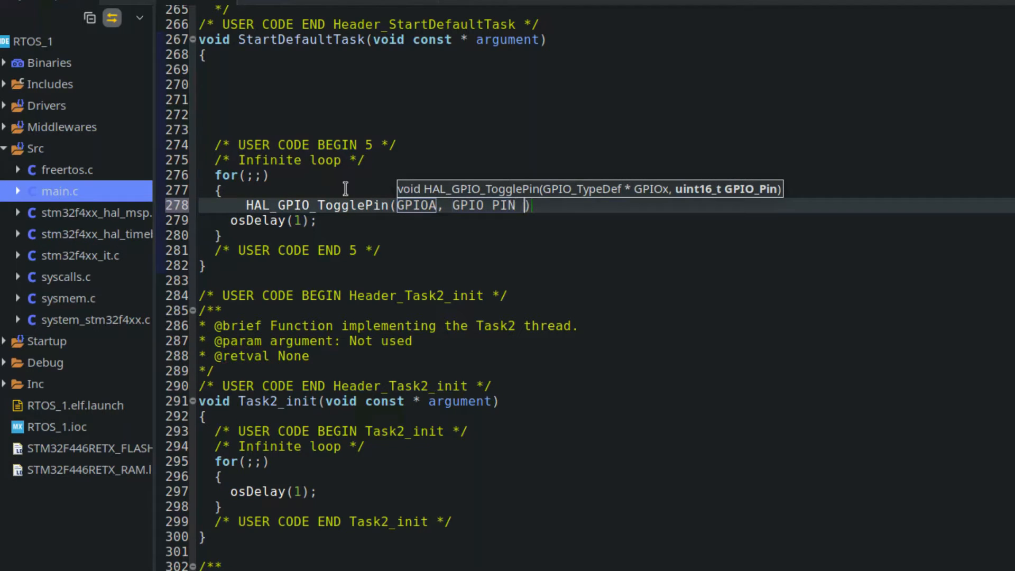
type("0")
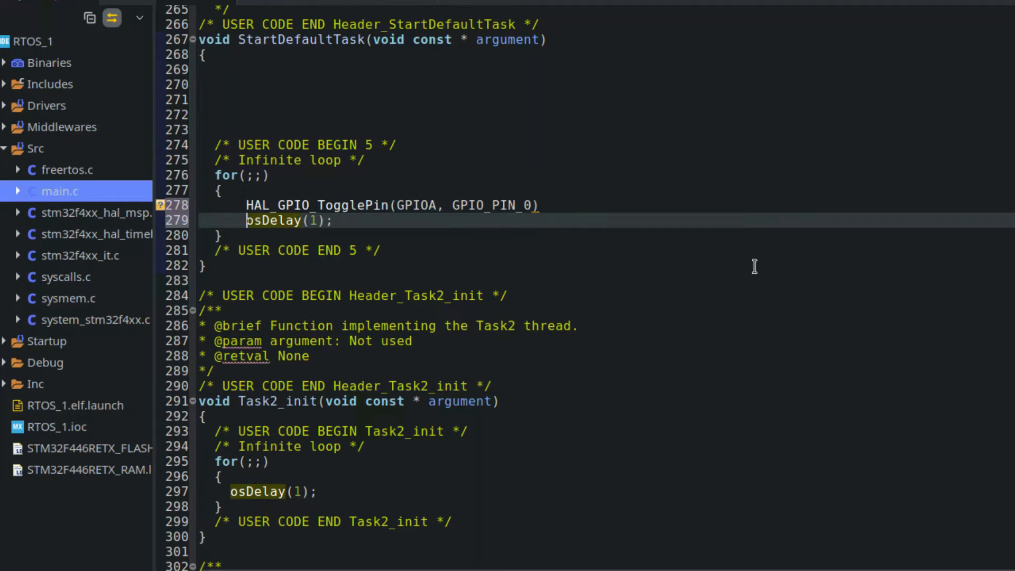
Add HAL_GPIO_TogglePin(GPIOA, GPIO_PIN_1) in Task2_init and set its osDelay to 2
scroll("down", 3)
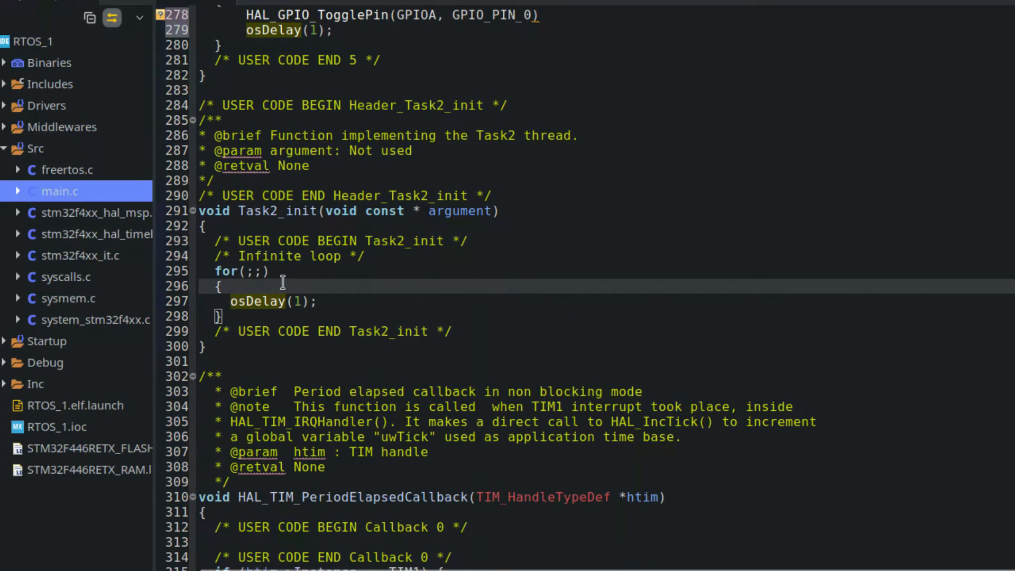
type("HAL")
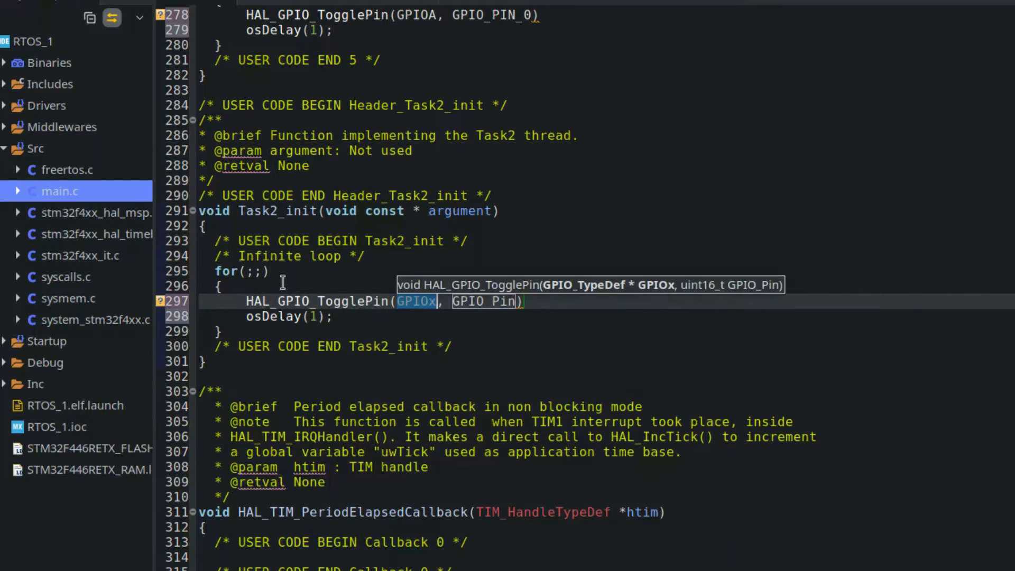
type("GPIOA")
left_click(606, 316)
type("2")
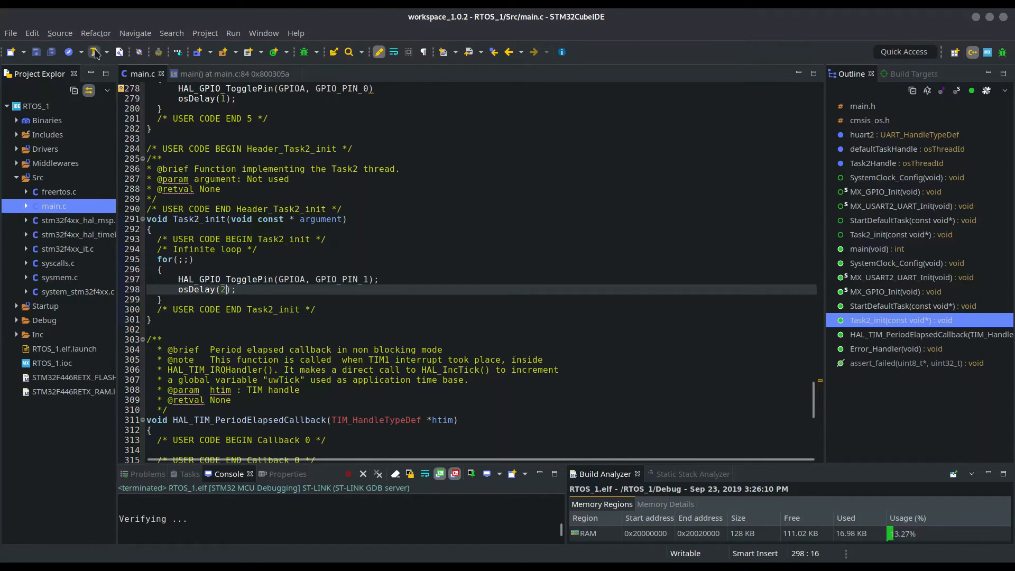
Build RTOS_1, review the two errors in Problems, and add the missing semicolon on line 278
left_click(96, 52)
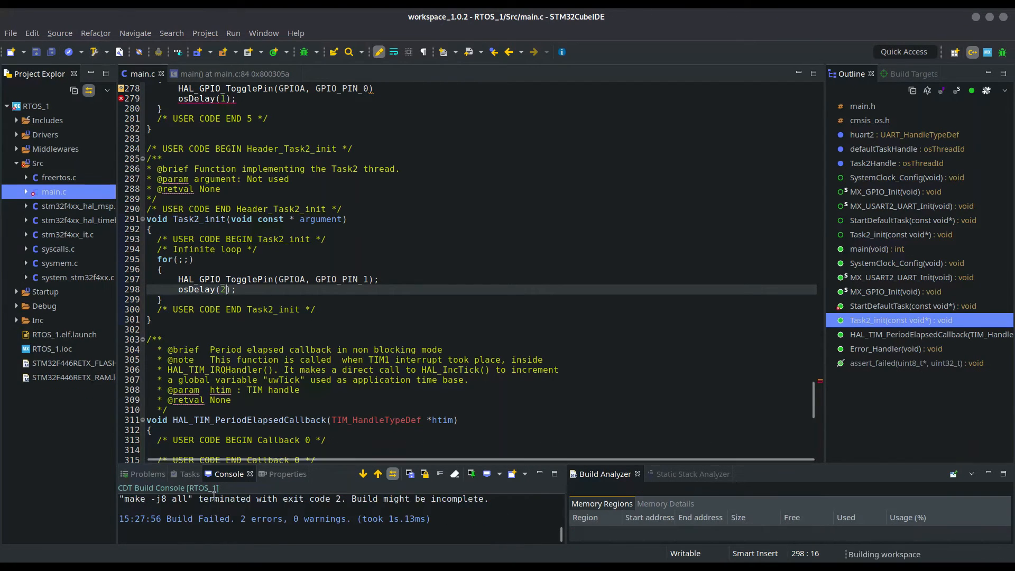
left_click(147, 473)
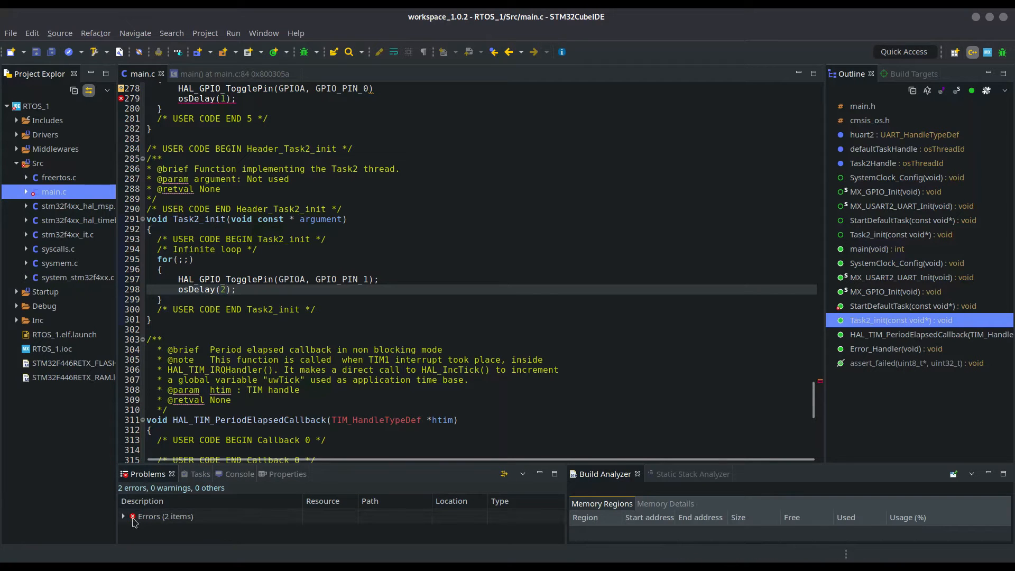
left_click(124, 515)
type(";")
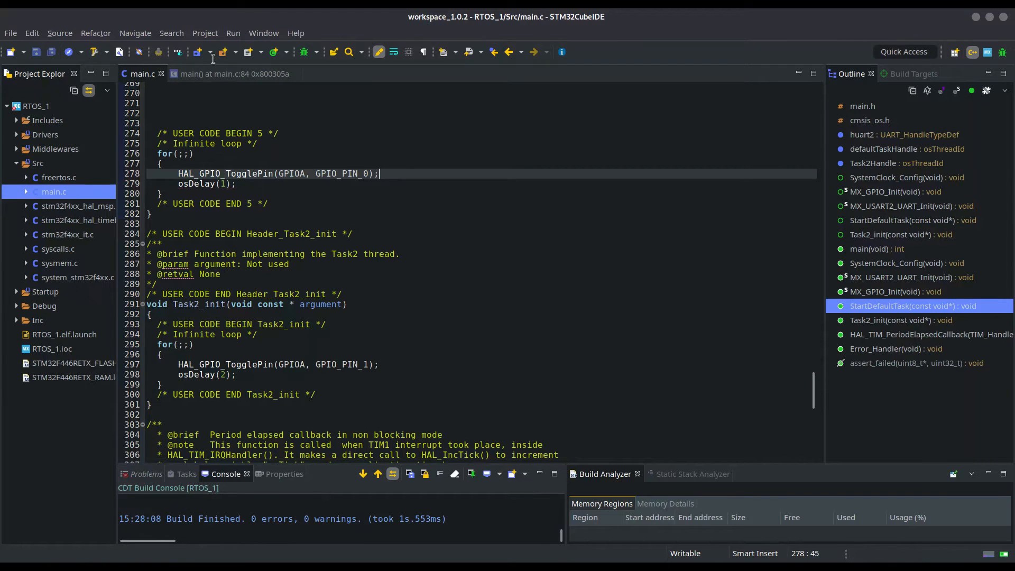
Flash the two-task RTOS_1 firmware via ST-LINK, run it, then terminate the session
left_click(303, 52)
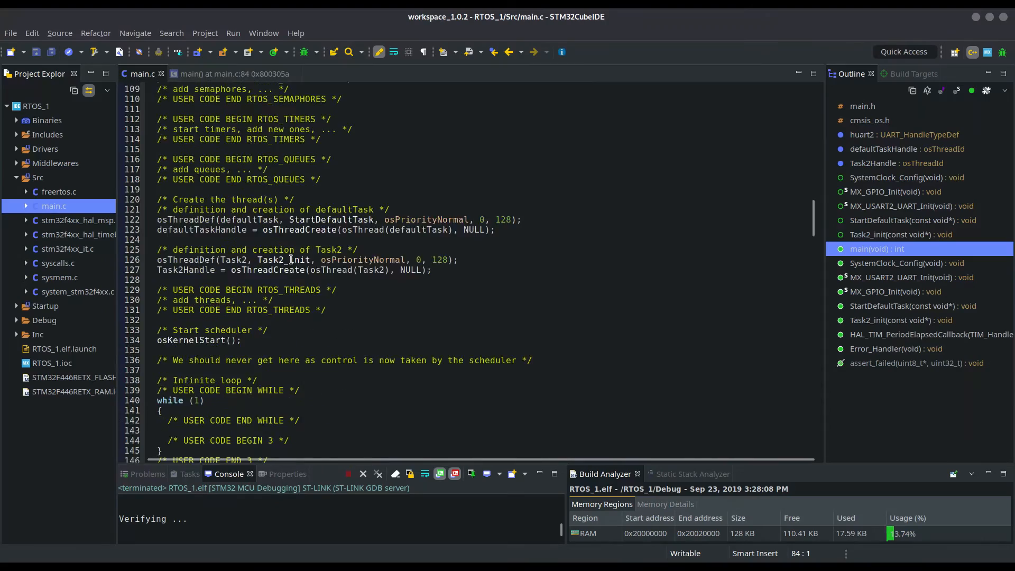
Start a void send_deftask(void) function in the USER CODE BEGIN 0 section
scroll("down", 3)
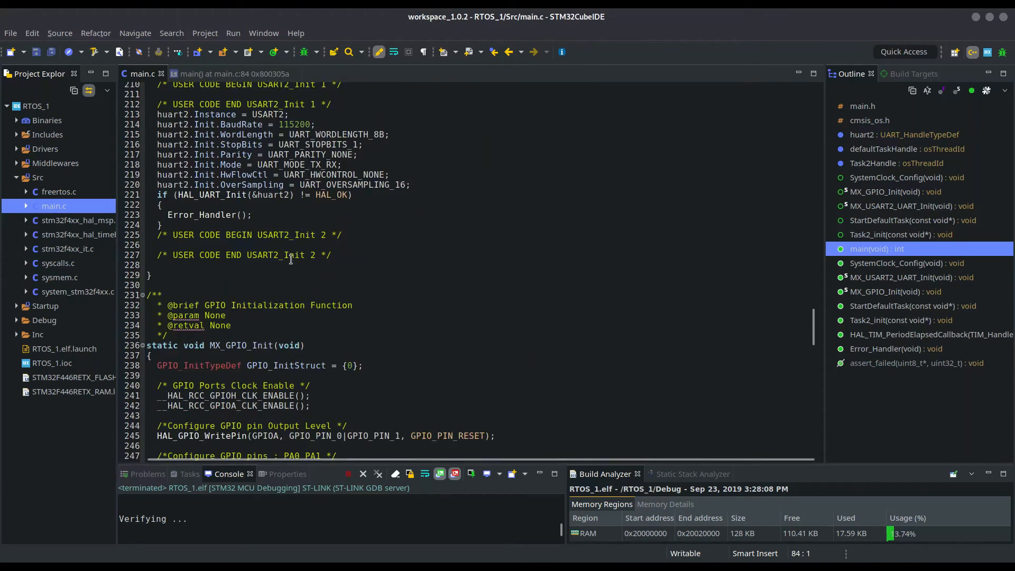
scroll("up", 3)
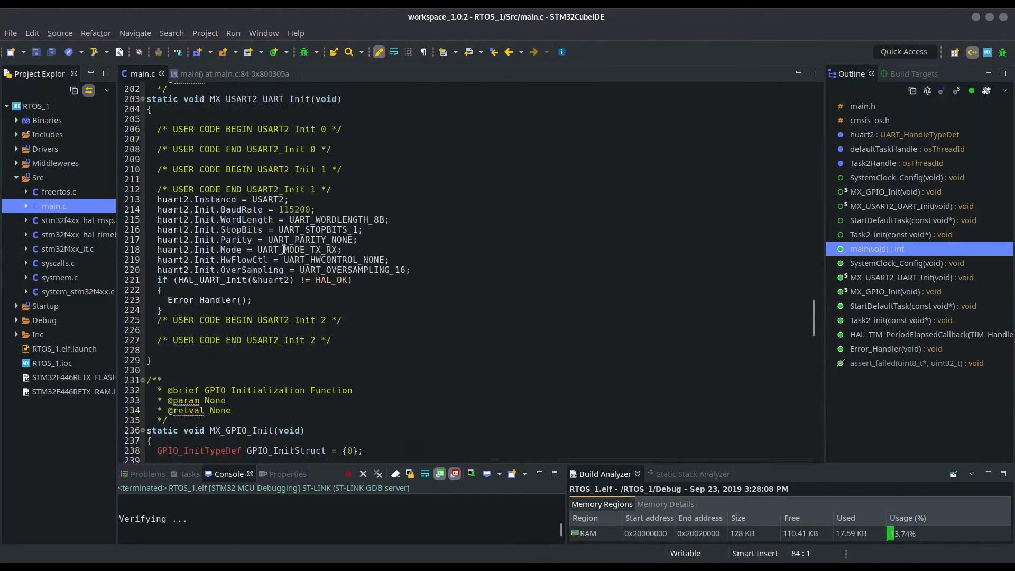
scroll("up", 3)
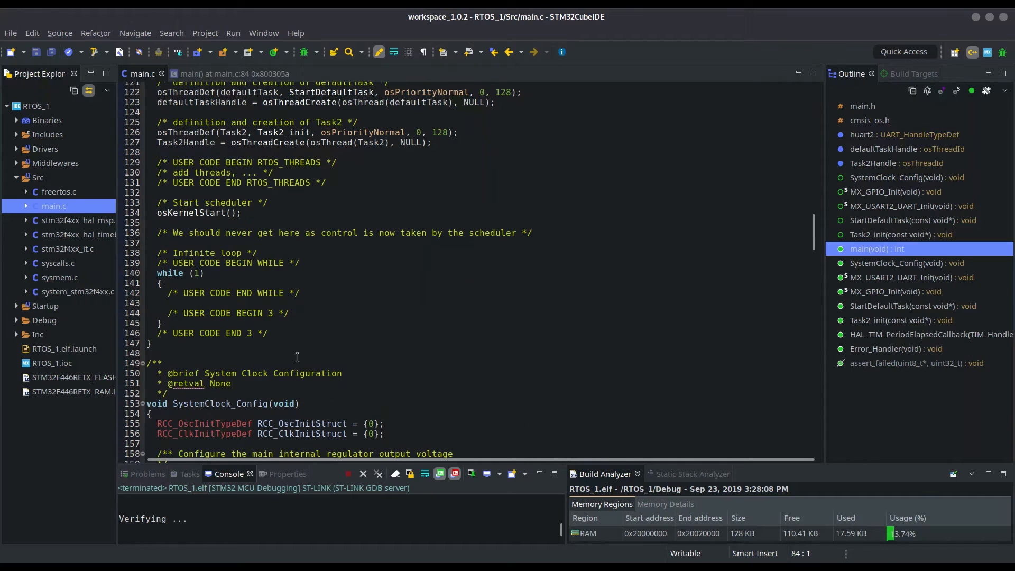
scroll("up", 3)
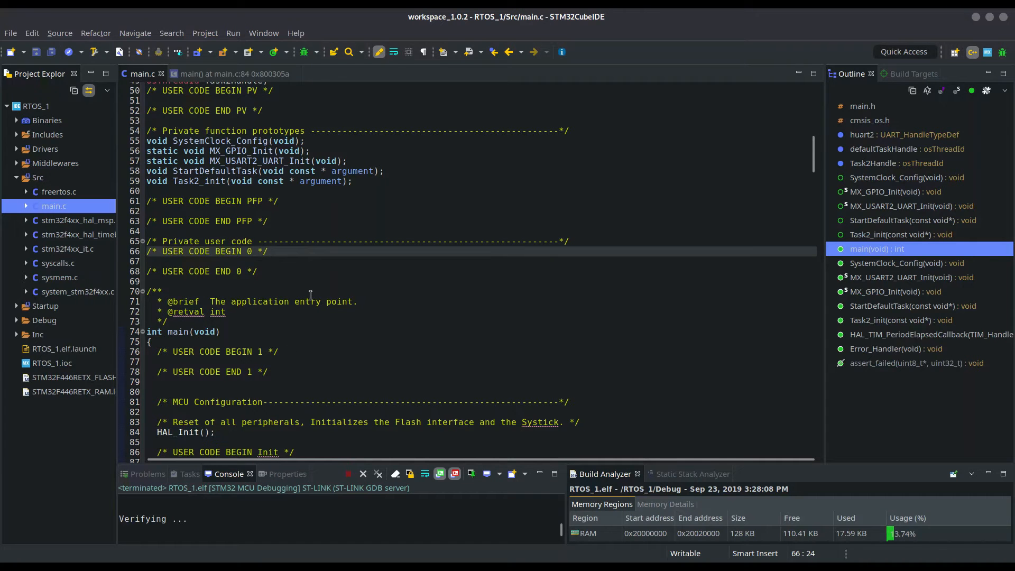
key("Return")
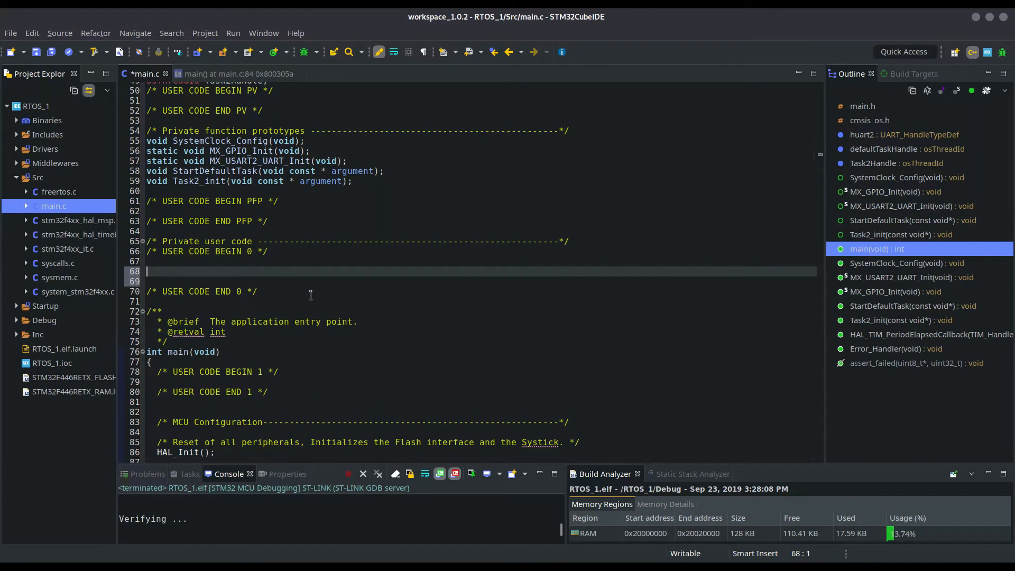
type("send_defta")
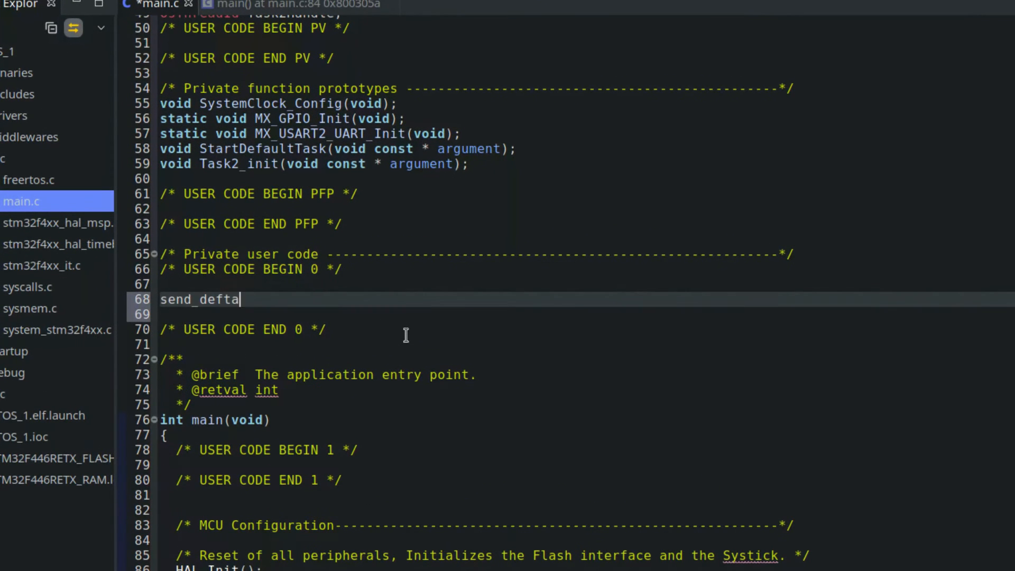
type("sk (void)")
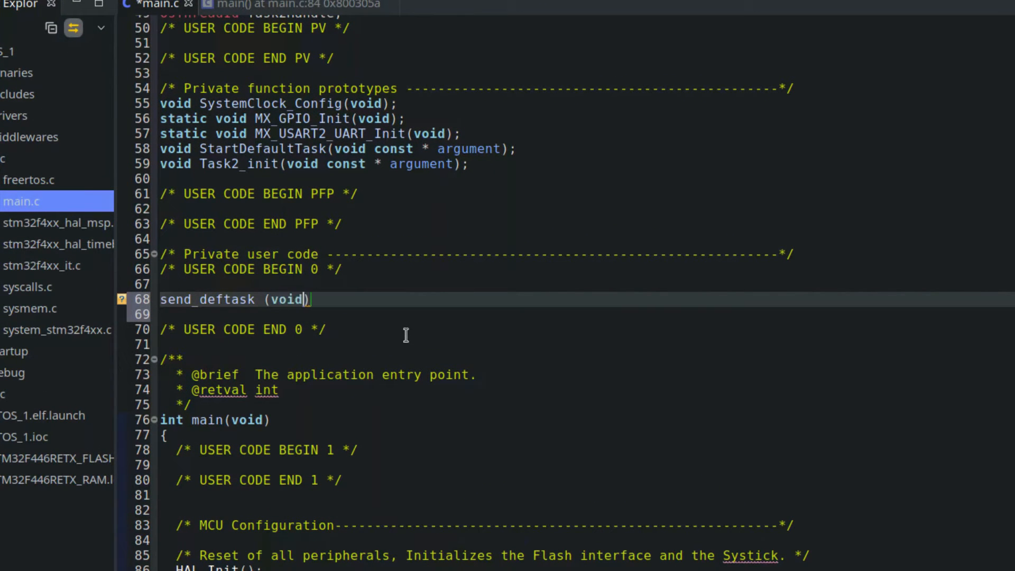
type("void")
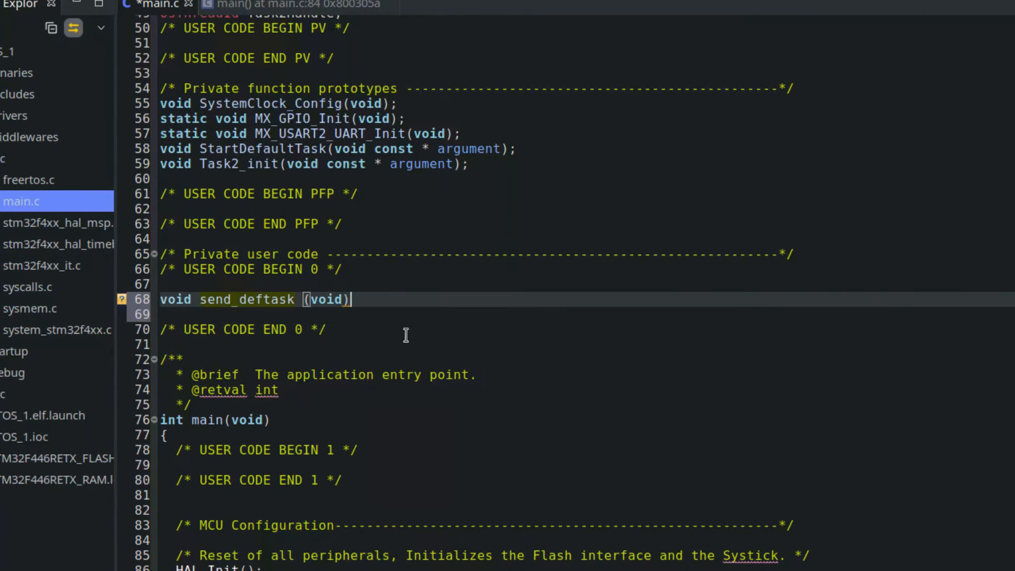
Make send_deftask transmit "Hello from deftask" over huart2 with timeout 500, and add send_task2
type("uint8")
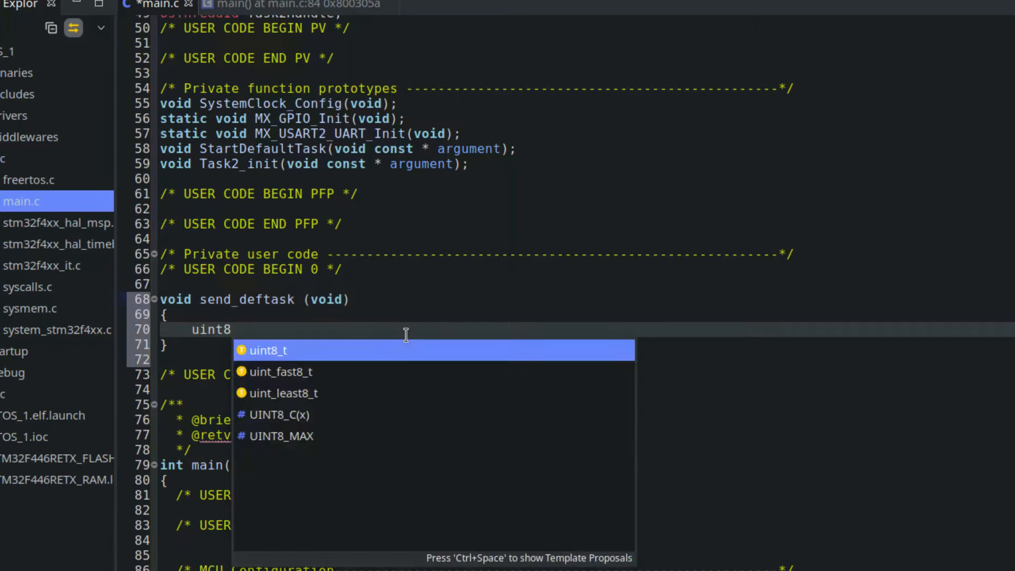
type("_t data[] = \"Hello fr")
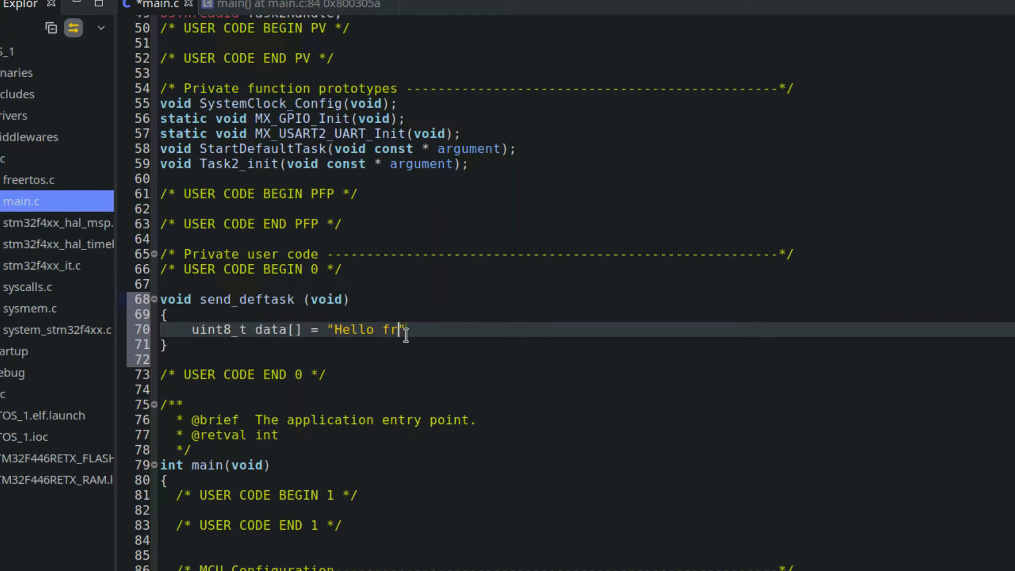
type("om deftask\\n")
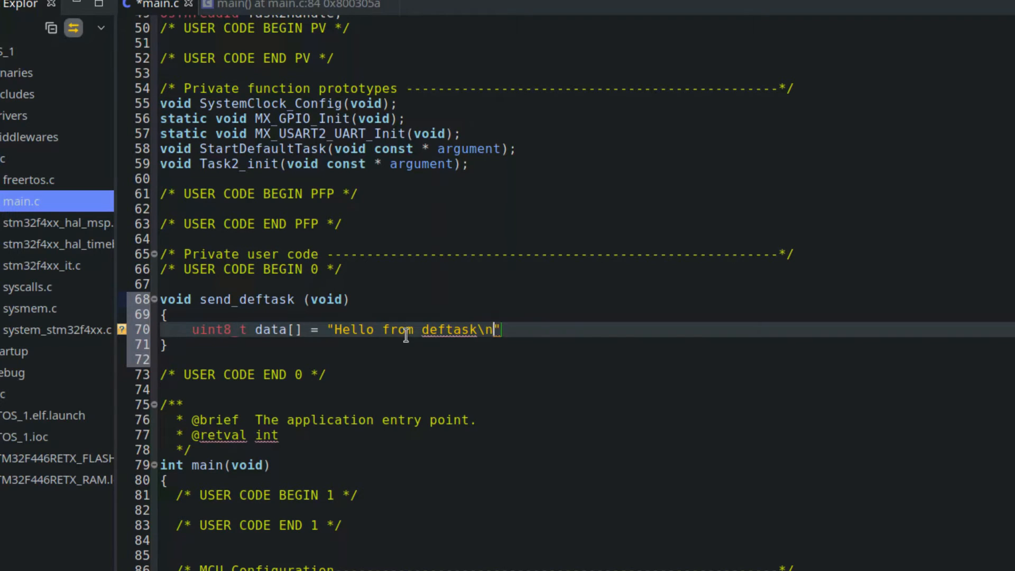
type(";")
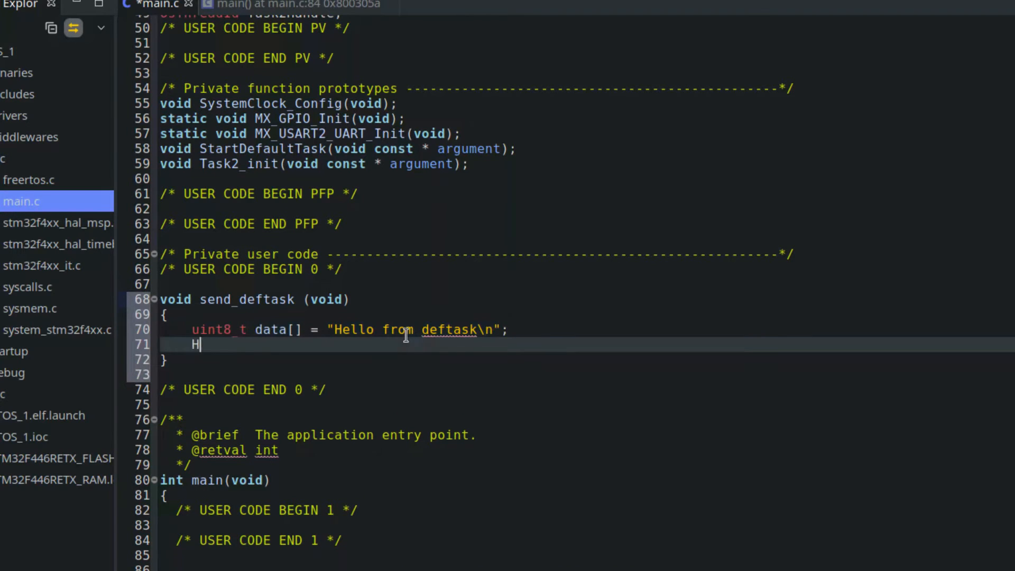
type("AL_UART_Transmit(&huart2, data, Size, Timeout")
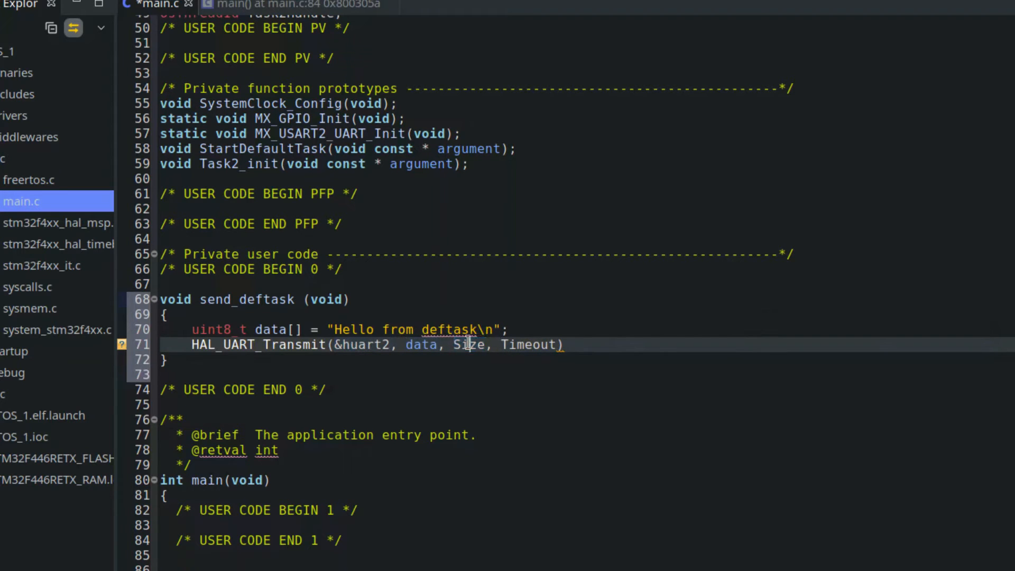
type("size")
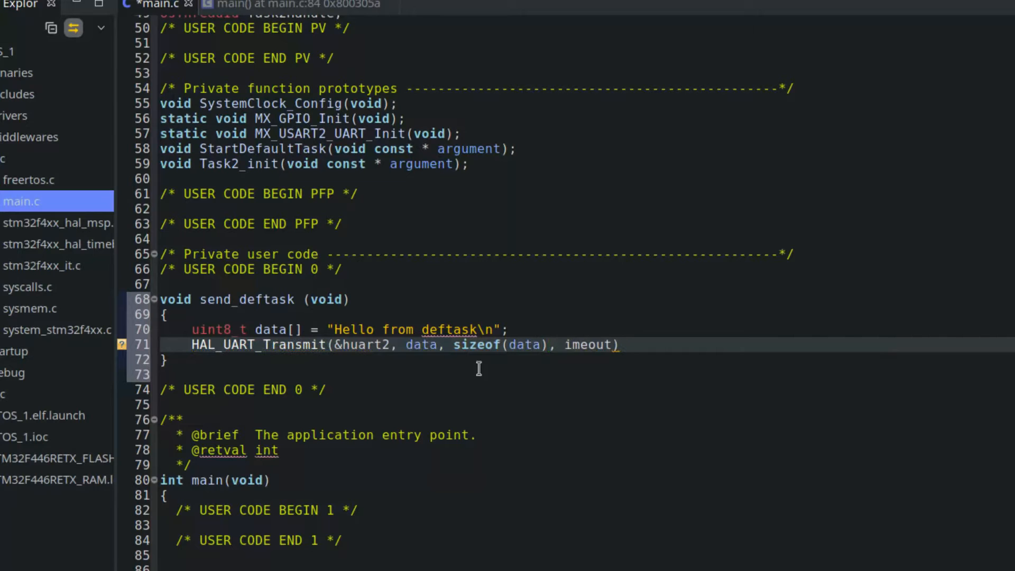
type("500);")
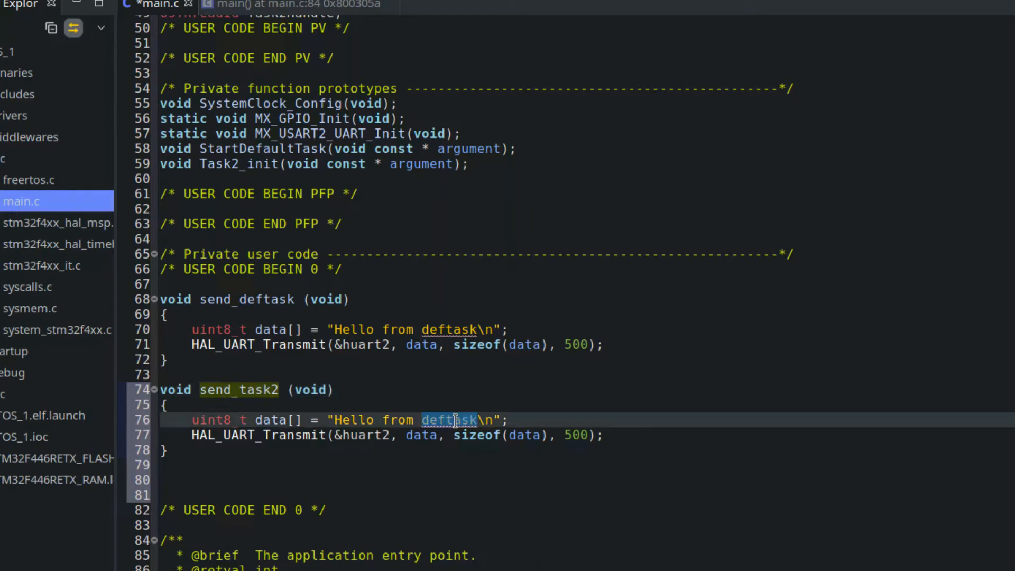
type("Task2")
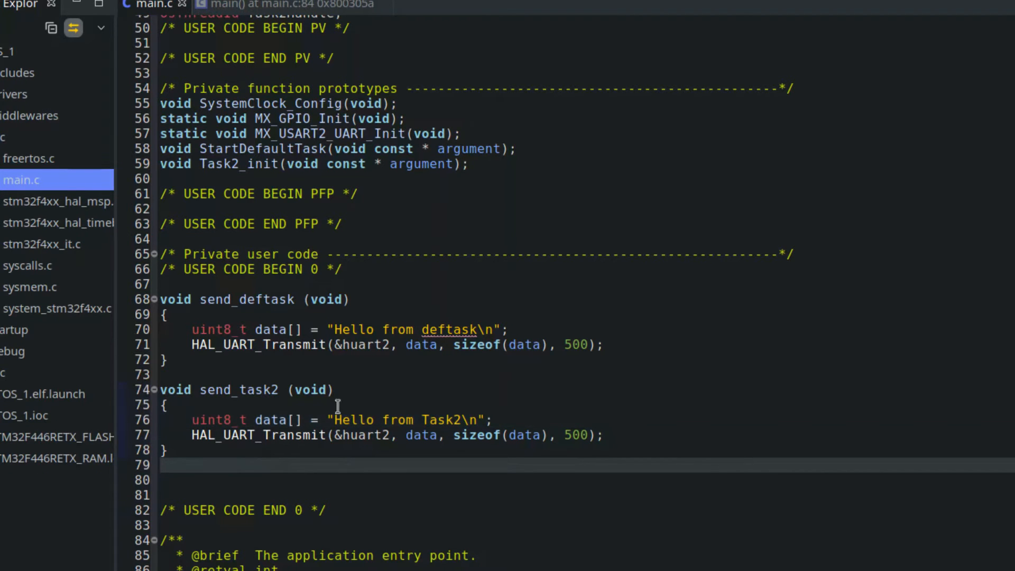
Declare osThreadId Task3Handle and the void Task3_init(void const * argument) prototype
scroll("up", 3)
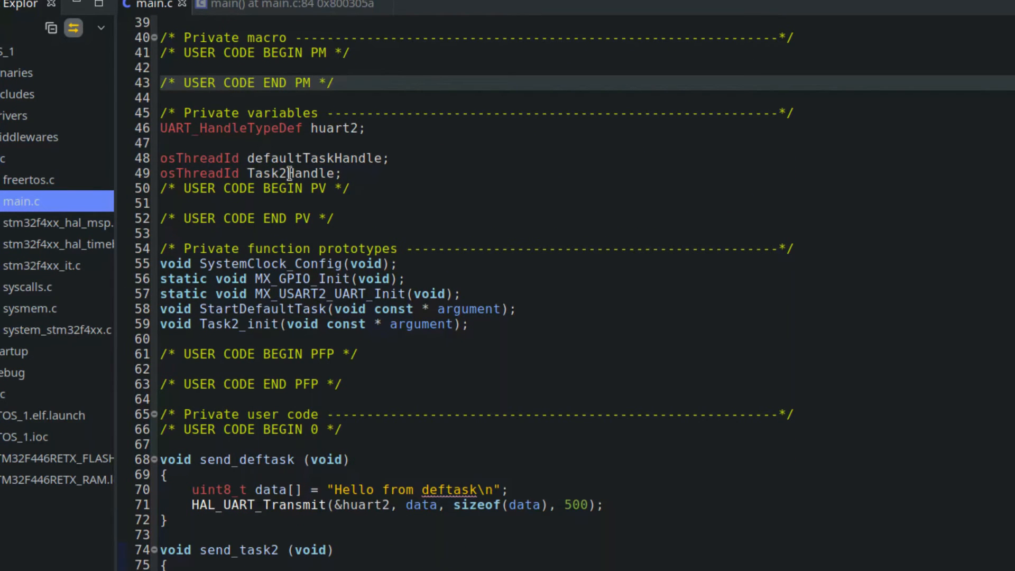
type("osThreadId Task3Handle;")
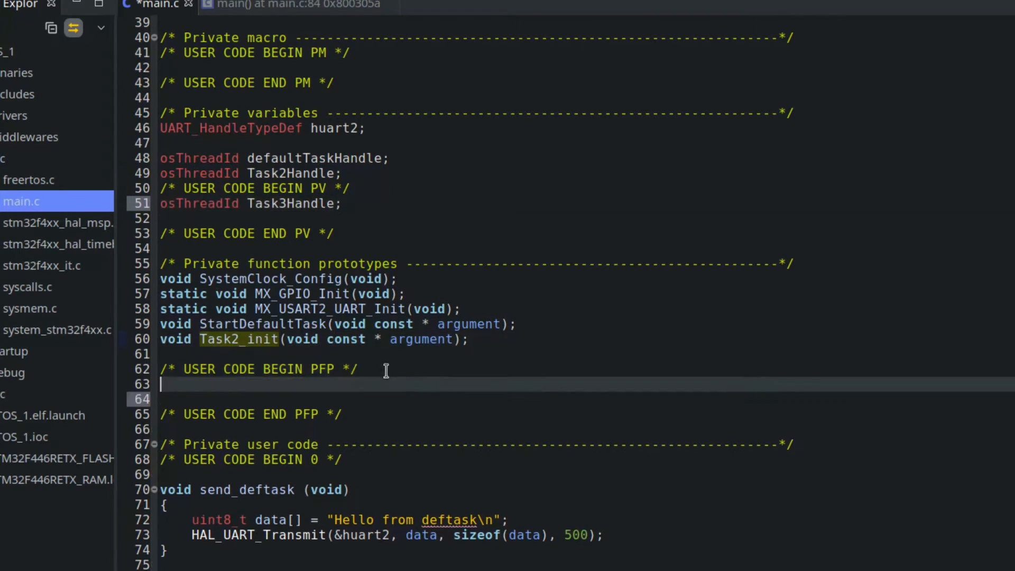
type("void Task_3")
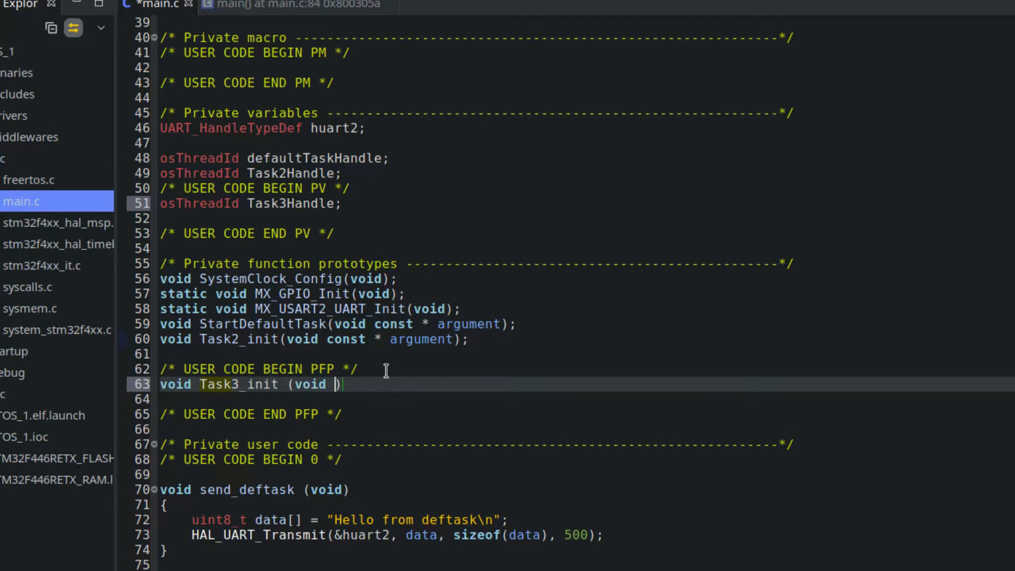
type("const *")
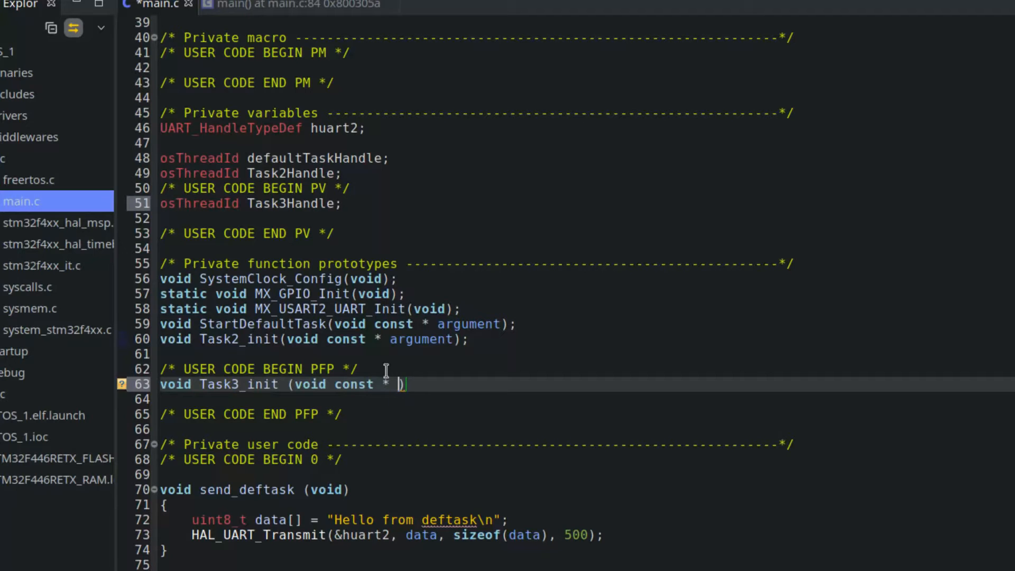
type("argument);")
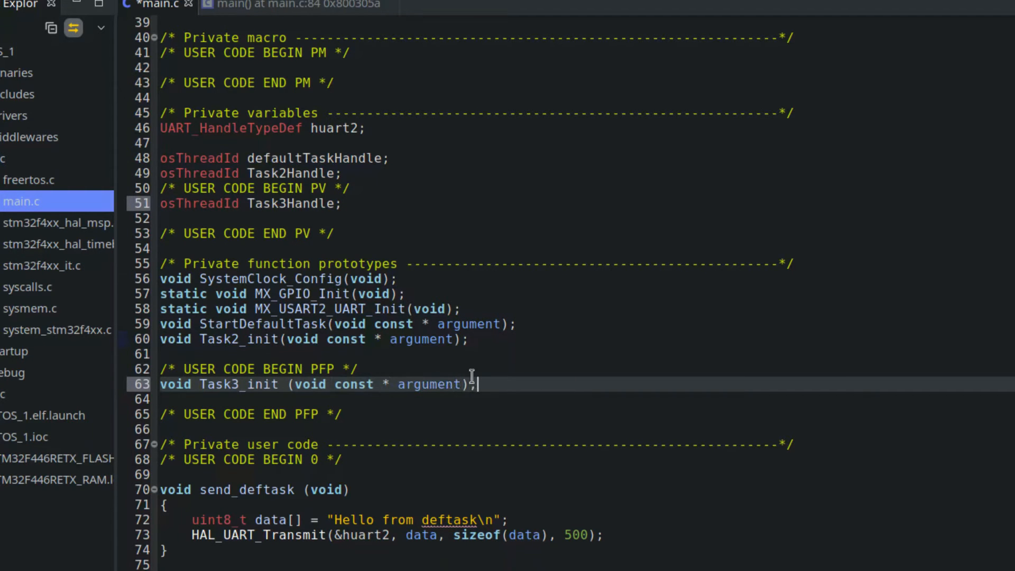
Add osThreadDef(Task3, Task3_init, osPriorityNormal, 0, 128) and create it into Task3Handle
scroll("down", 3)
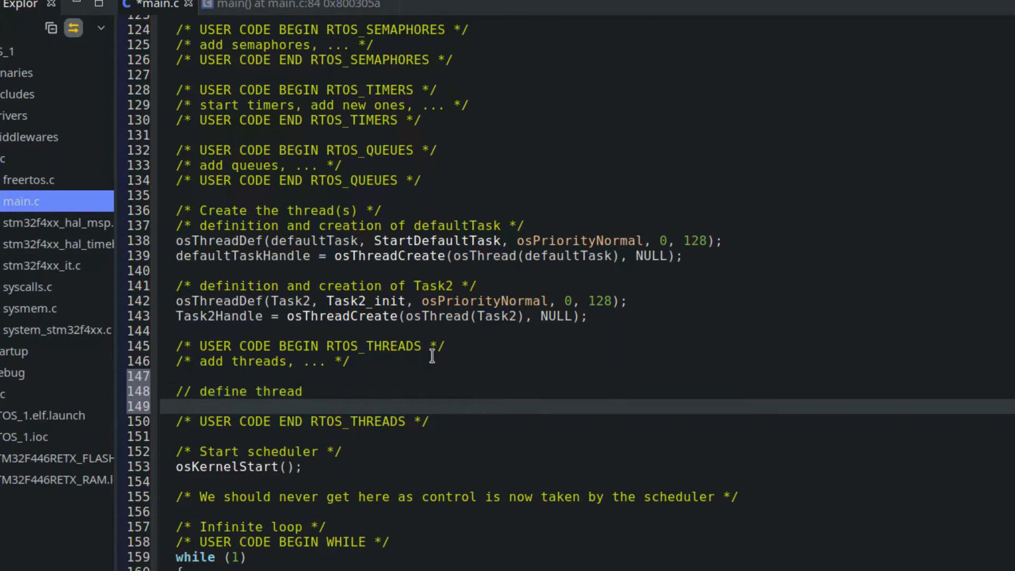
type("osThreadDef(")
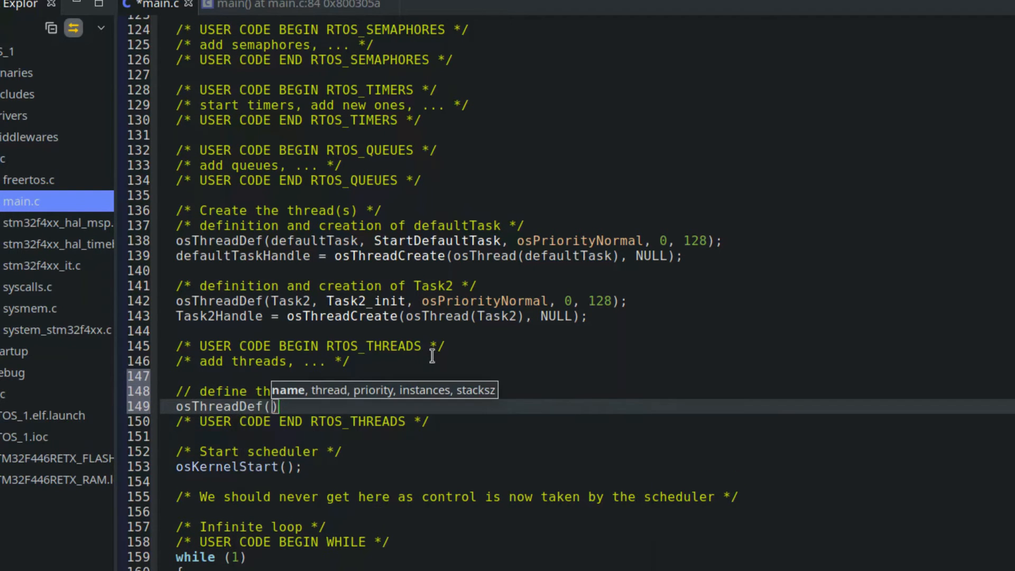
type("Task3,")
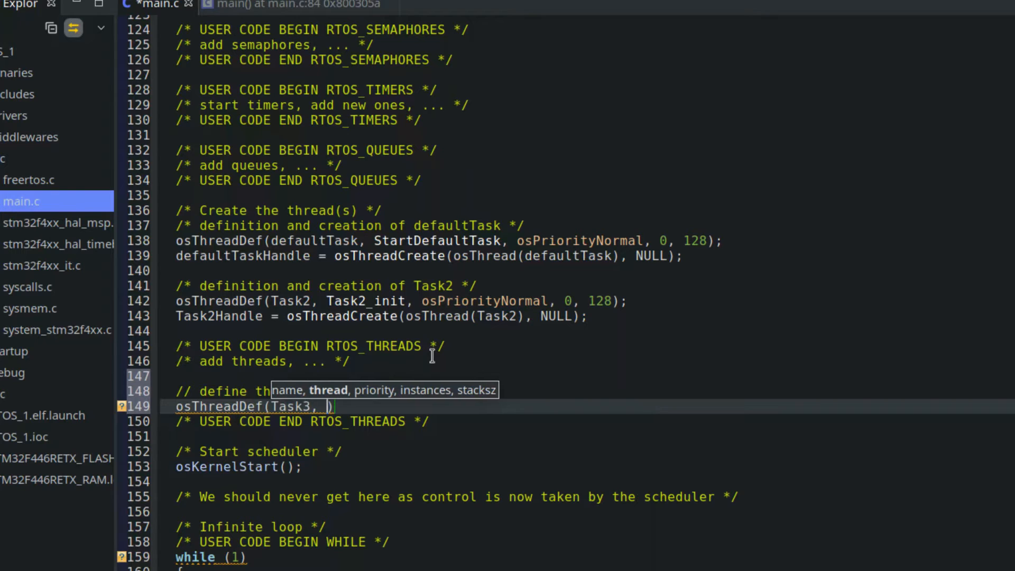
type("Task3_ninj")
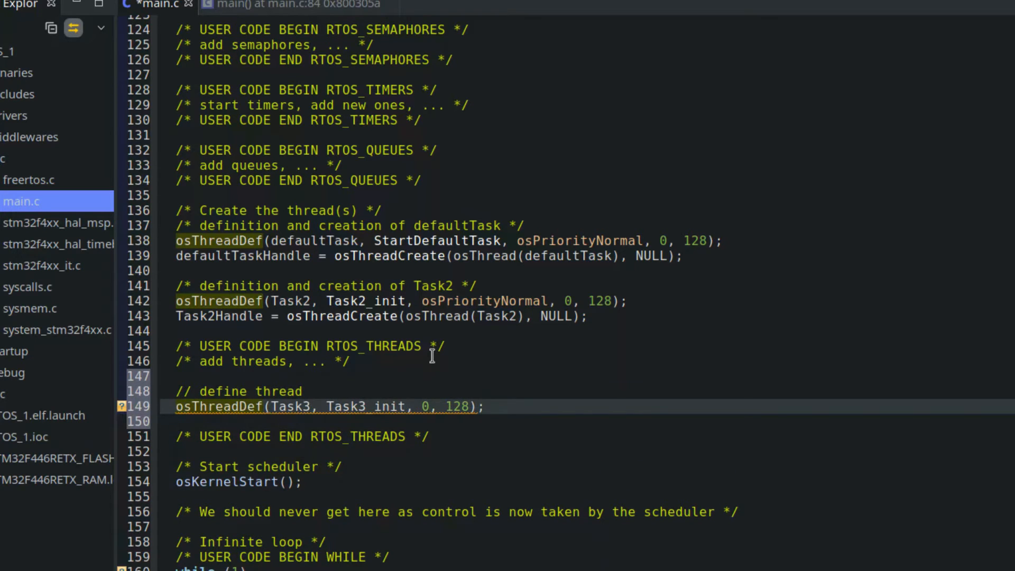
type("osPriorityNormal")
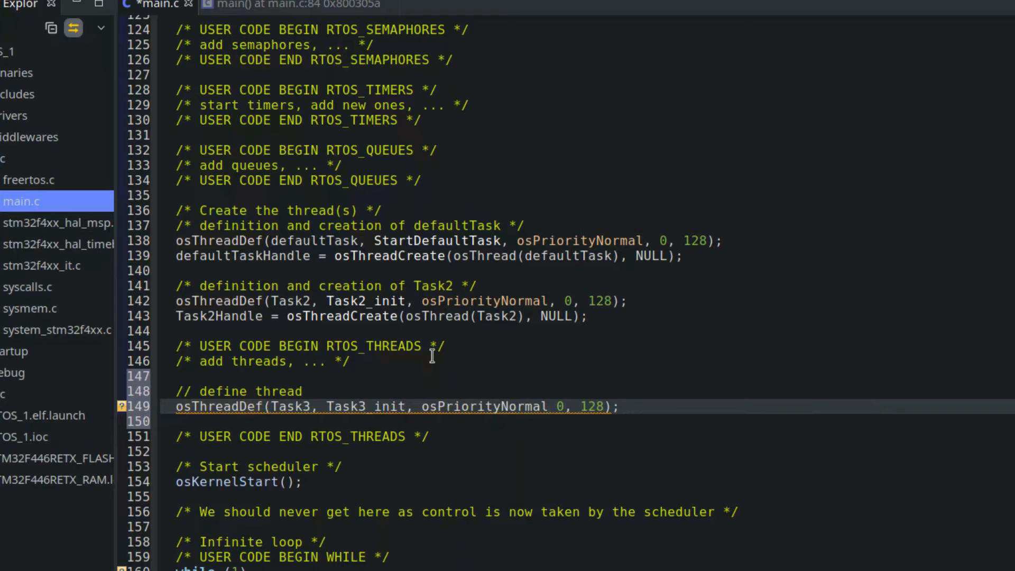
type("Task3Handle")
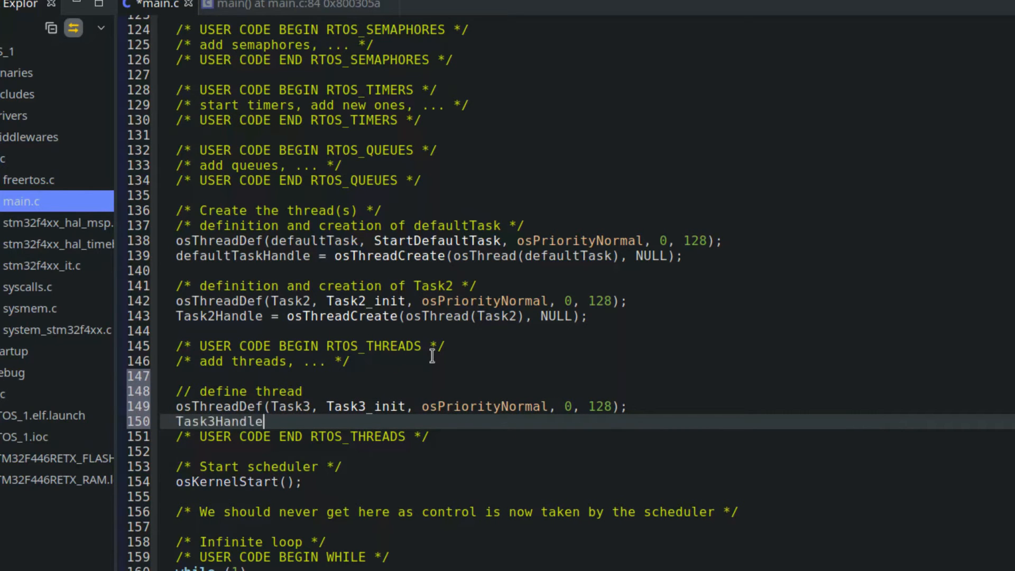
type("= osThrea")
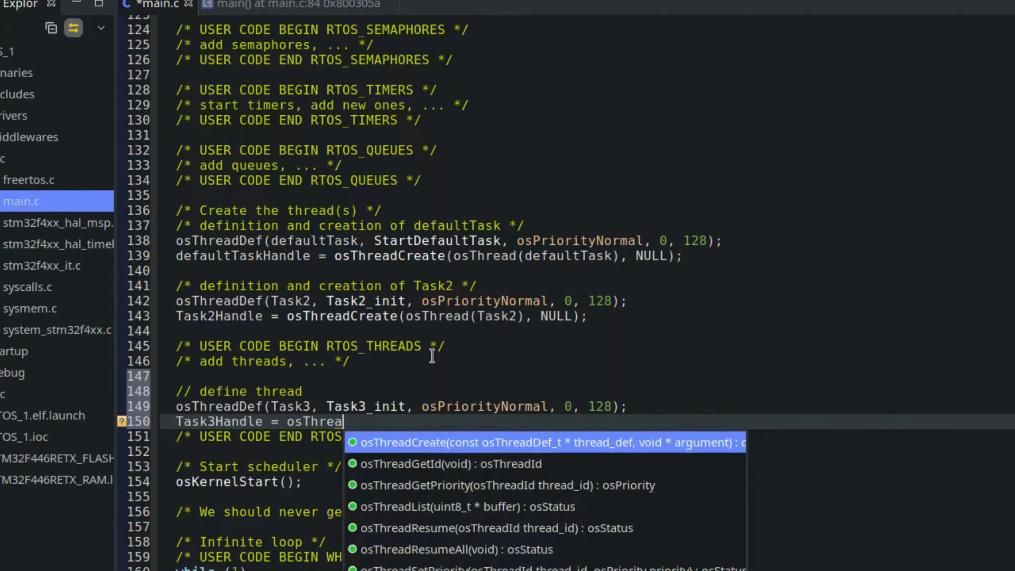
left_click(546, 443)
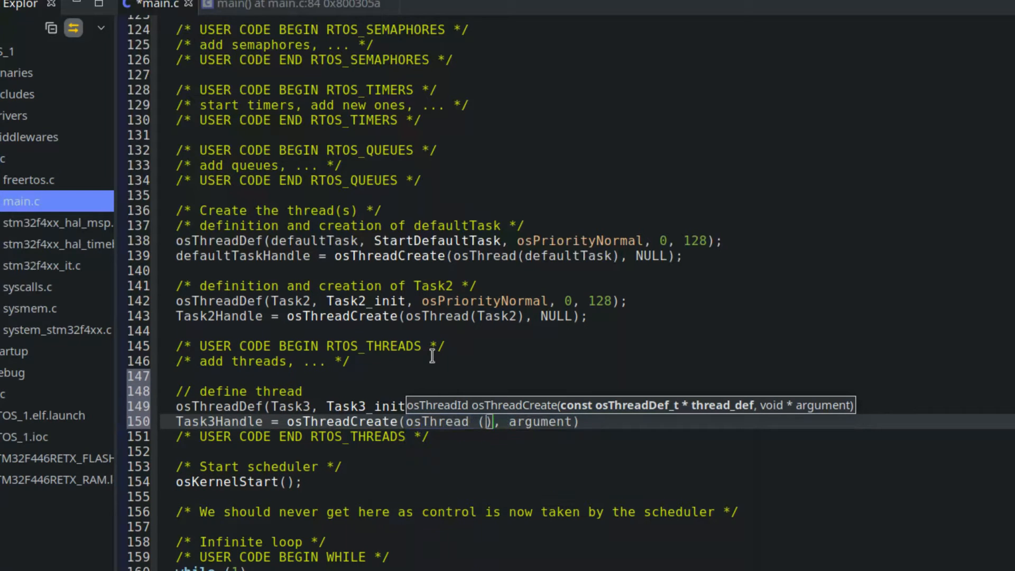
type("Task3")
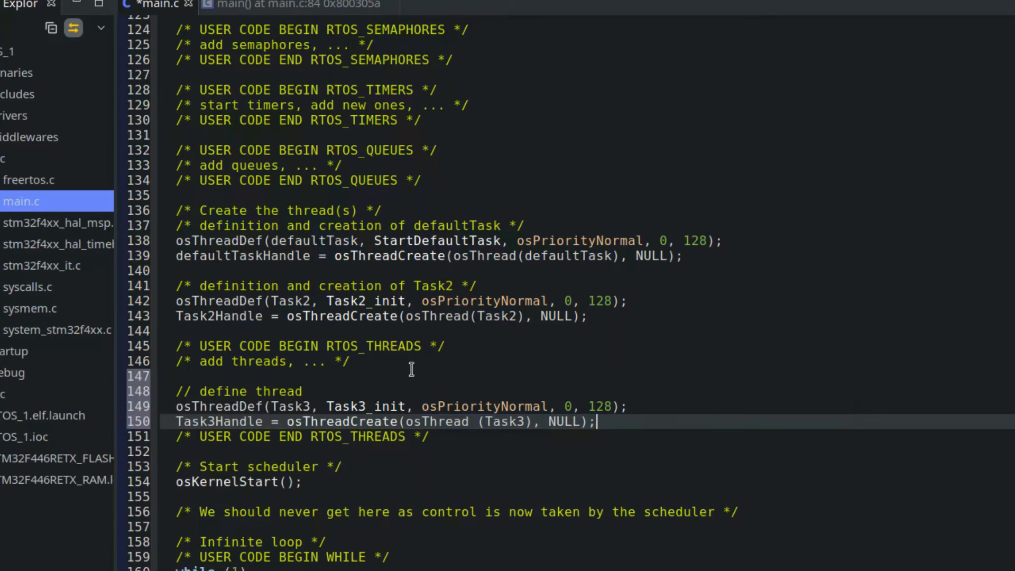
Write Task3_init(void const * argument) with a while(1) loop calling osDelay(3000); // 3 sec delay
scroll("down", 3)
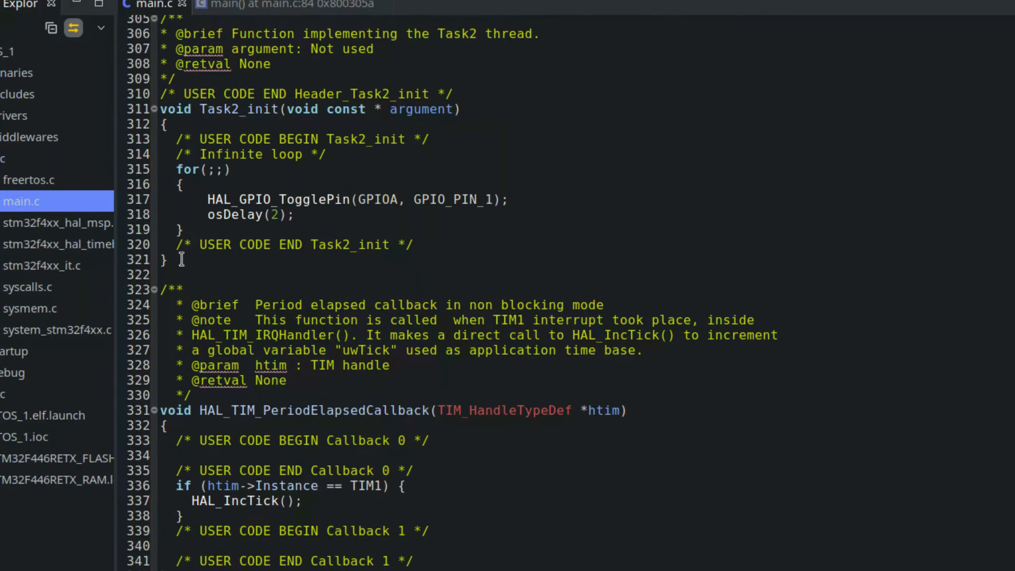
type("void Task_")
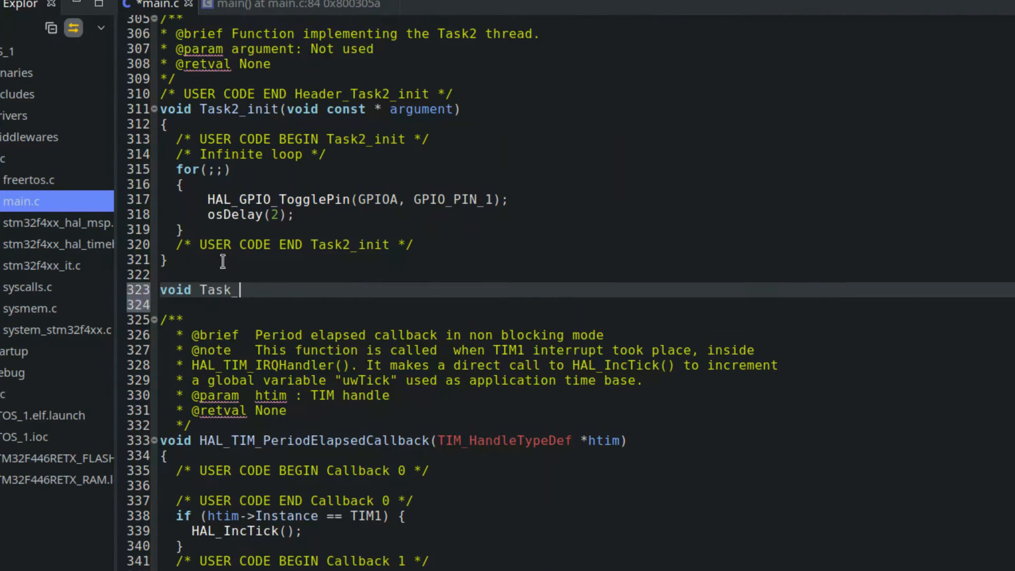
type("3_init ()")
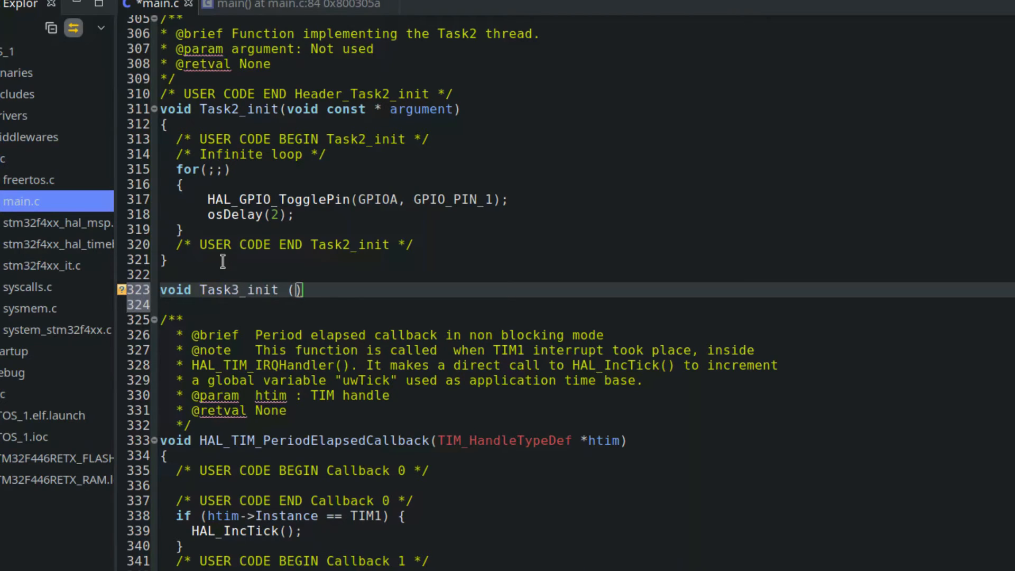
type("void const * argument")
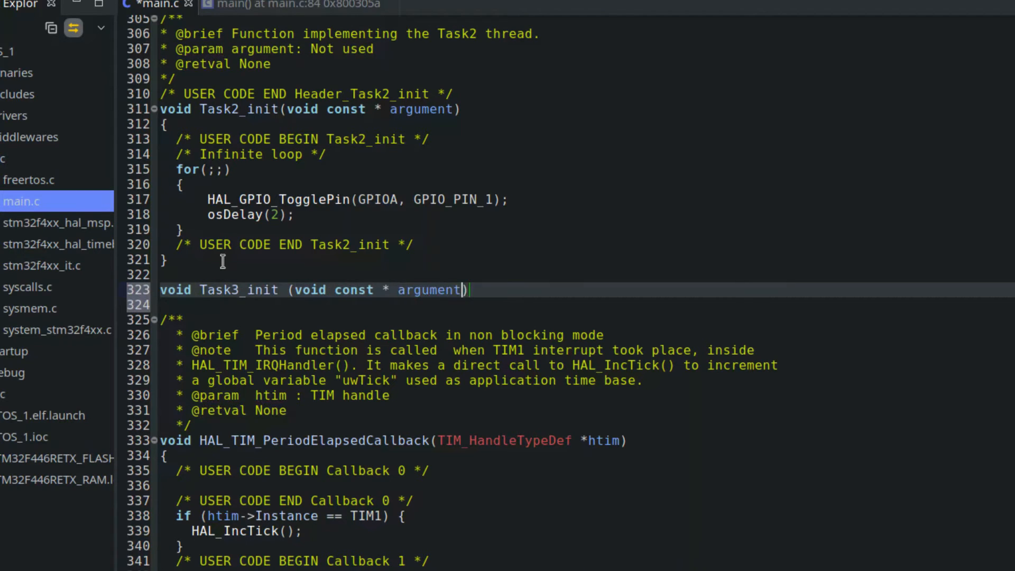
type("while (1)")
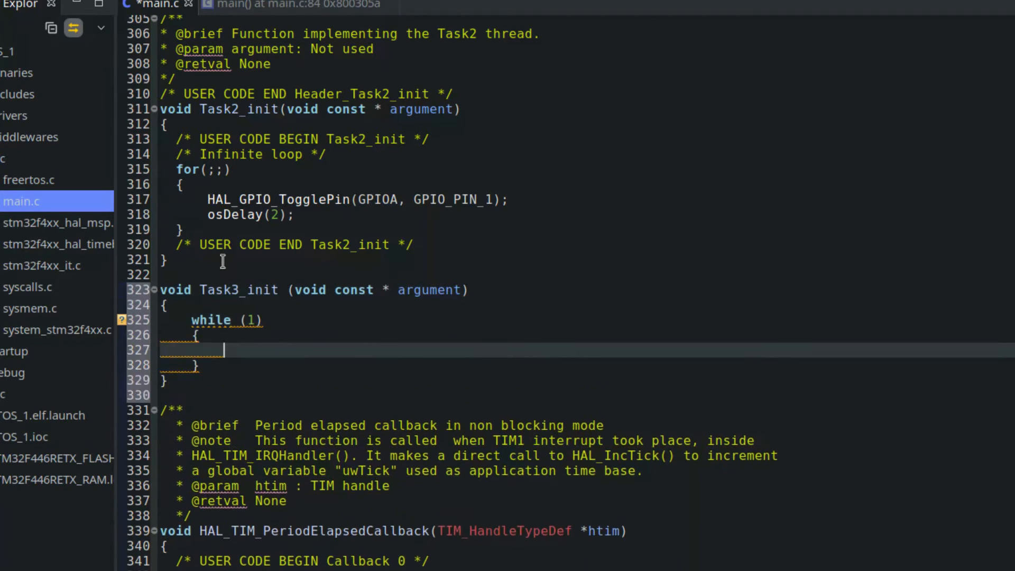
type("// do no")
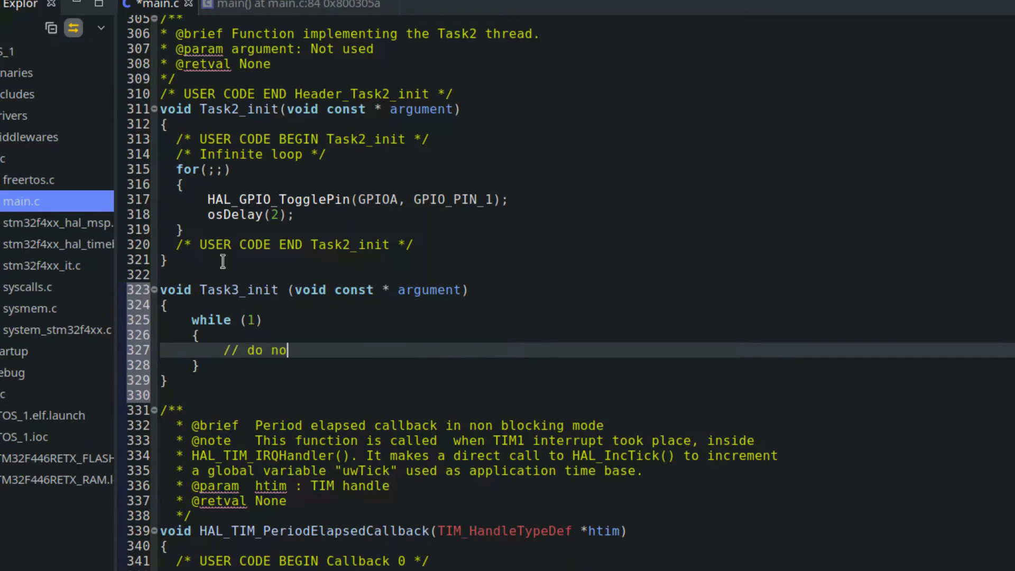
key("Backspace")
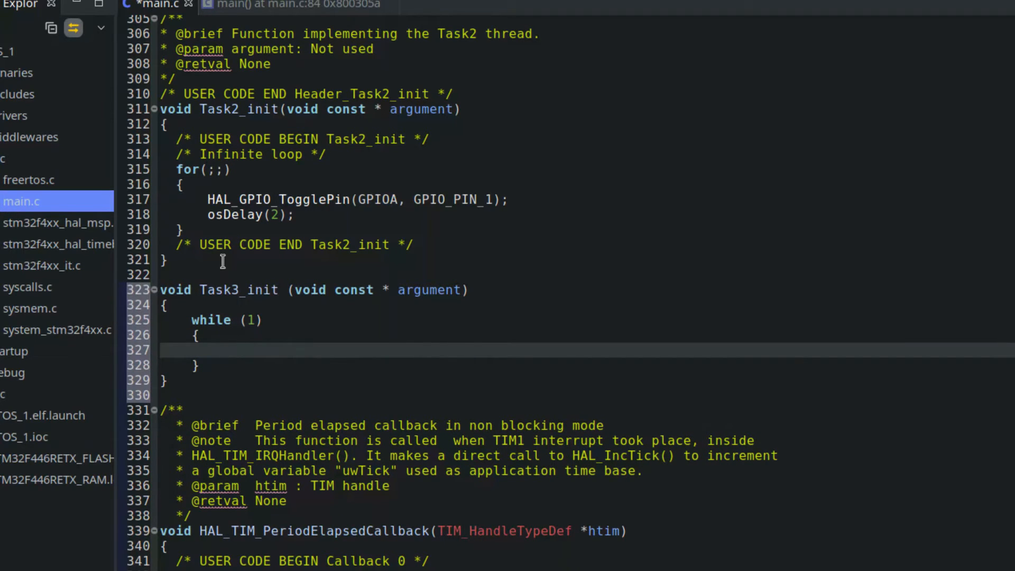
type("osDelay (2000)")
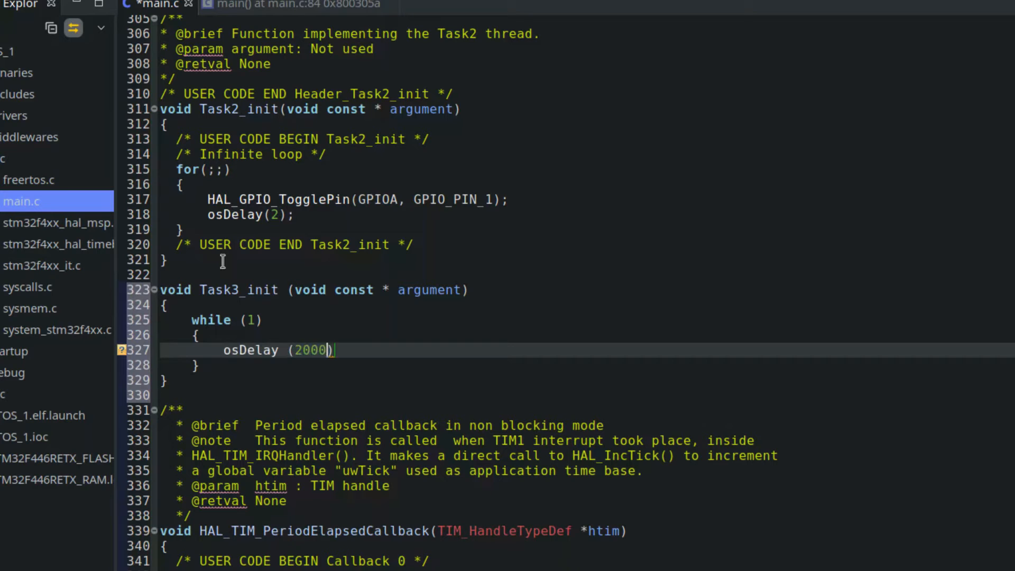
type("3000);  //")
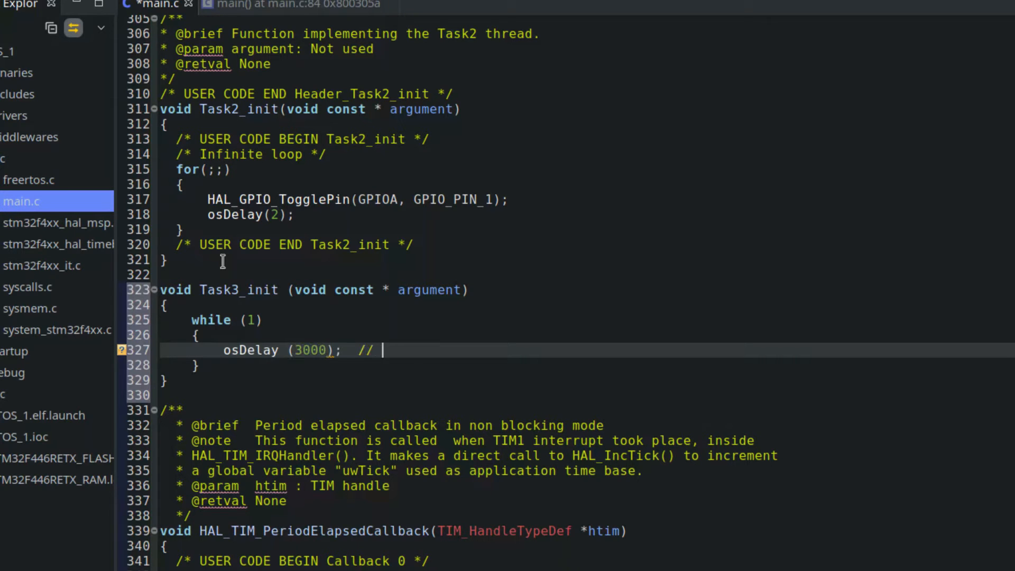
type("3 sec delay")
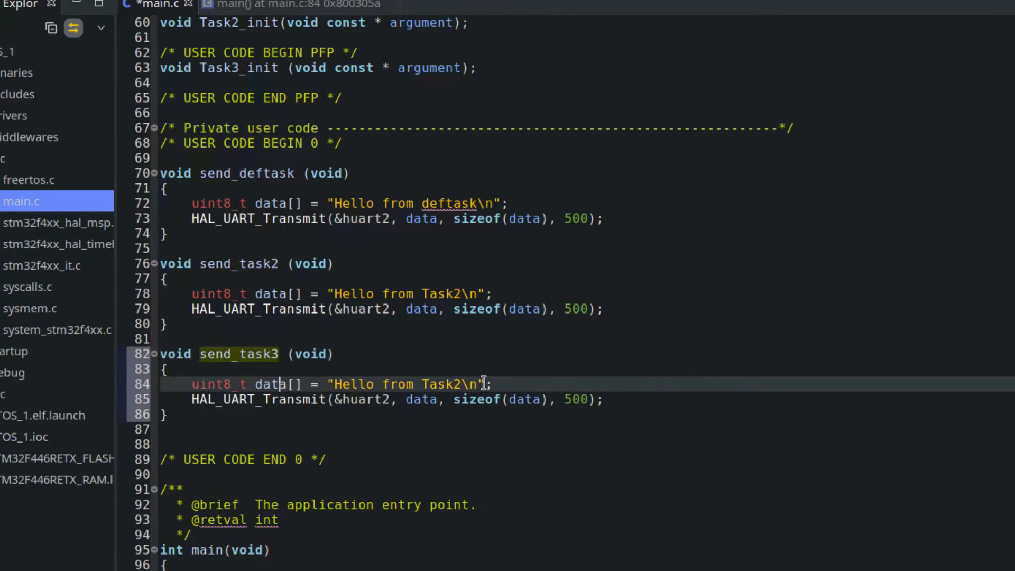
Replace the pin toggles with send_deftask() and send_task2() calls, using 1000 ms and 2000 ms delays
scroll("down", 3)
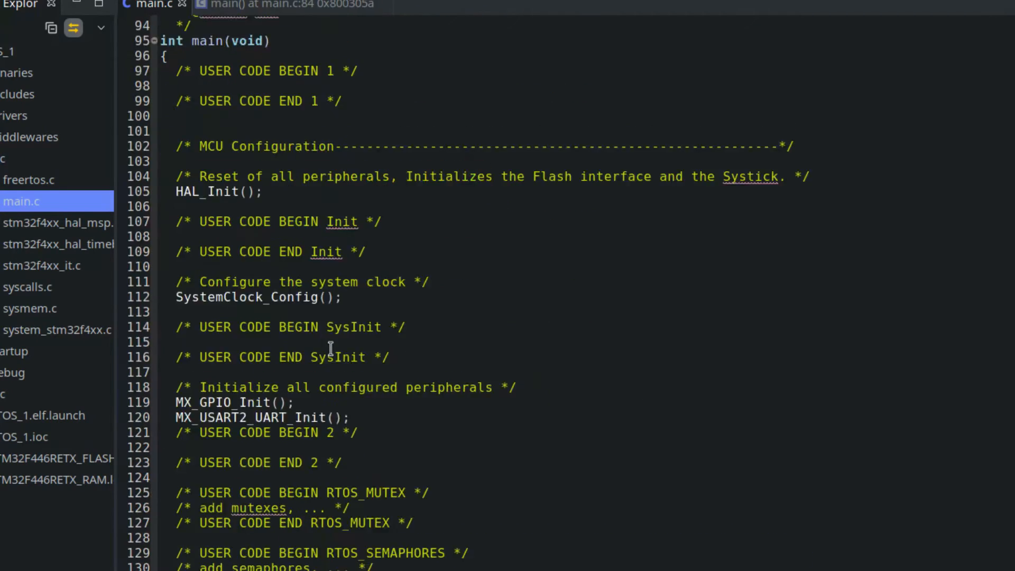
scroll("down", 3)
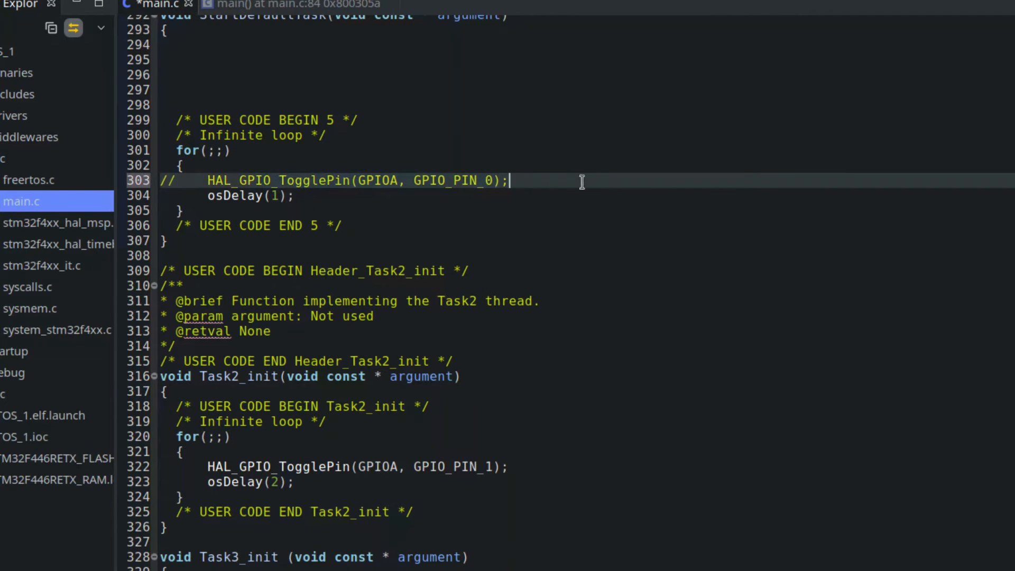
type("send_deftask()")
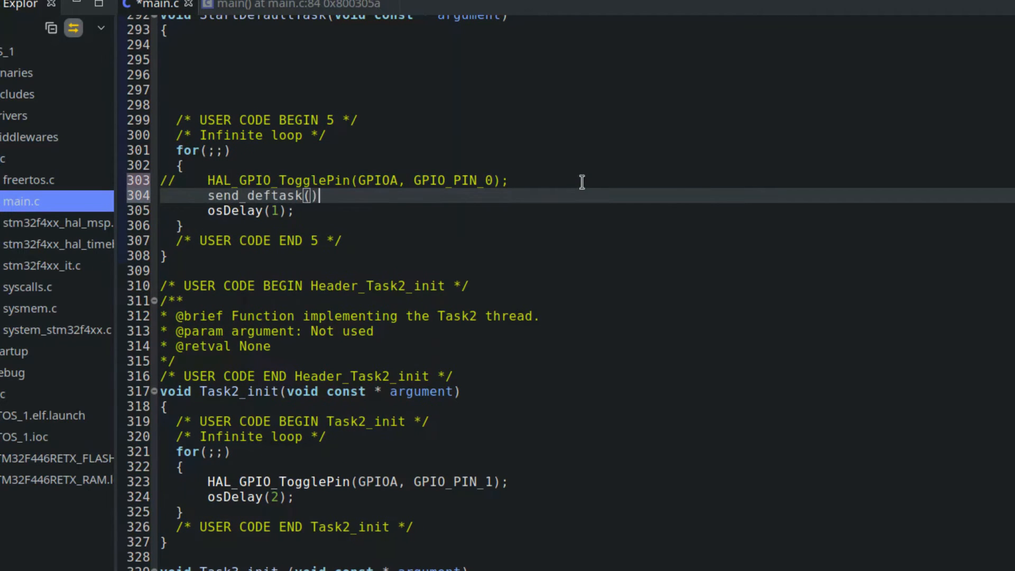
type("000")
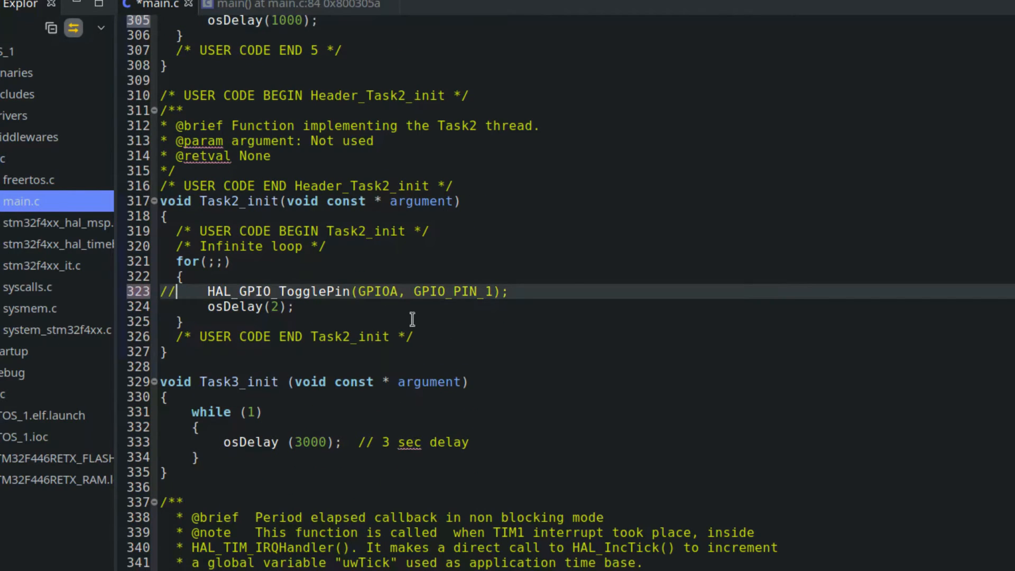
type("send_task2();")
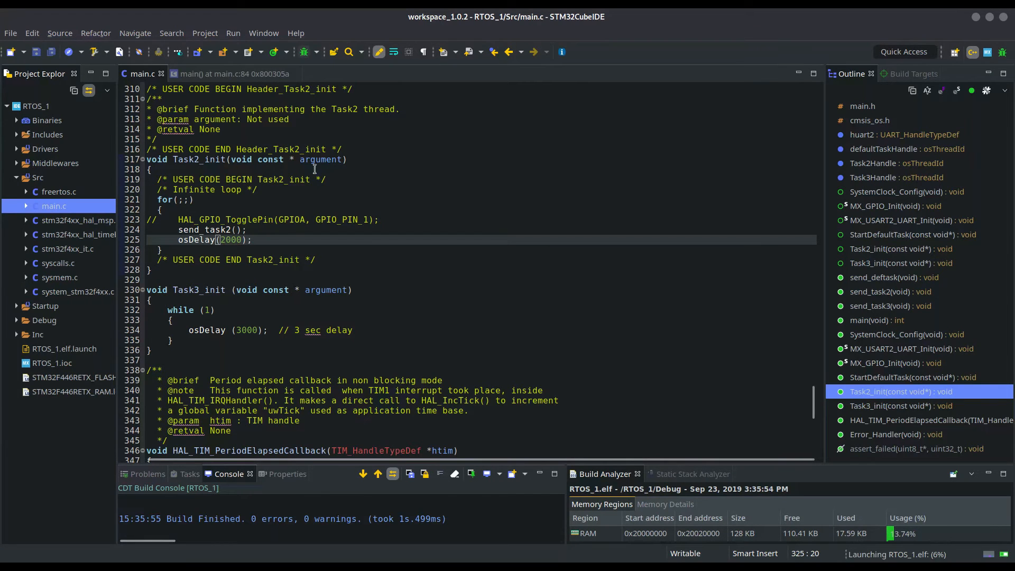
Run the firmware, check moserial's port setup, and connect to receive deftask and Task2 hellos
left_click(135, 52)
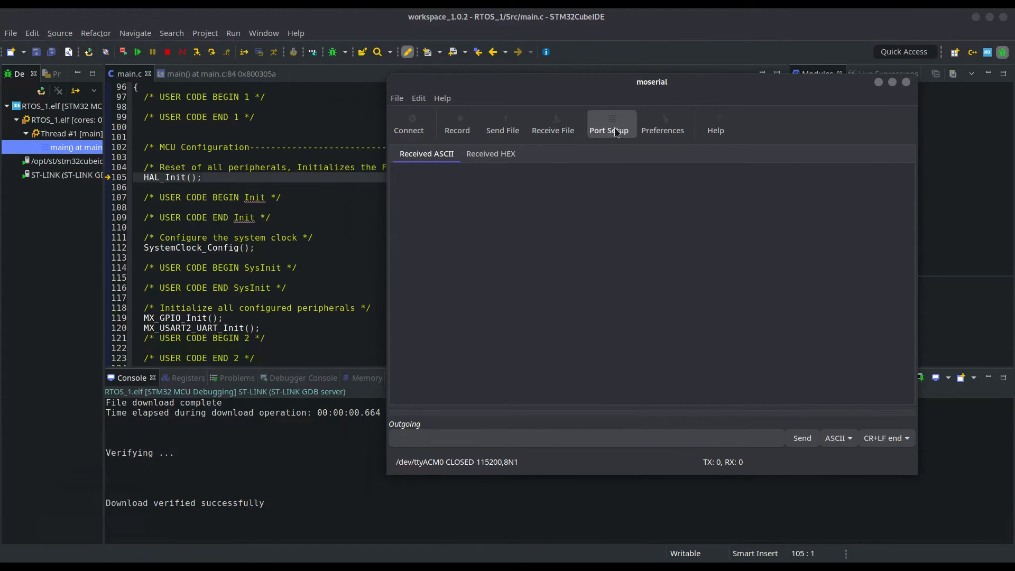
left_click(608, 130)
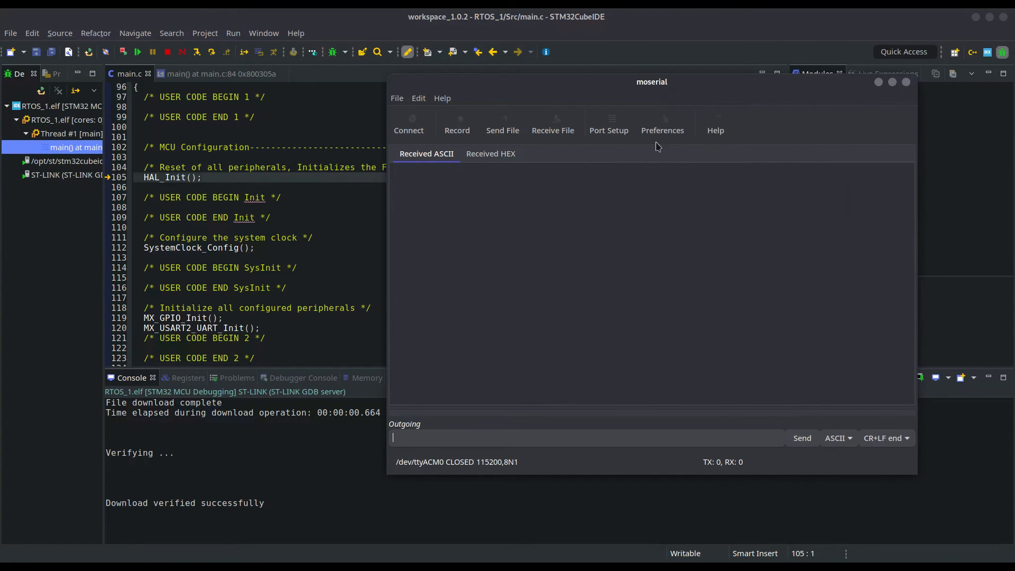
left_click(409, 123)
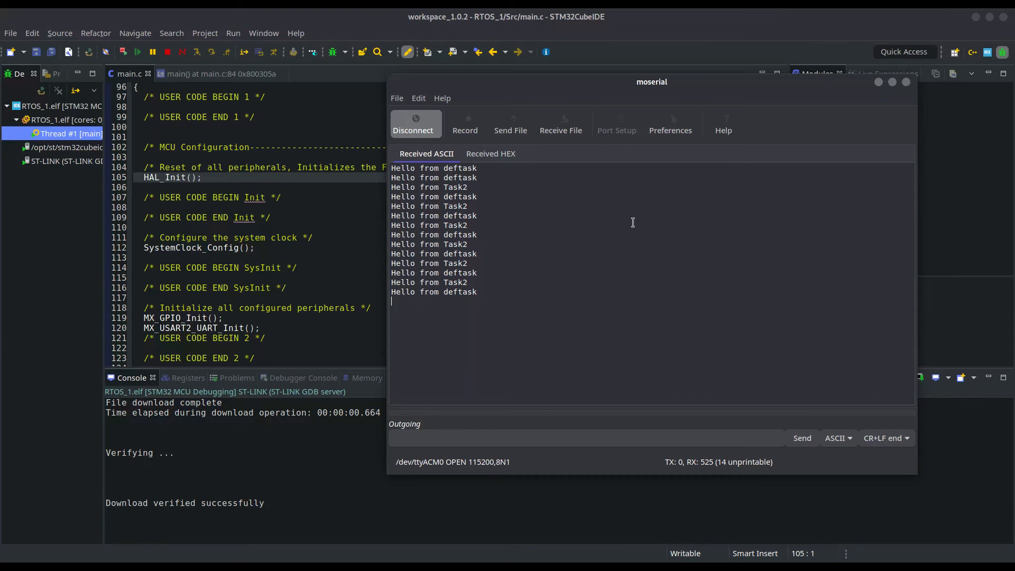
scroll("down", 3)
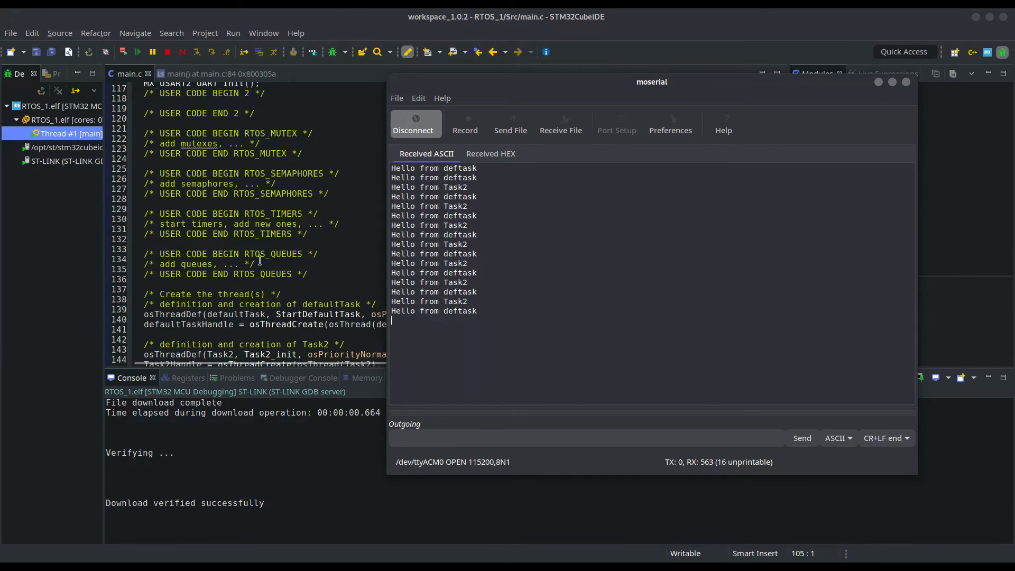
scroll("down", 3)
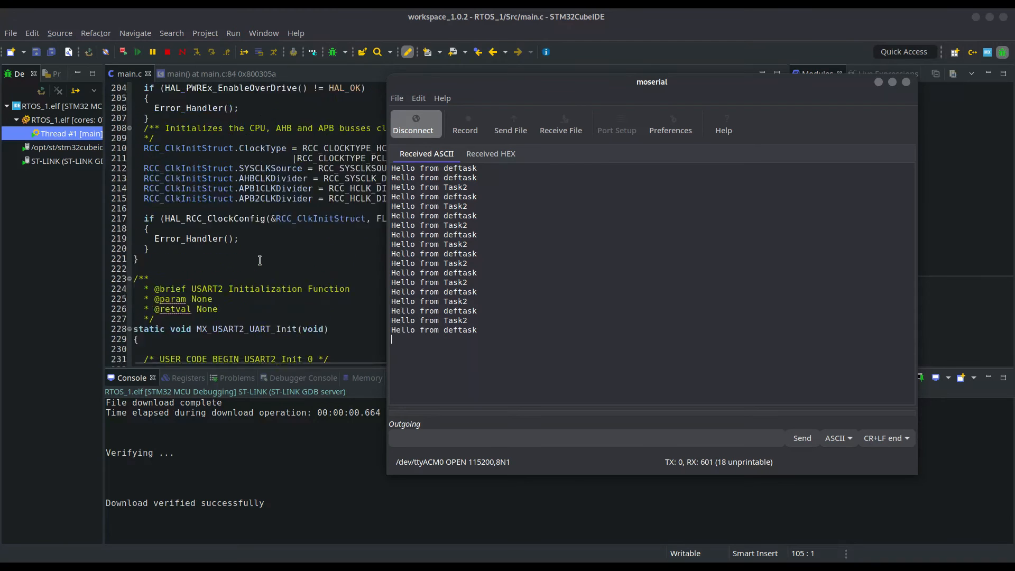
scroll("down", 3)
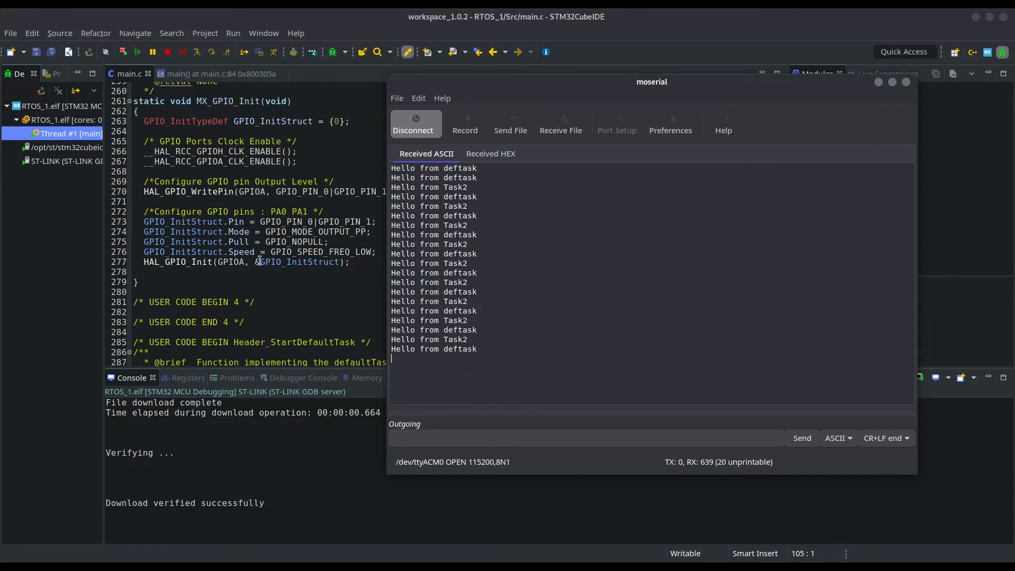
scroll("down", 3)
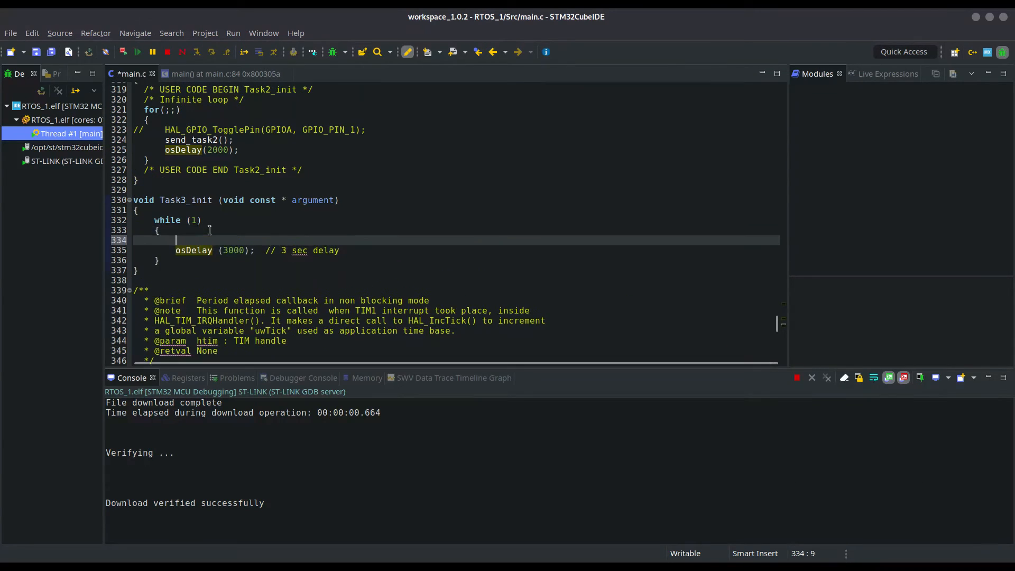
Insert send_task3(); above osDelay(3000) in Task3_init's while loop
type("se")
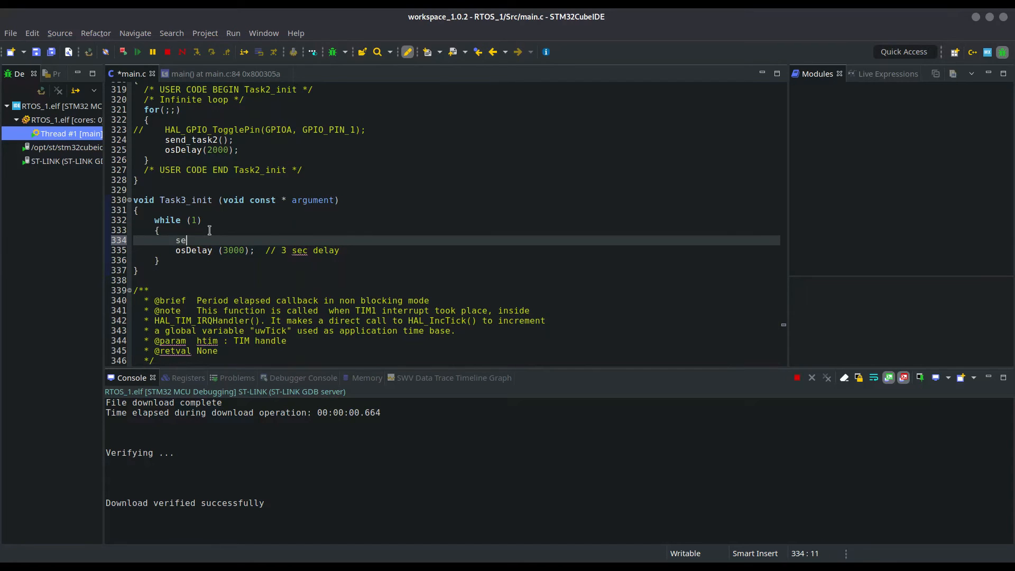
type("nd_tas")
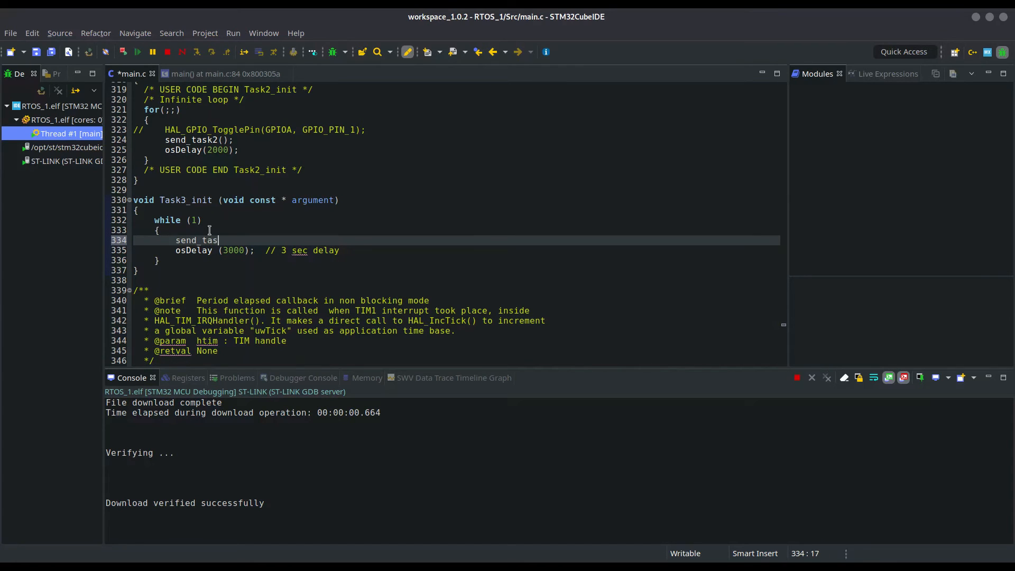
type("k3();")
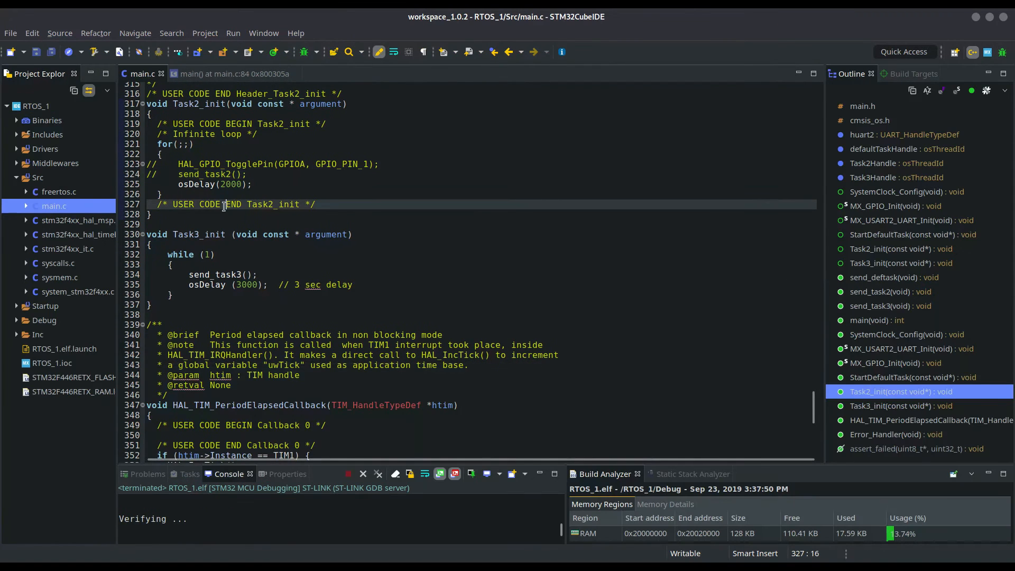
left_click(273, 51)
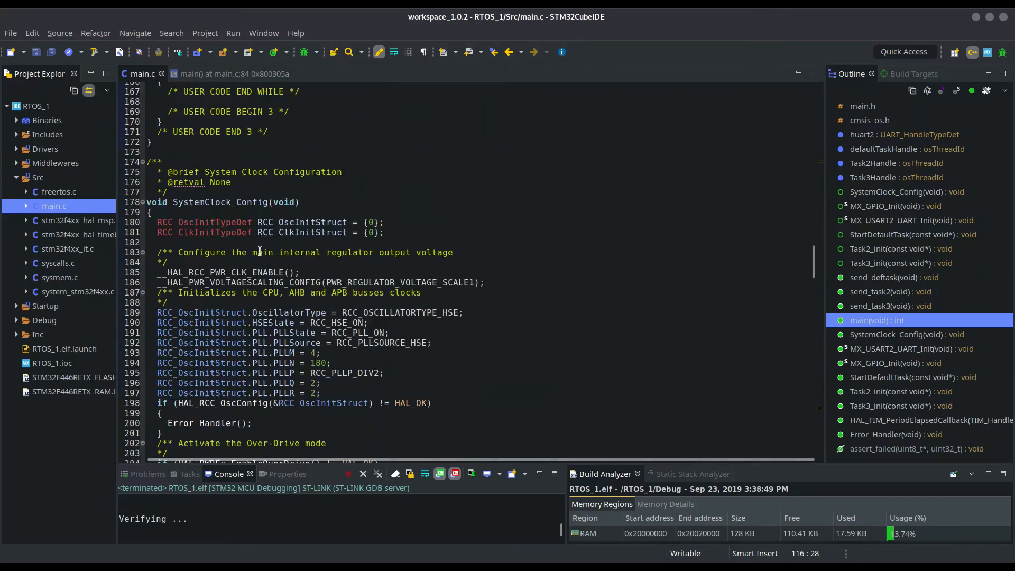
Uncomment send_task2(), set Task2 and Task3 osDelay to 1000 ms, and save main.c
scroll("down", 3)
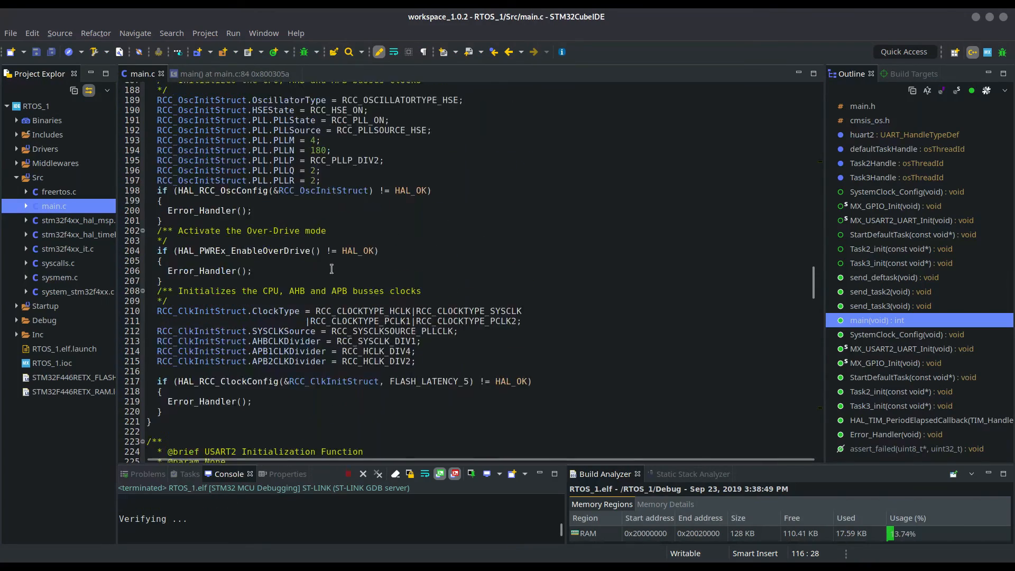
scroll("down", 3)
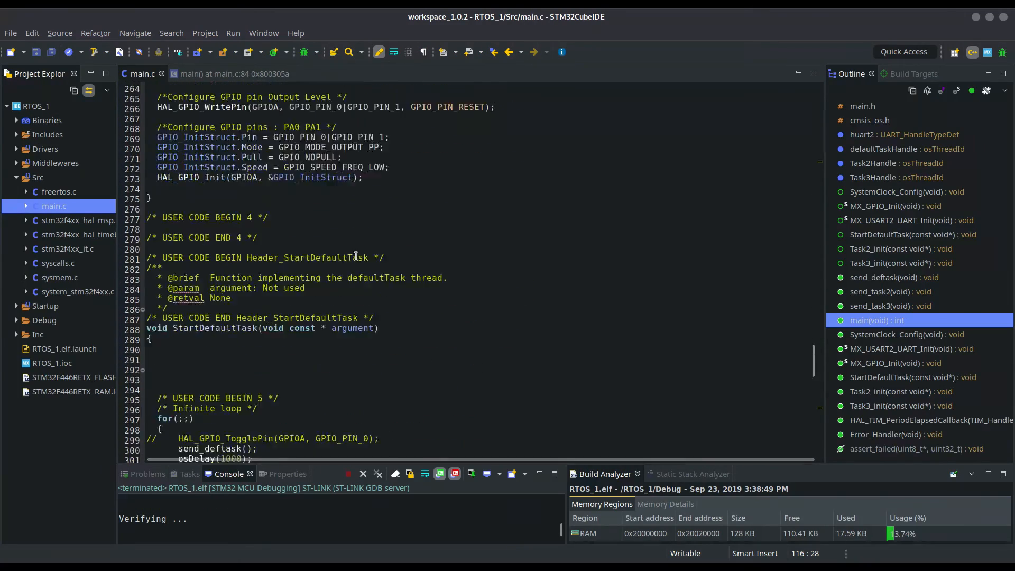
scroll("down", 3)
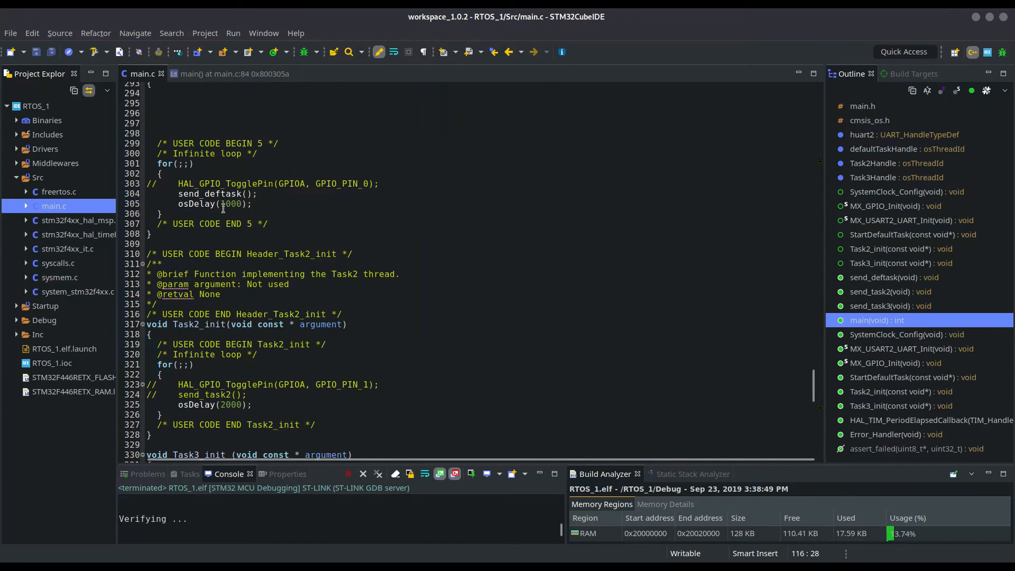
scroll("down", 3)
type("1")
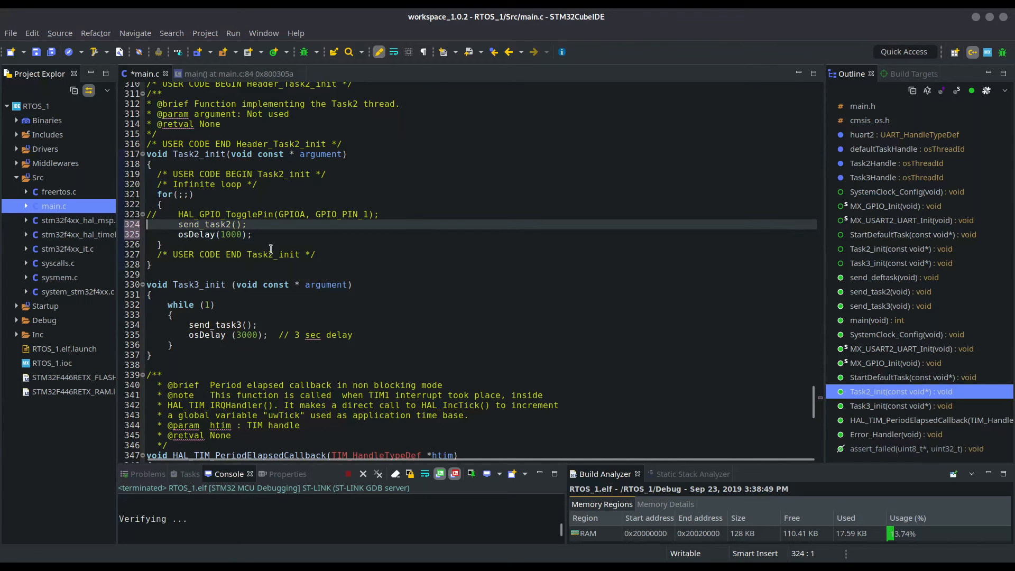
scroll("down", 3)
type("1")
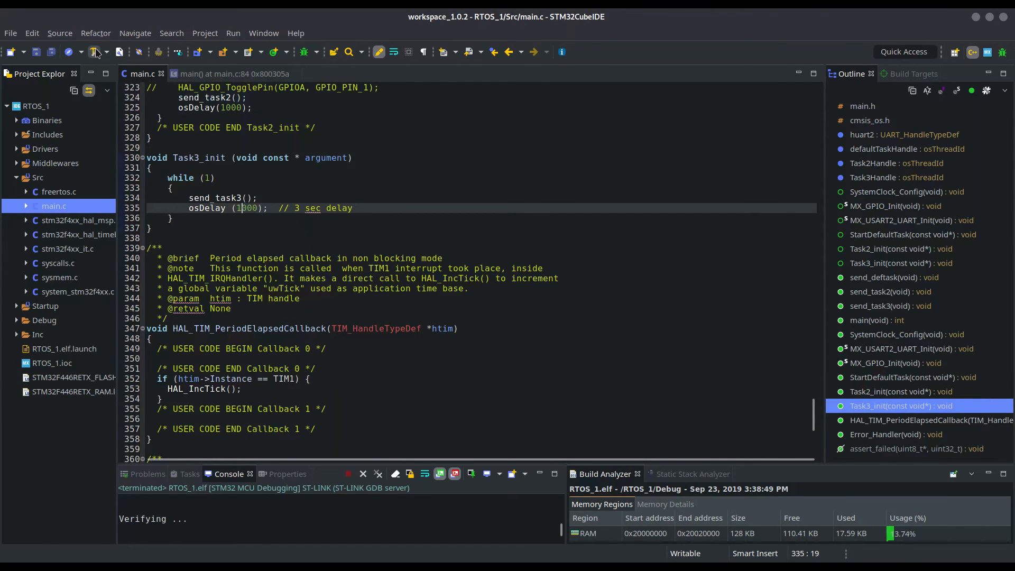
left_click(95, 51)
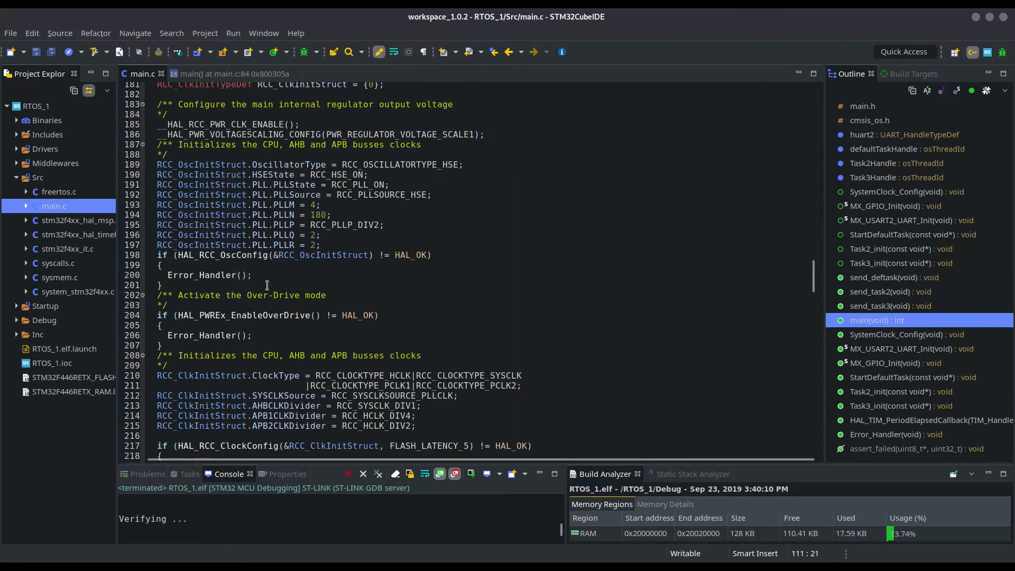
Set Task2 to osPriorityAboveNormal and Task3 to osPriorityBelowNormal in the osThreadDef calls, then save
scroll("up", 3)
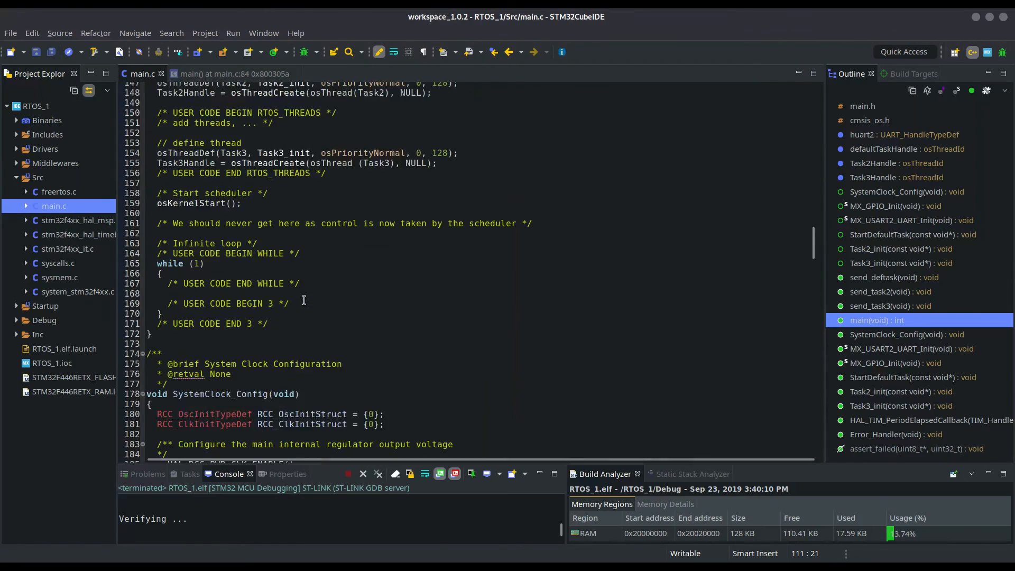
scroll("up", 3)
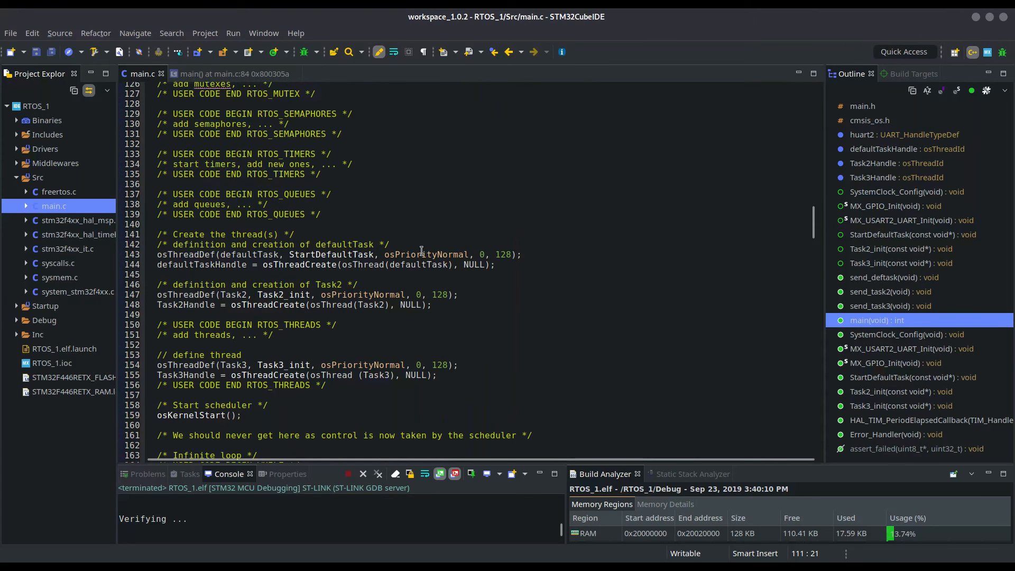
double_click(361, 294)
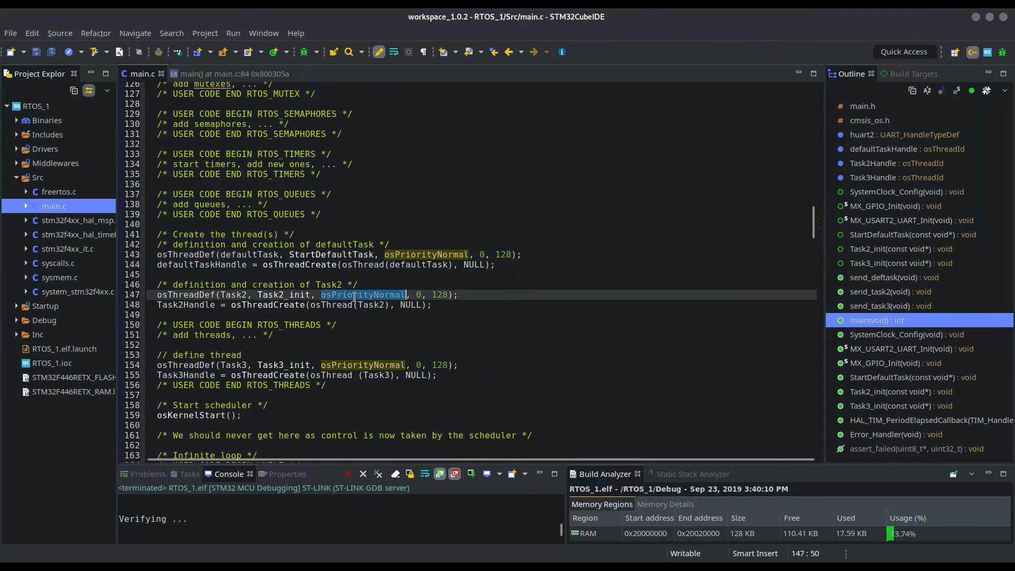
key("Delete")
type("Above")
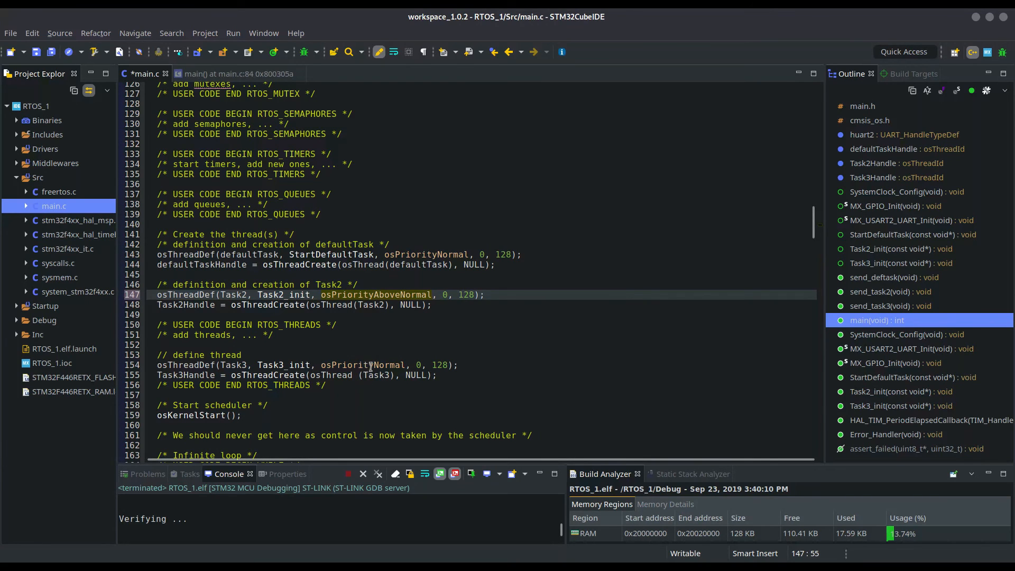
left_click(378, 364)
type("Below")
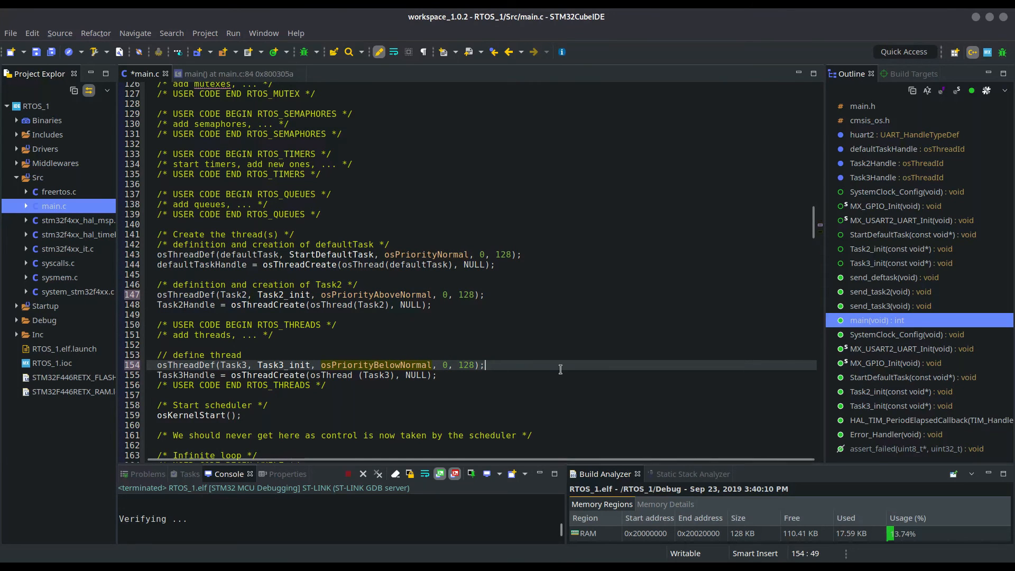
left_click(95, 52)
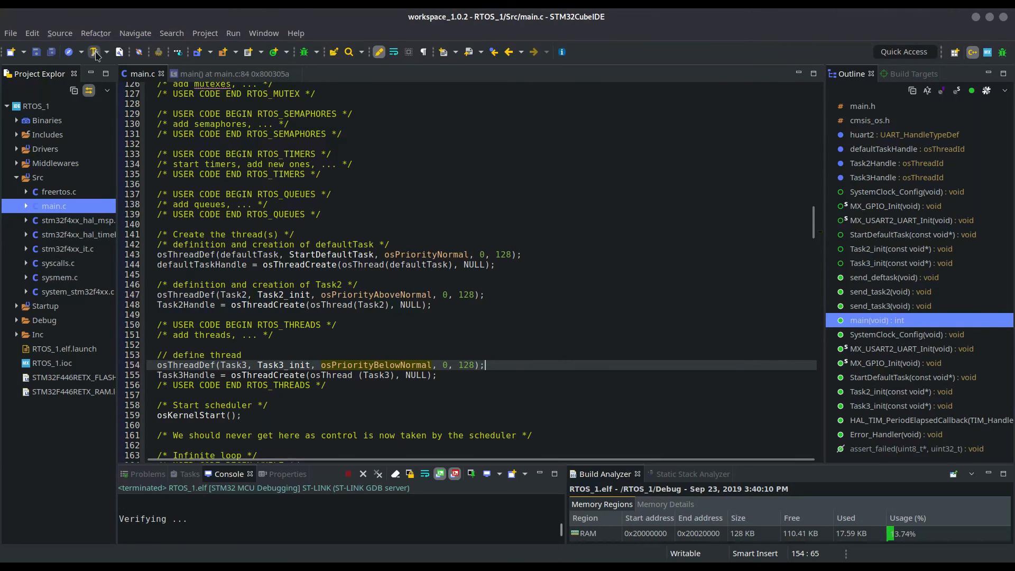
Build RTOS_1 and launch Debug, dismissing the ST-LINK error so the download completes
left_click(94, 52)
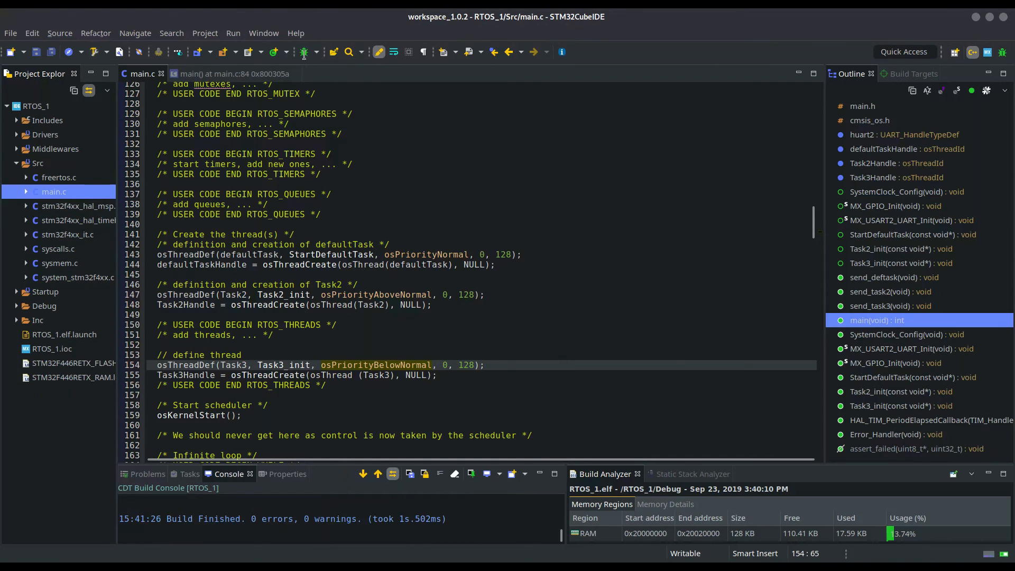
left_click(302, 52)
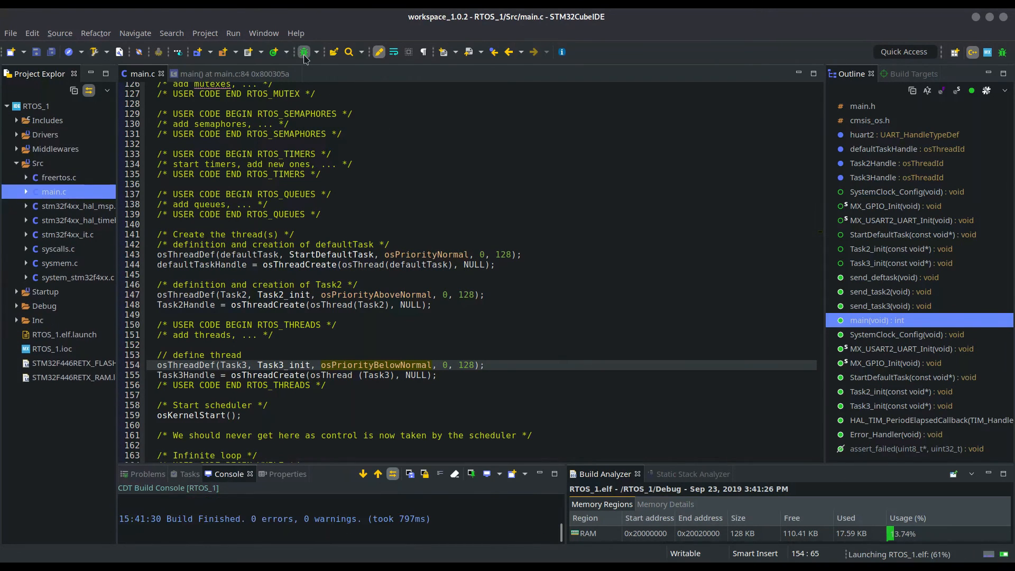
left_click(303, 52)
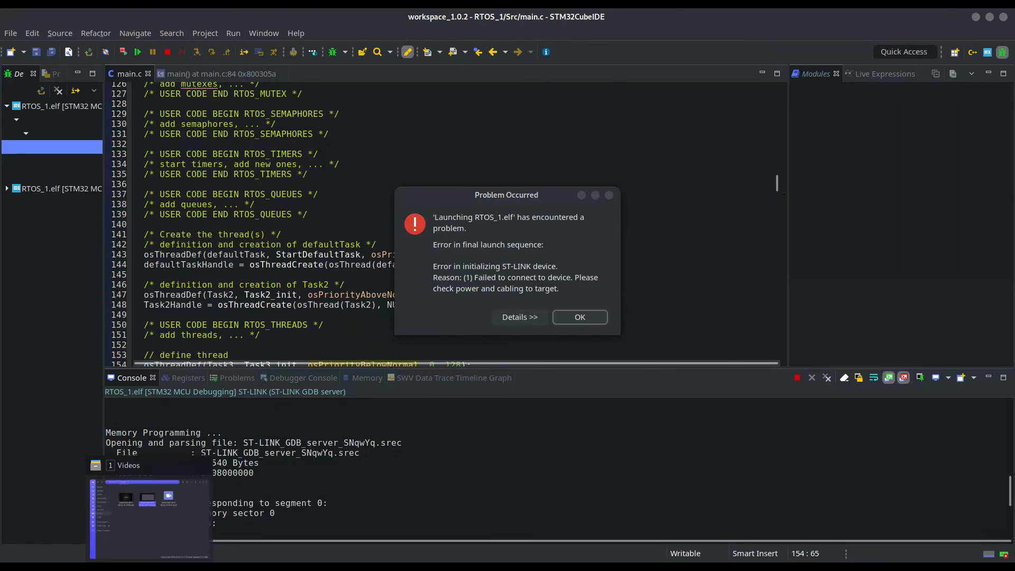
left_click(579, 316)
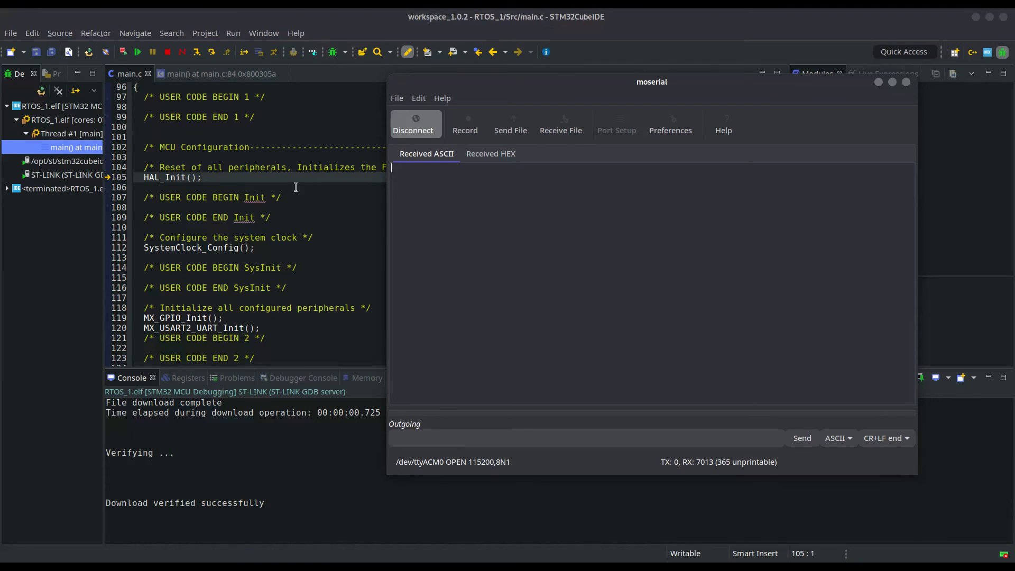
Watch Task2, deftask and Task3 greetings arrive in moserial, then disconnect the serial port
left_click(878, 81)
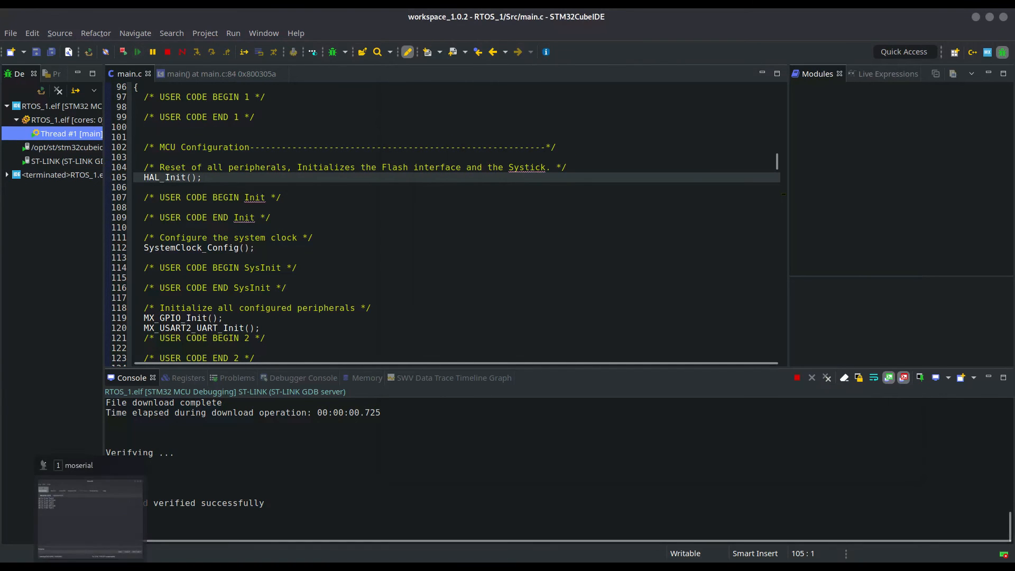
left_click(89, 518)
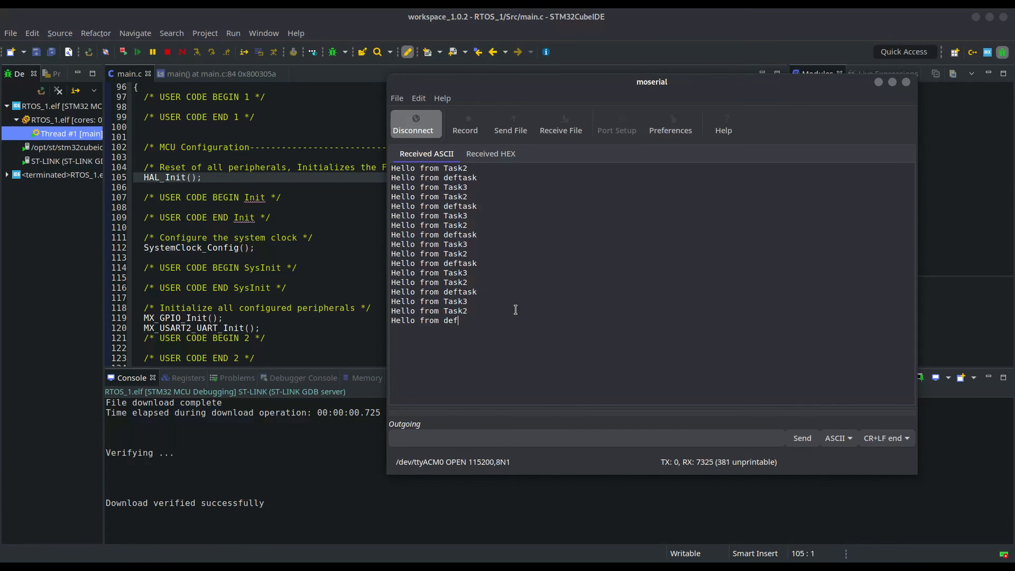
scroll("down", 3)
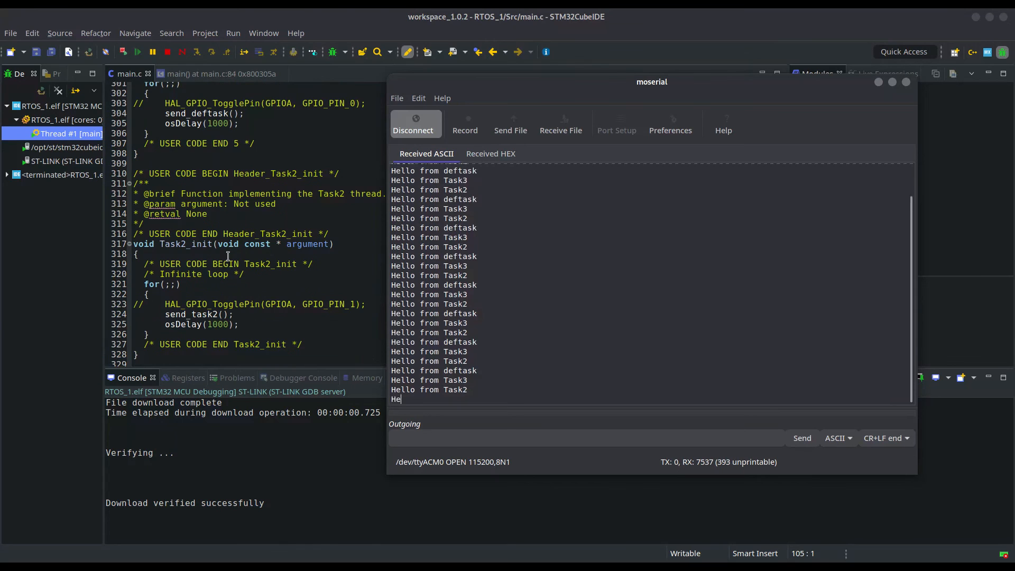
scroll("down", 3)
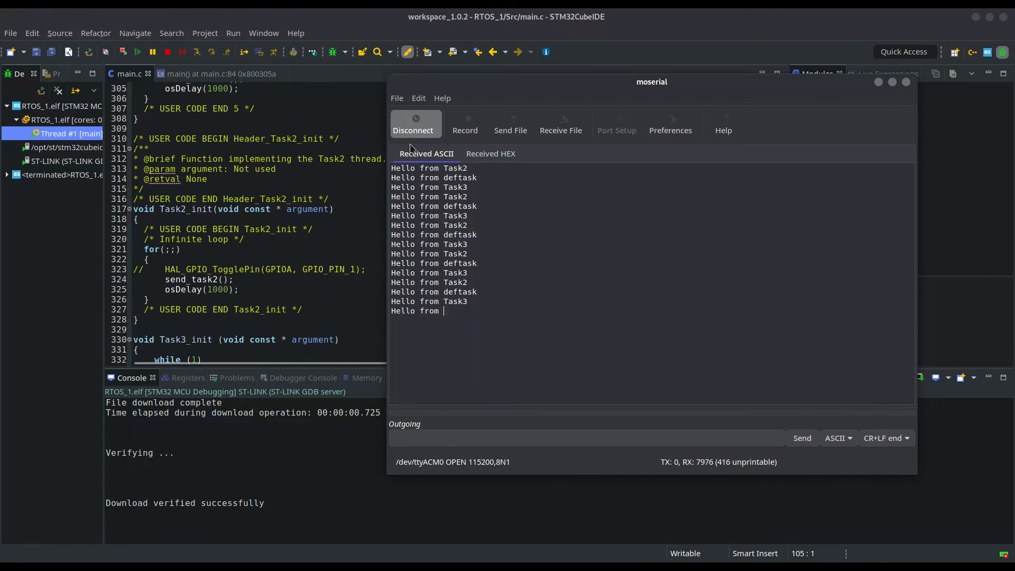
left_click(413, 123)
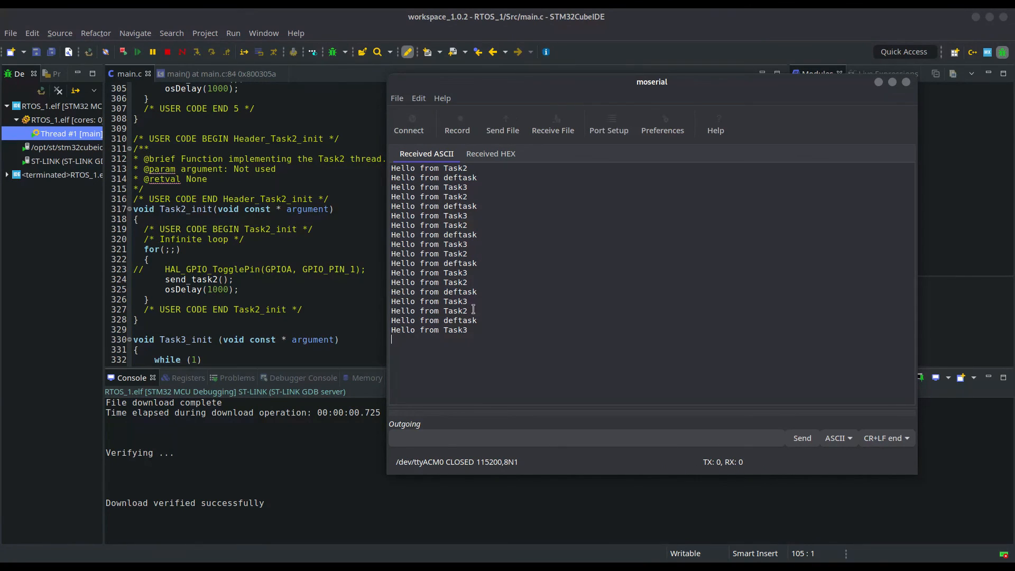
double_click(452, 310)
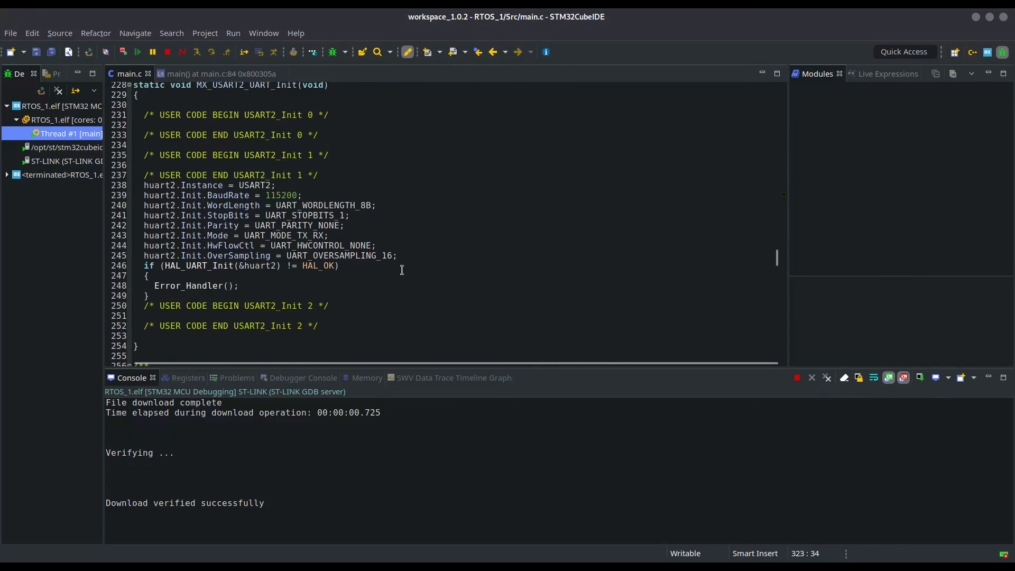
Highlight Task3's osPriorityBelowNormal in main.c, then reconnect moserial to receive greetings again
scroll("up", 3)
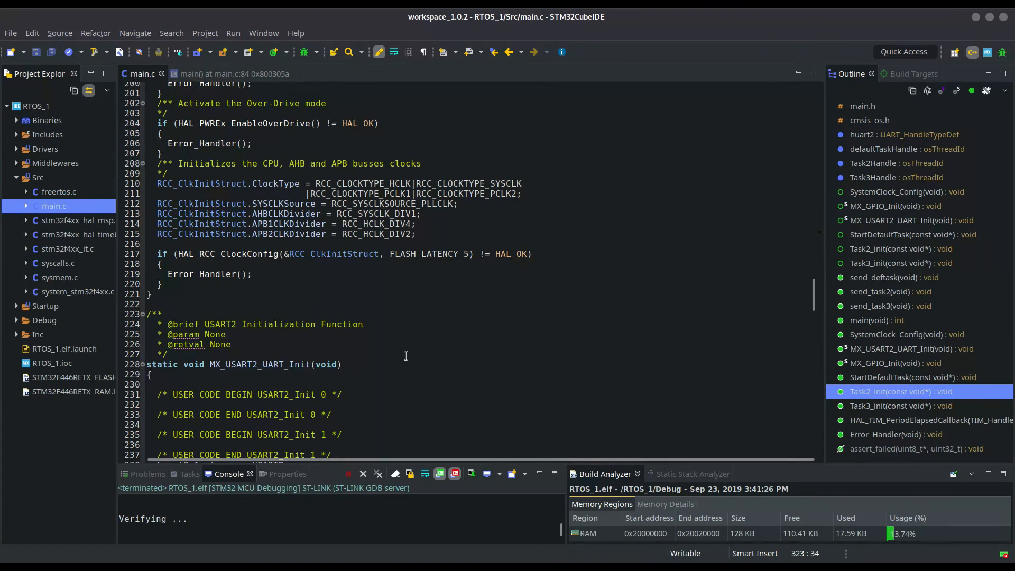
scroll("up", 3)
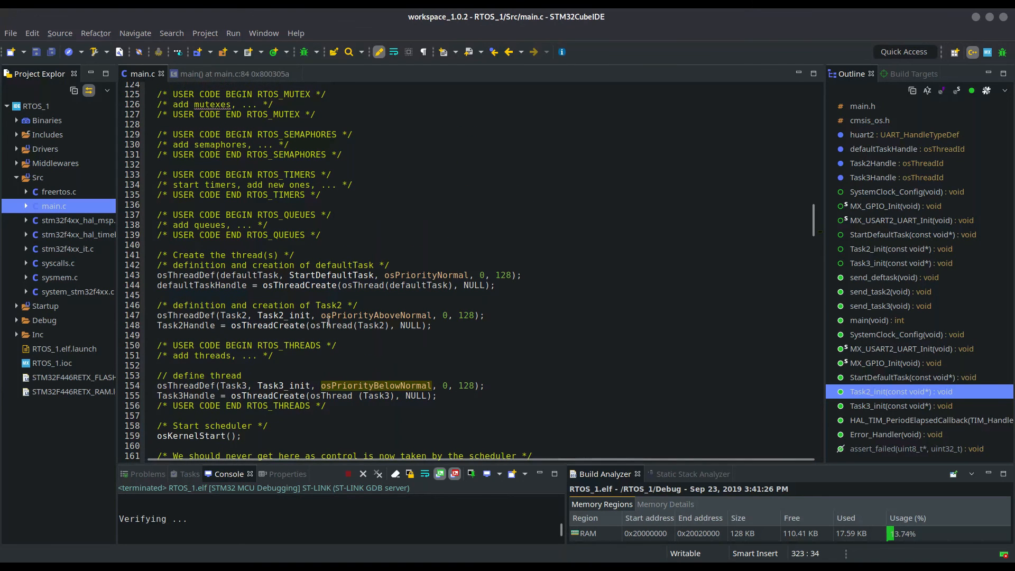
double_click(375, 315)
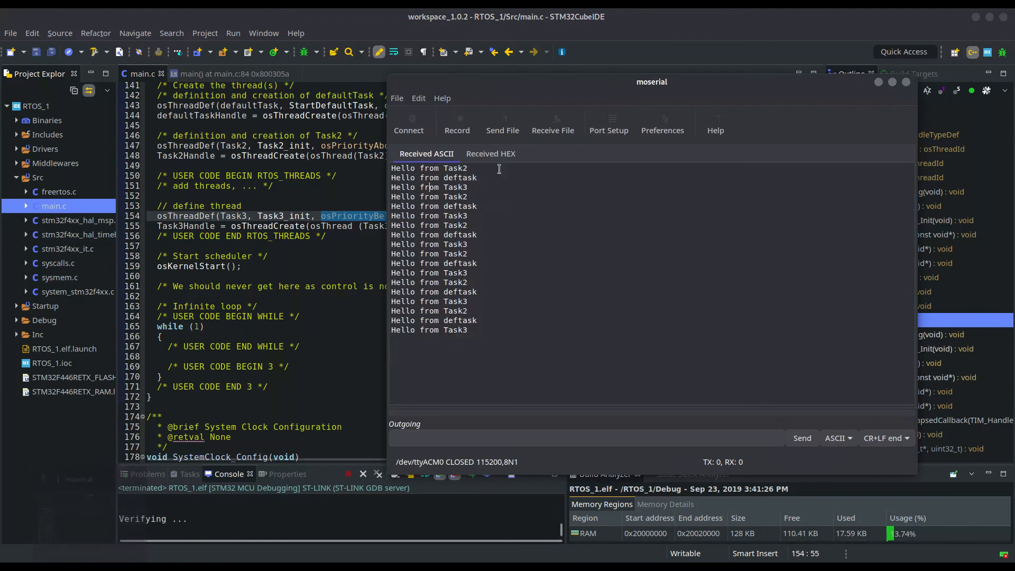
left_click(408, 126)
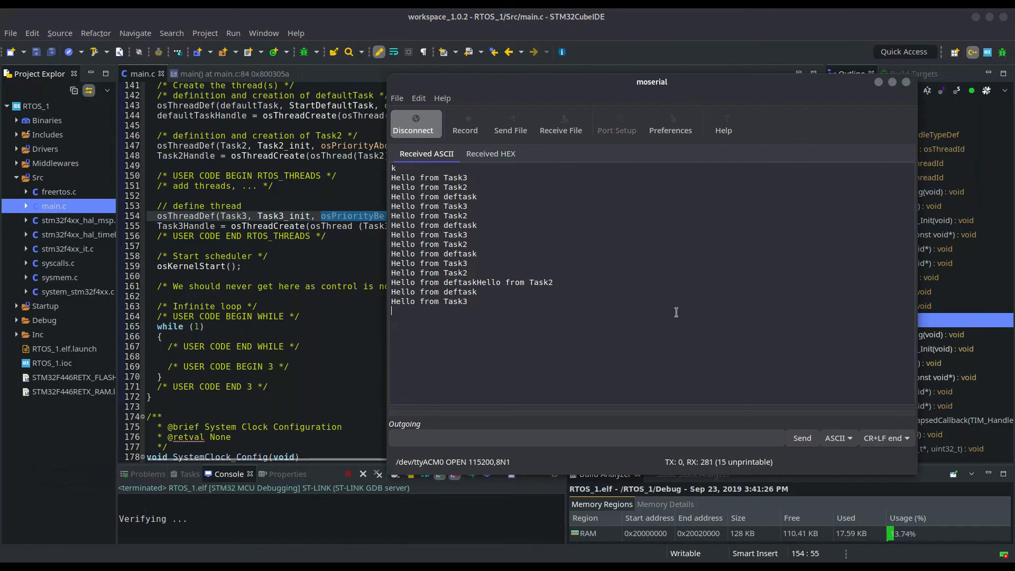